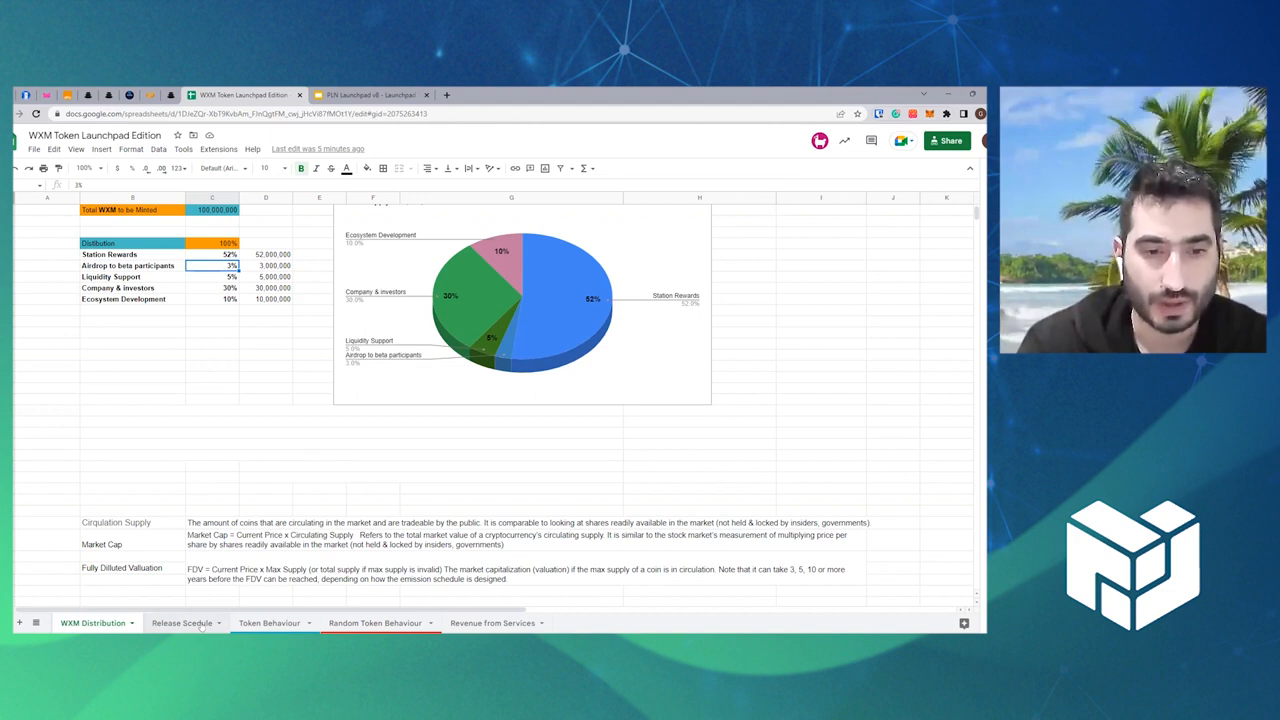
# Switch to the Random Token Behaviour sheet and scroll to its Initializing pool section.
pyautogui.click(181, 622)
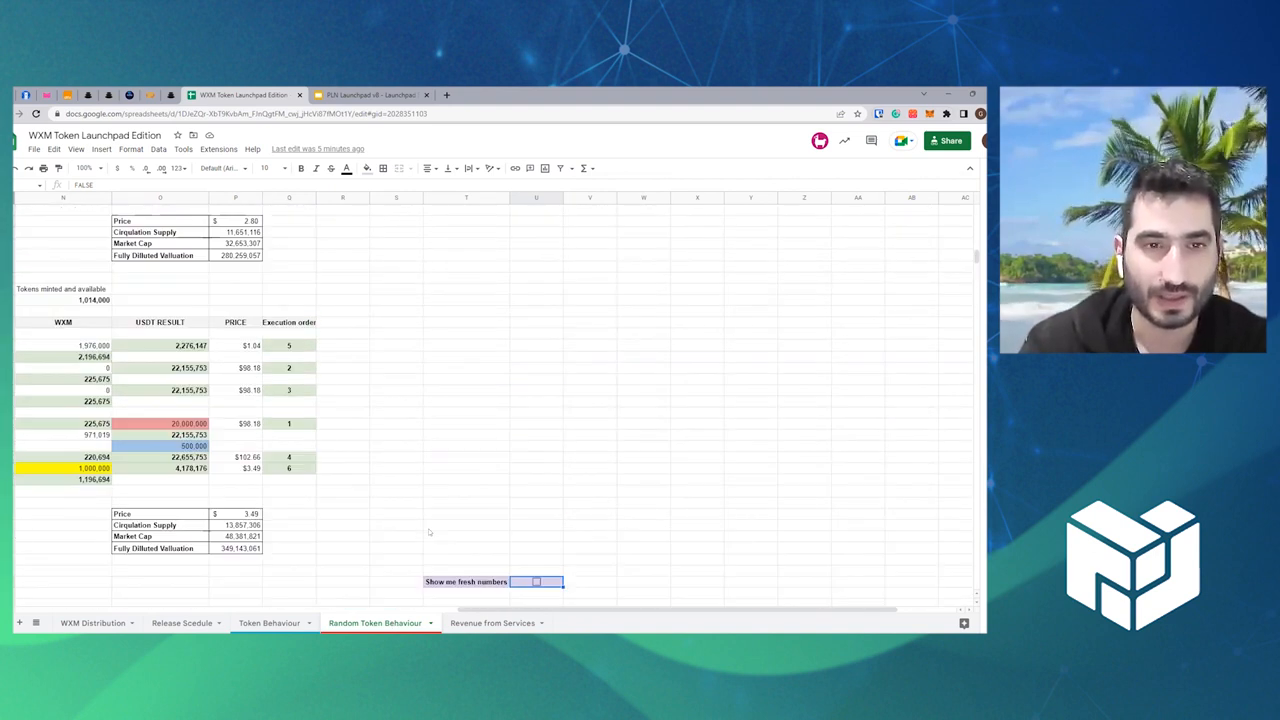
pyautogui.click(465, 581)
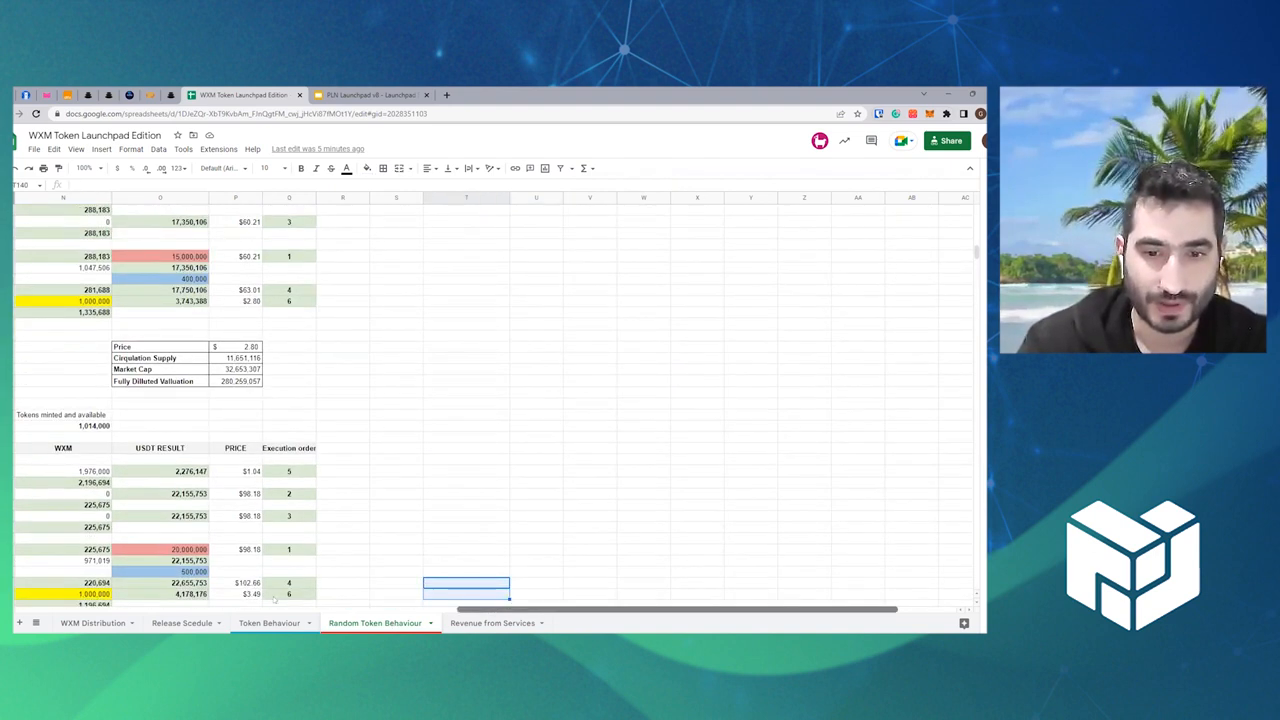
pyautogui.hscroll(3)
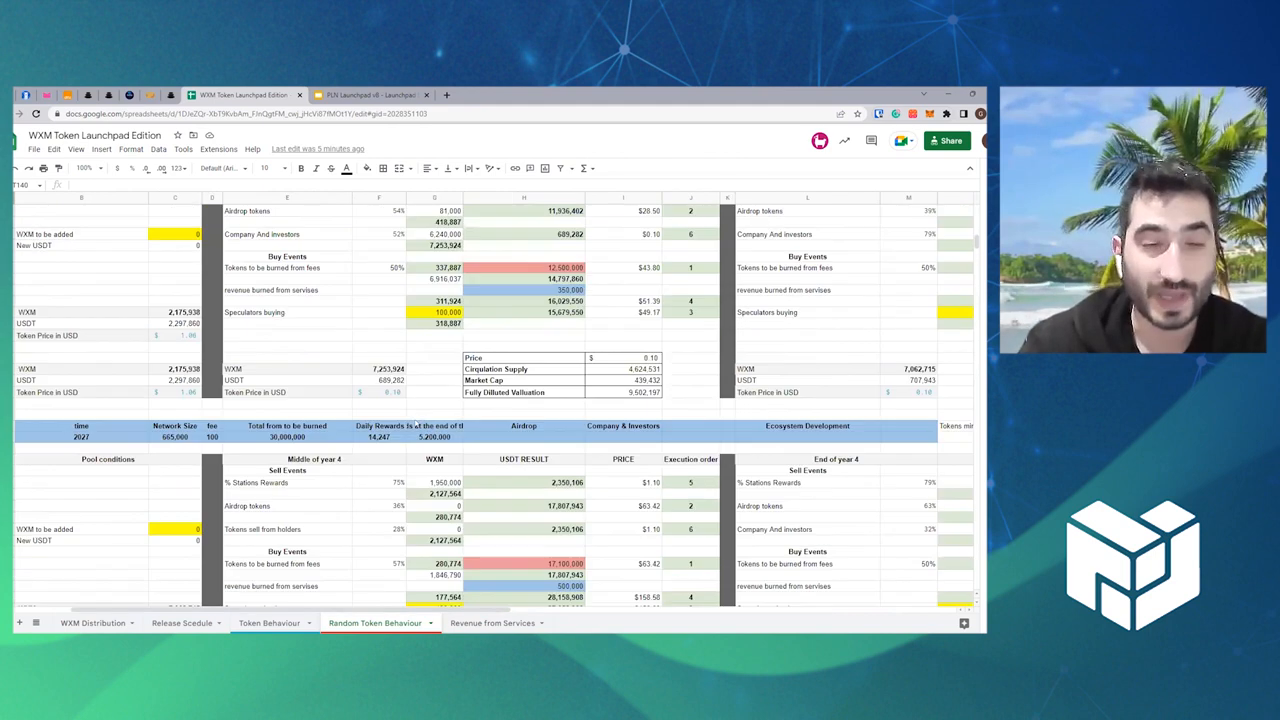
pyautogui.scroll(-3)
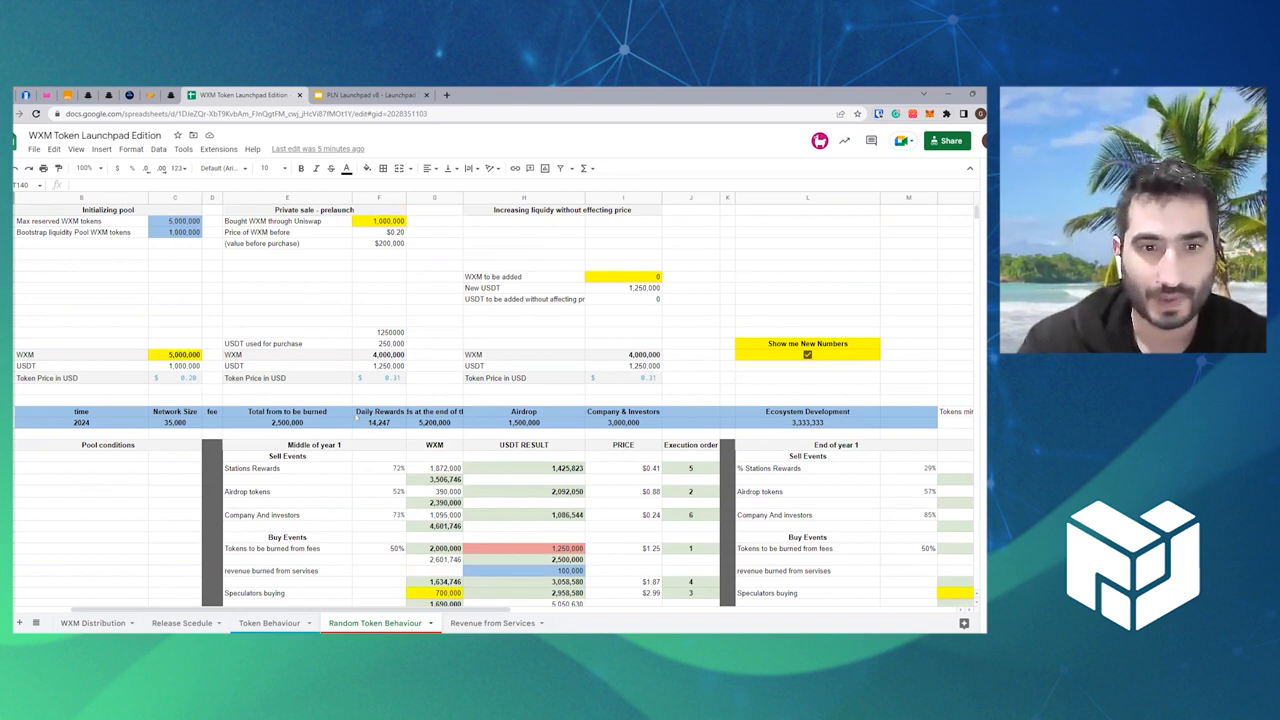
pyautogui.click(440, 479)
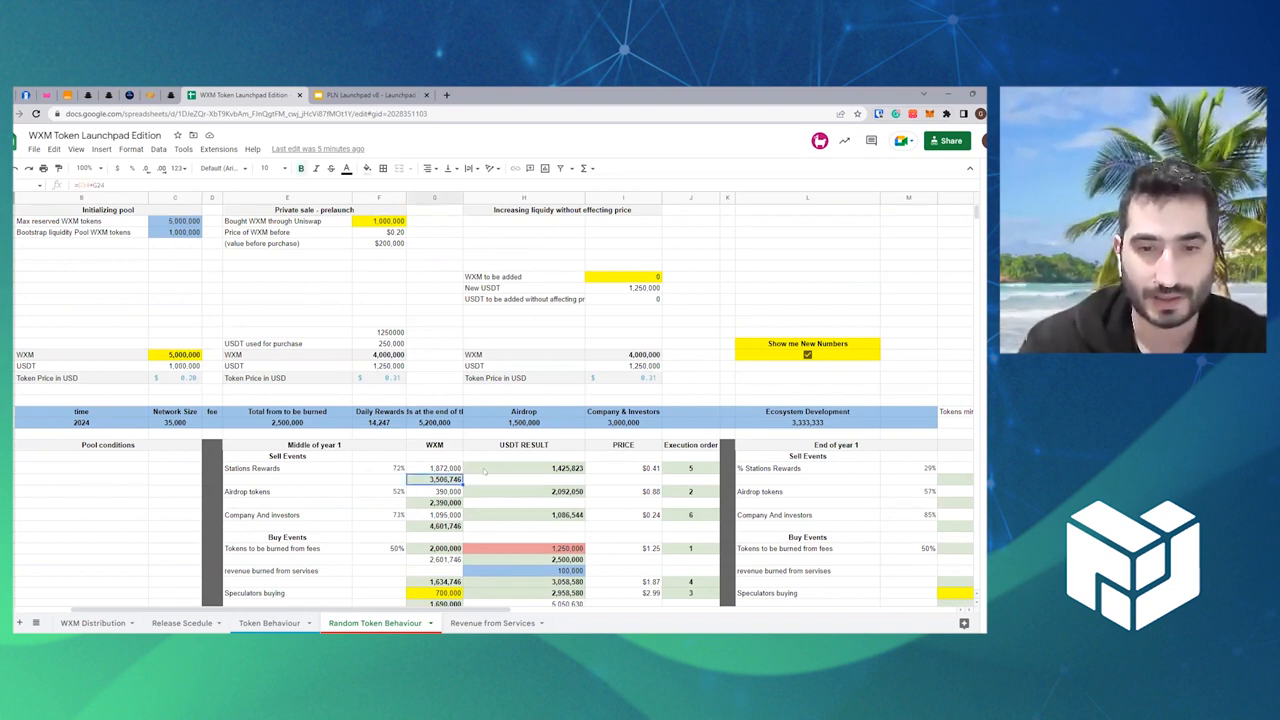
pyautogui.click(623, 468)
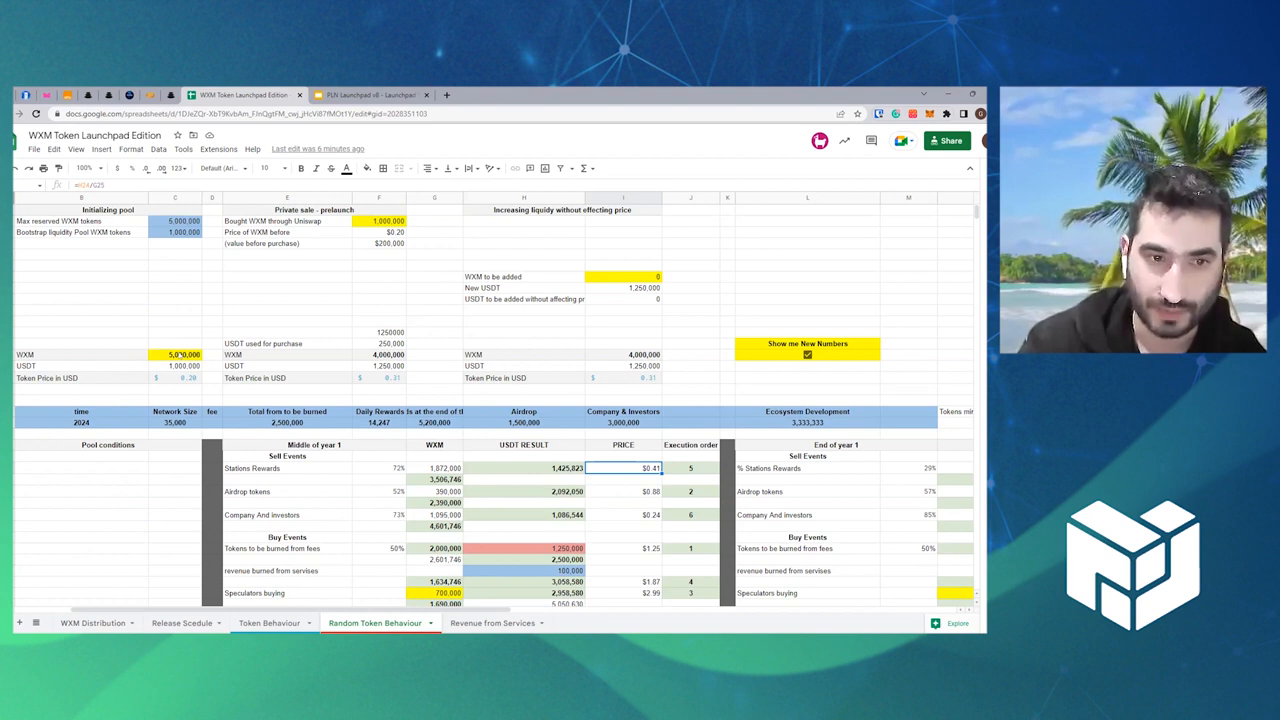
pyautogui.click(175, 354)
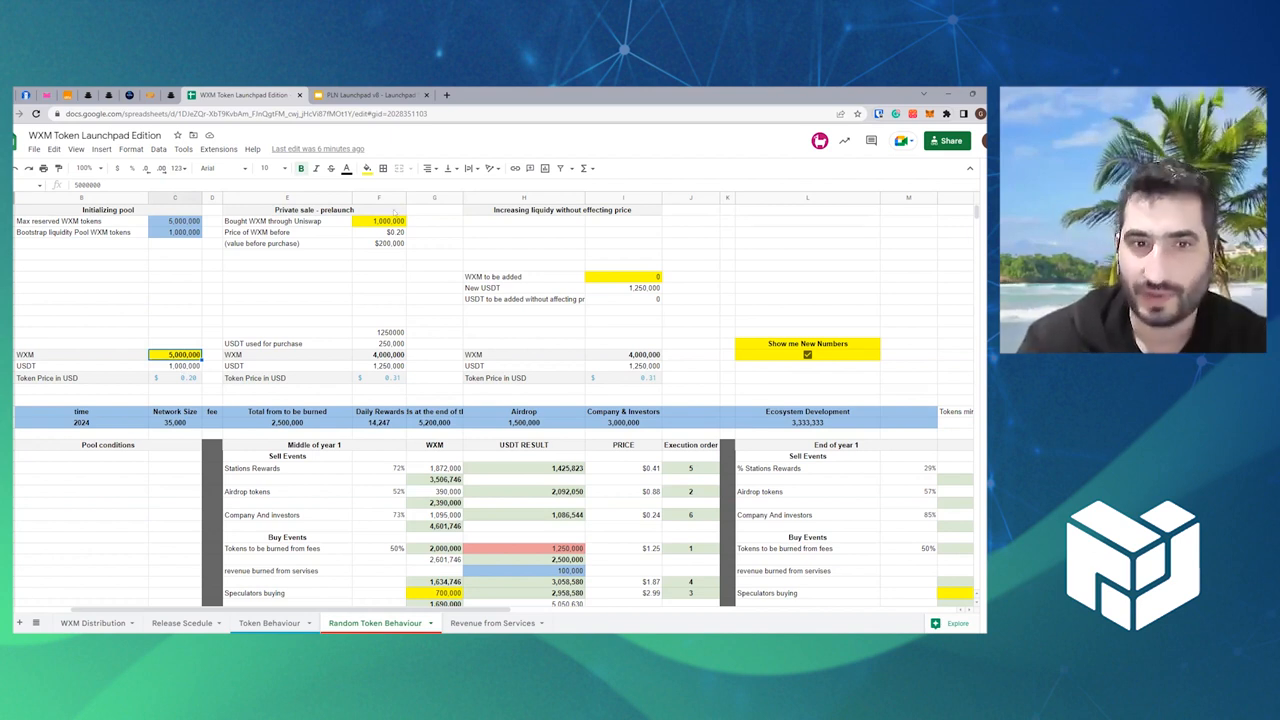
pyautogui.scroll(-3)
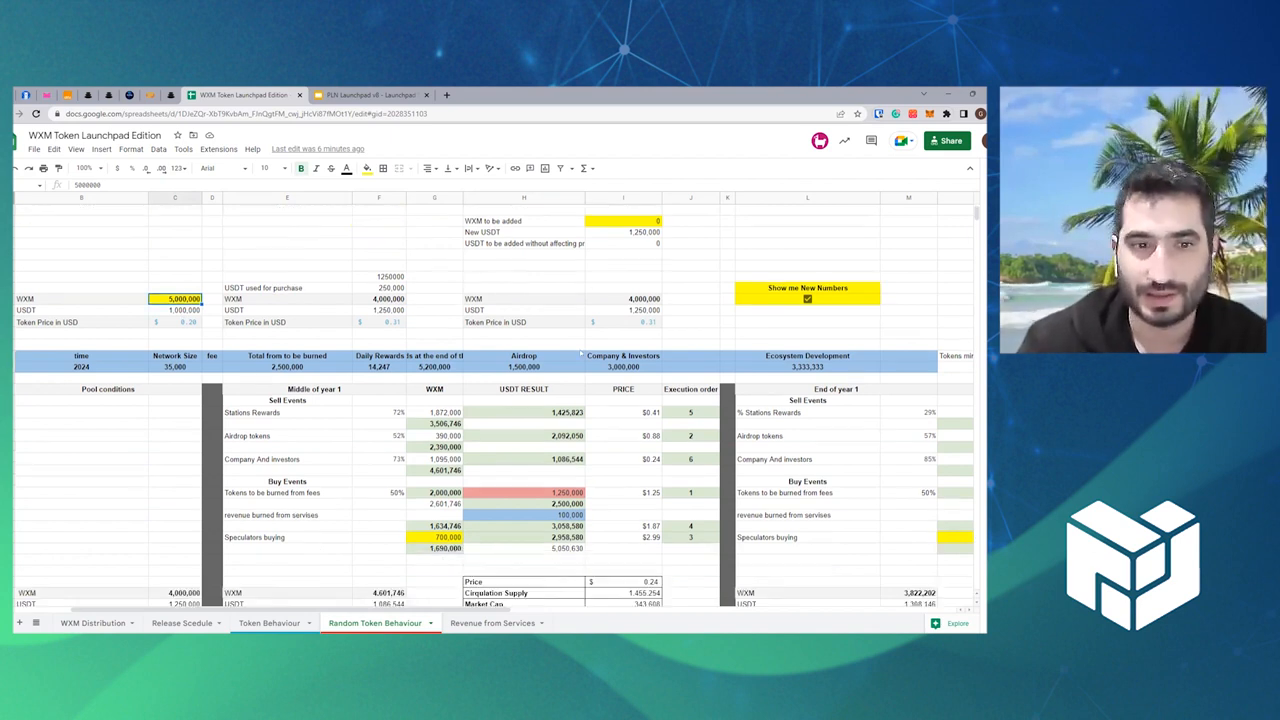
pyautogui.scroll(-3)
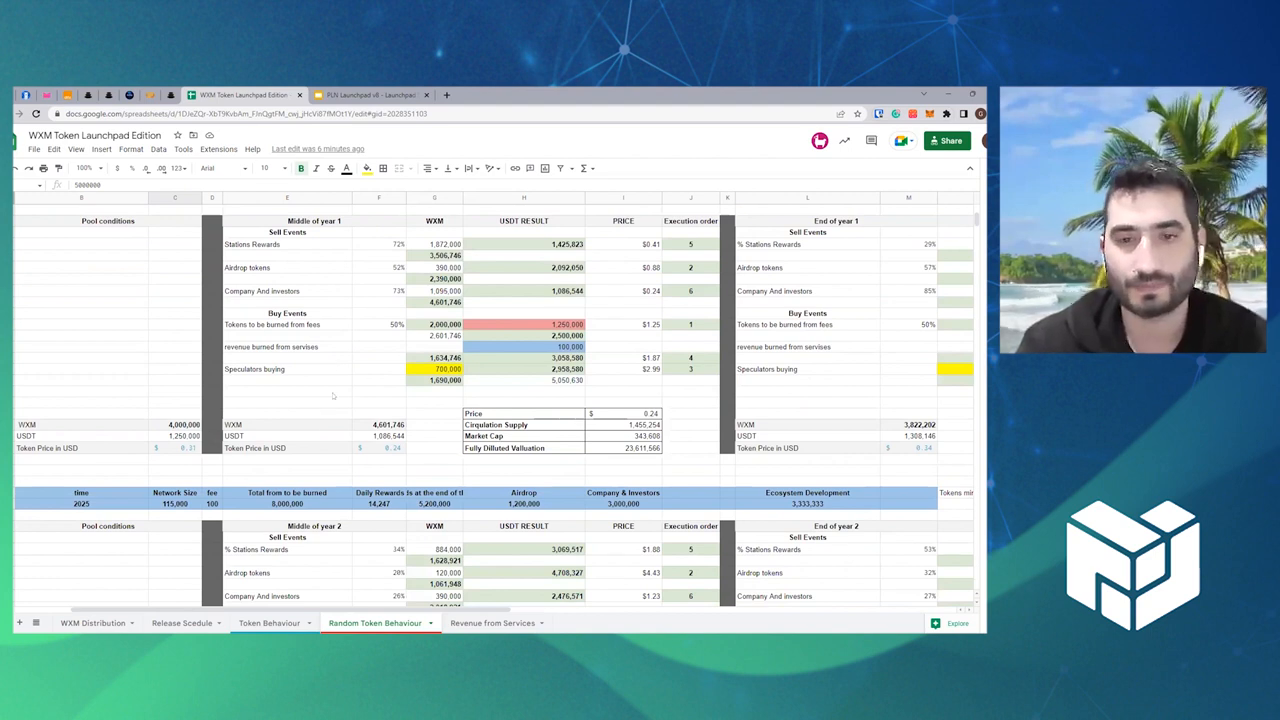
pyautogui.click(81, 503)
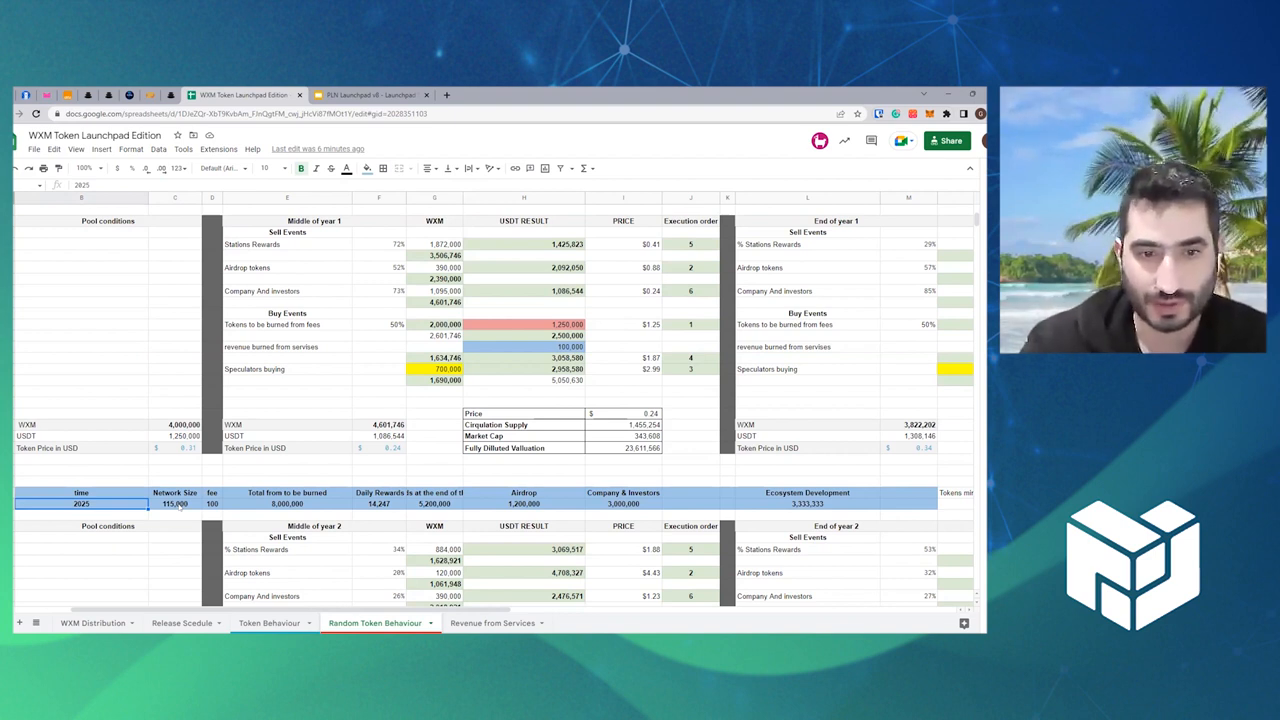
pyautogui.scroll(-3)
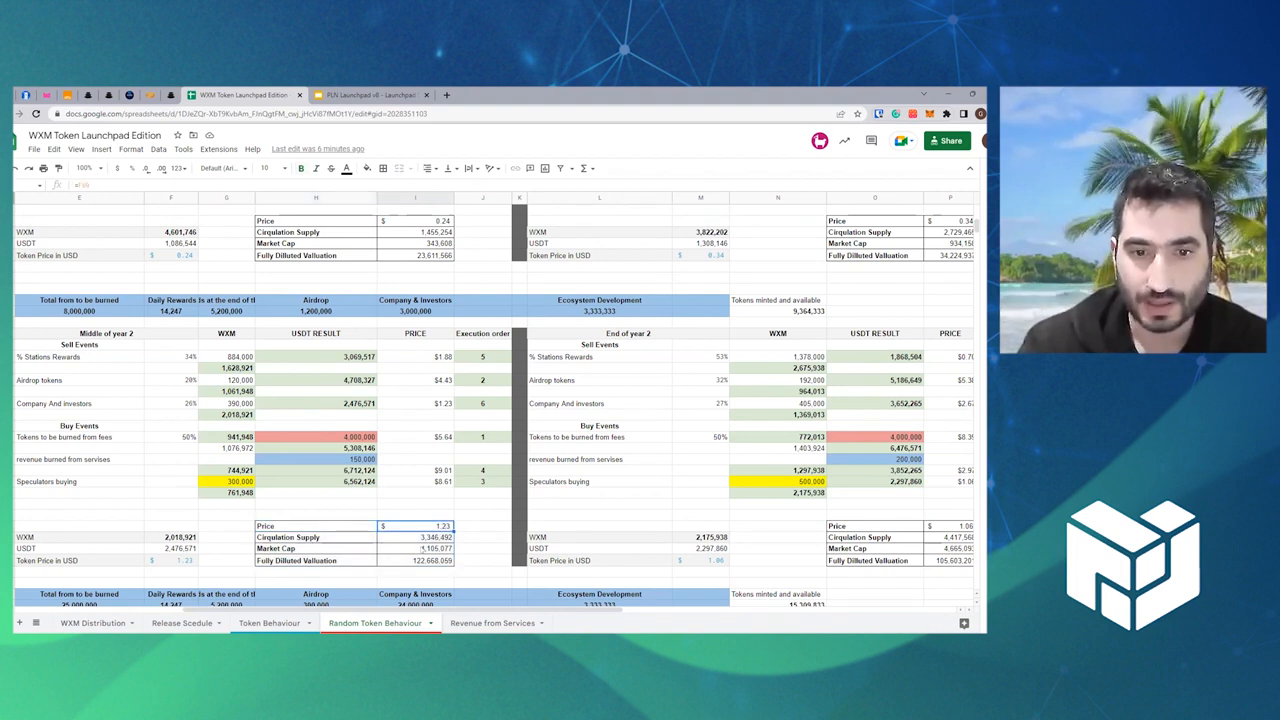
pyautogui.click(415, 548)
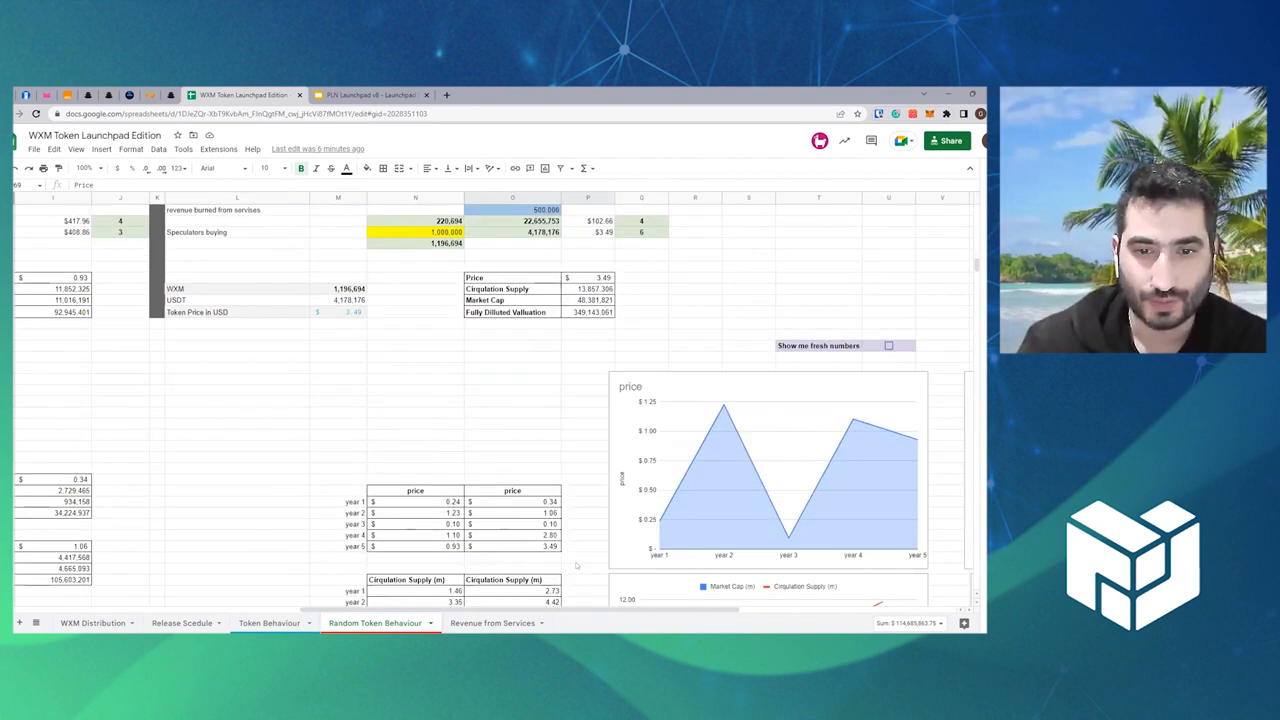
# Toggle the 'Show me fresh numbers' checkbox twice to recalculate the yearly price simulation.
pyautogui.hscroll(3)
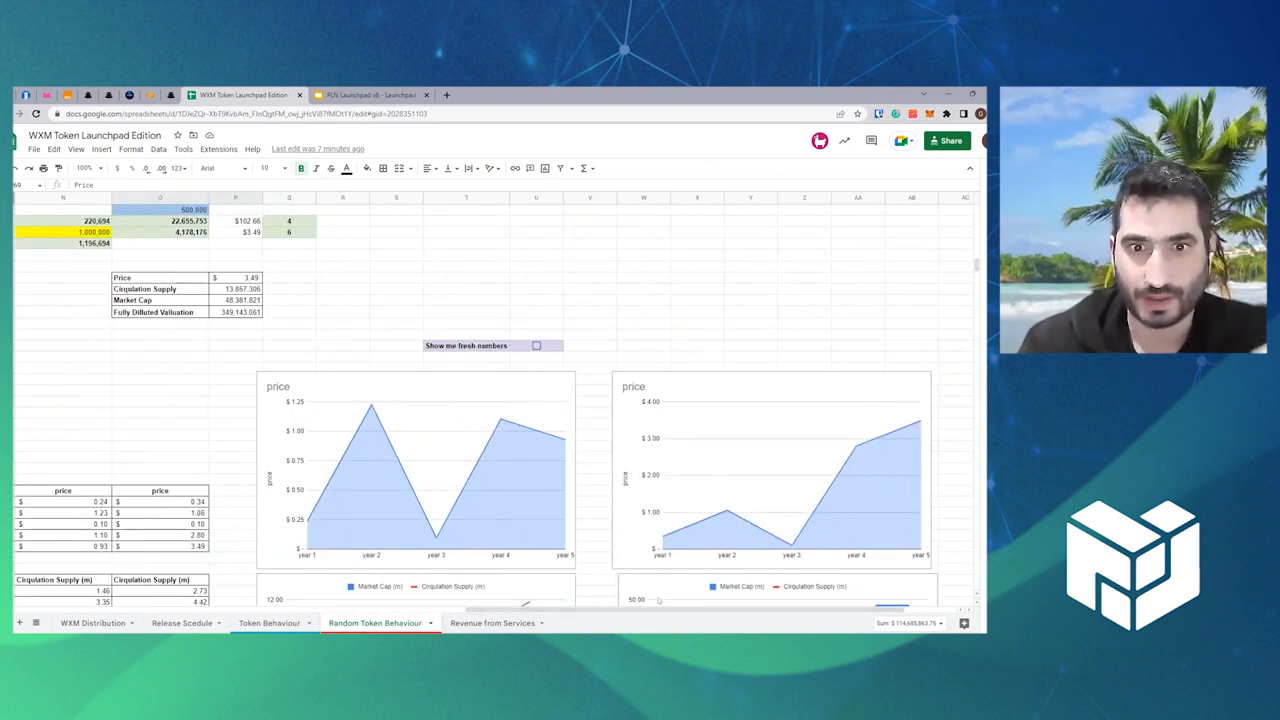
pyautogui.scroll(-3)
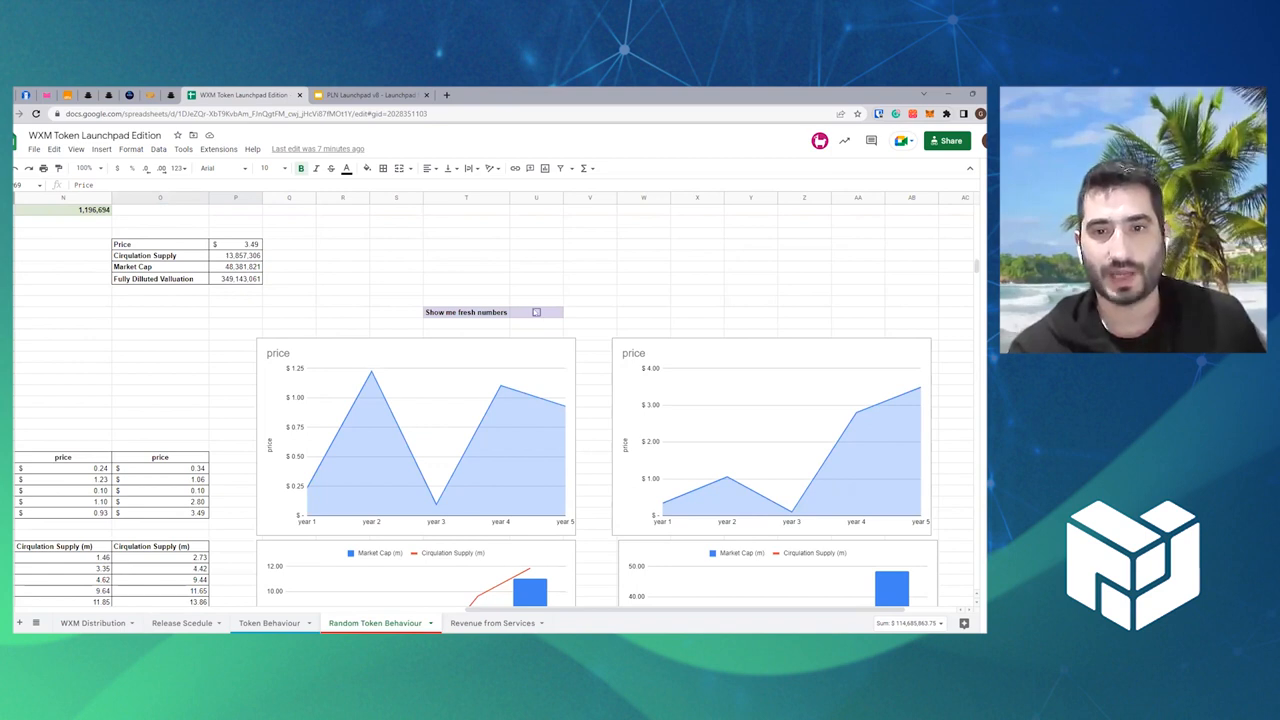
pyautogui.click(536, 312)
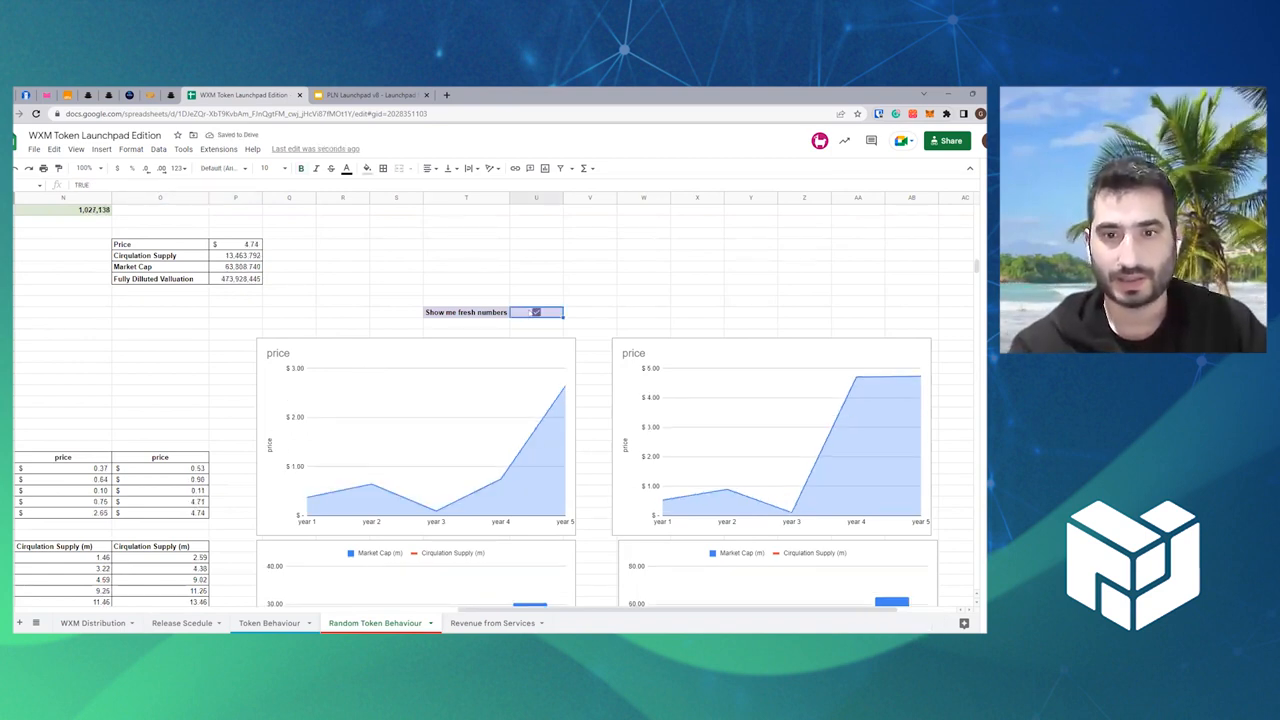
pyautogui.click(536, 311)
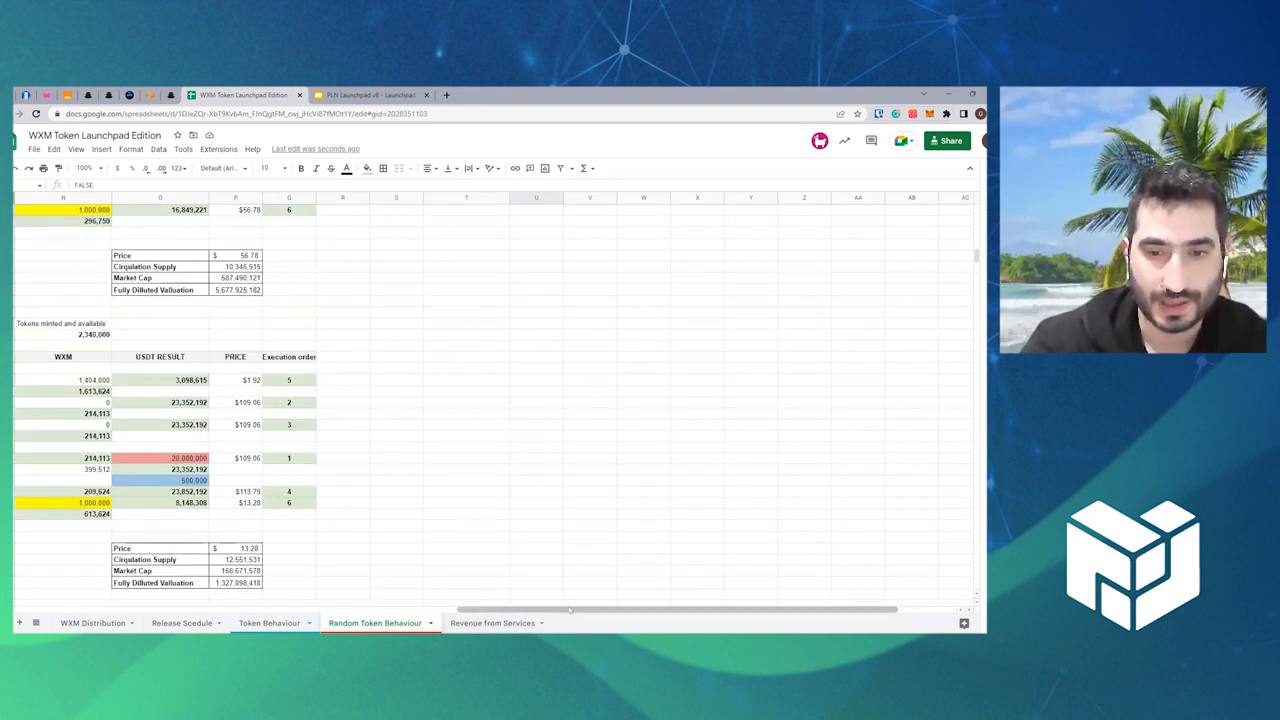
pyautogui.hscroll(-3)
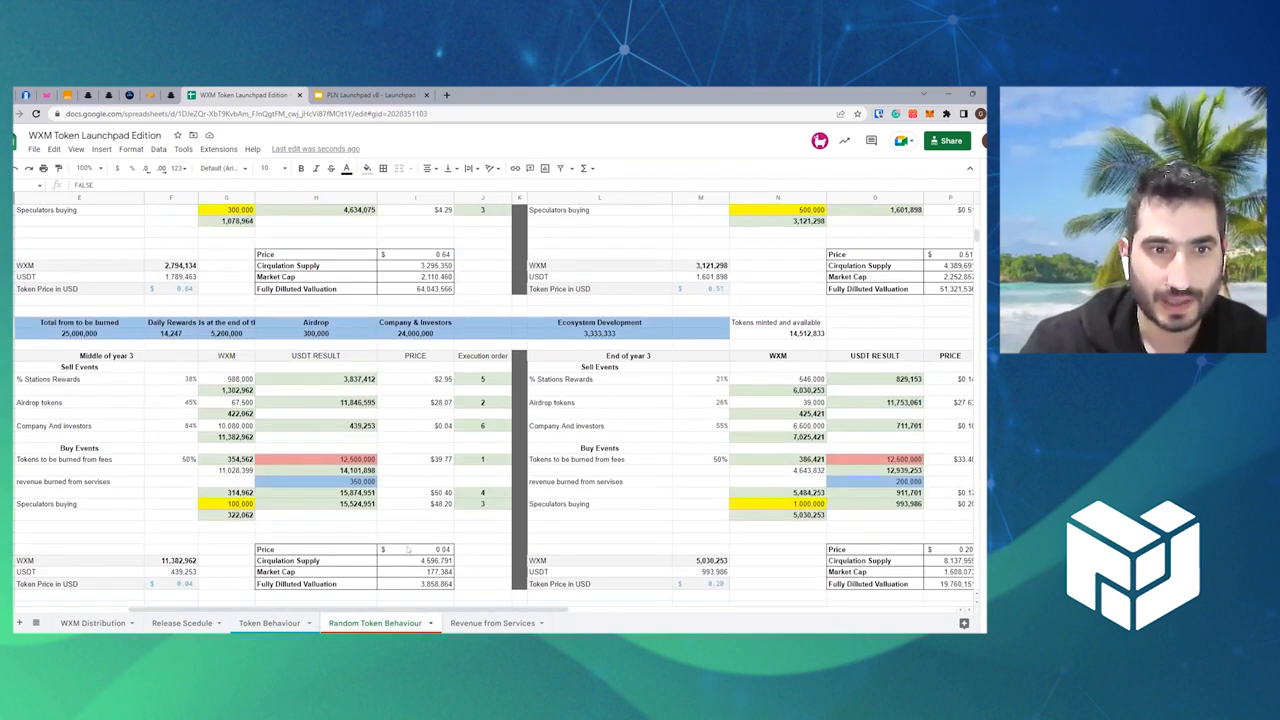
pyautogui.scroll(-3)
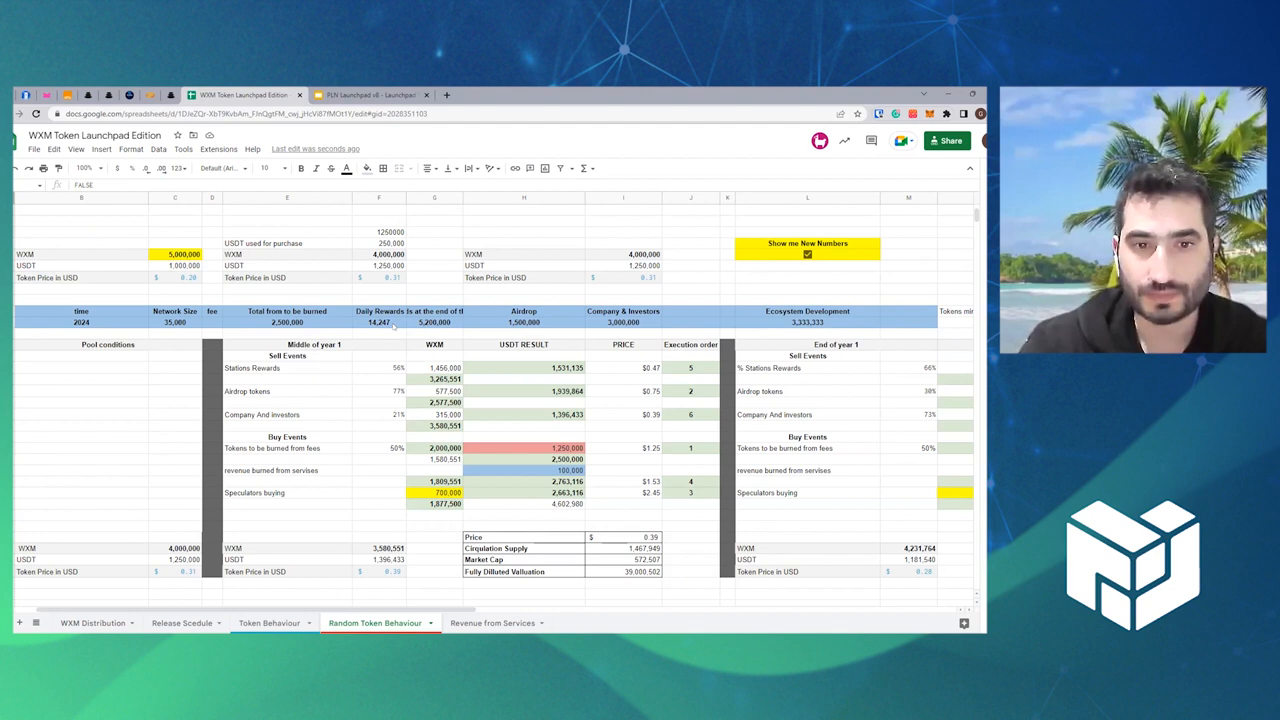
pyautogui.click(378, 322)
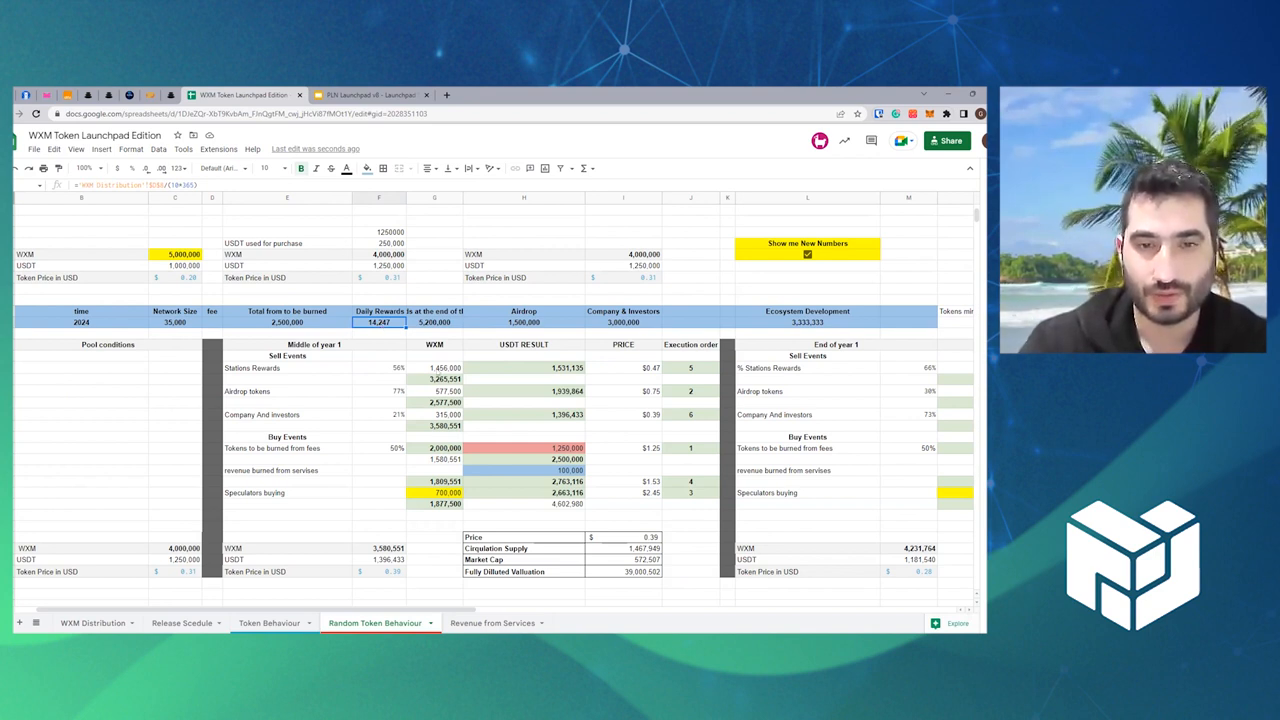
pyautogui.click(380, 368)
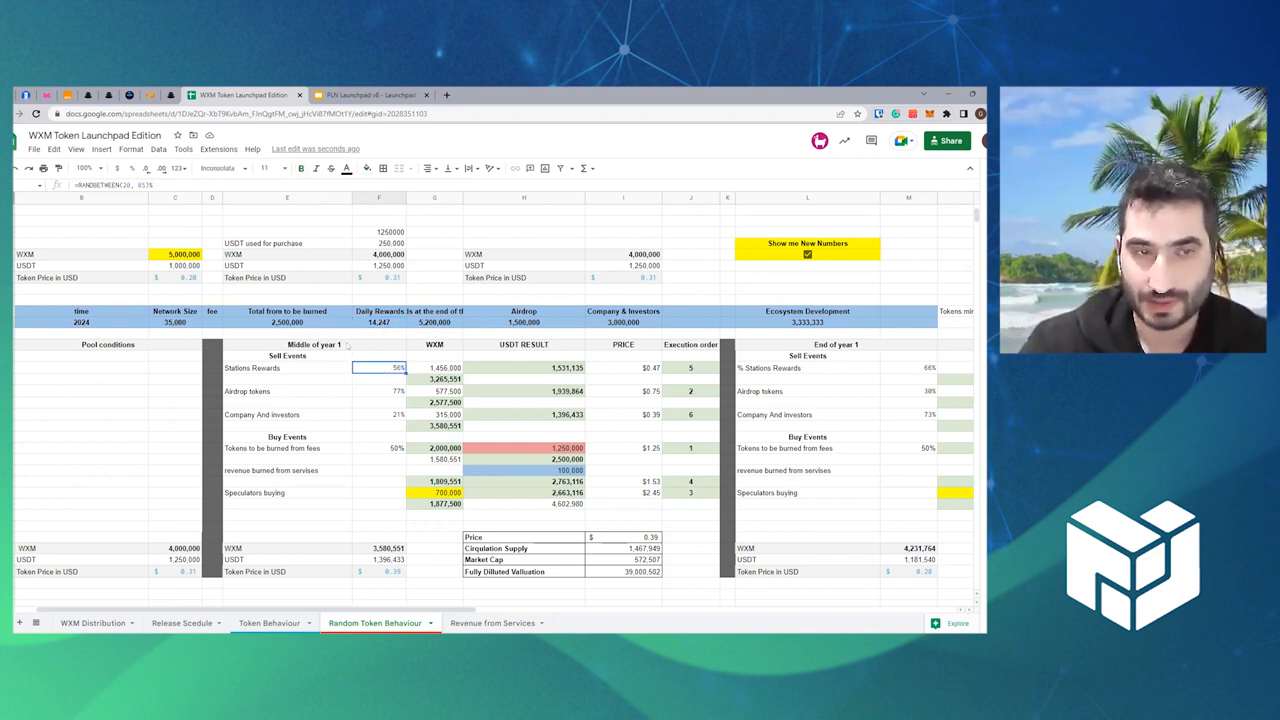
pyautogui.doubleClick(380, 367)
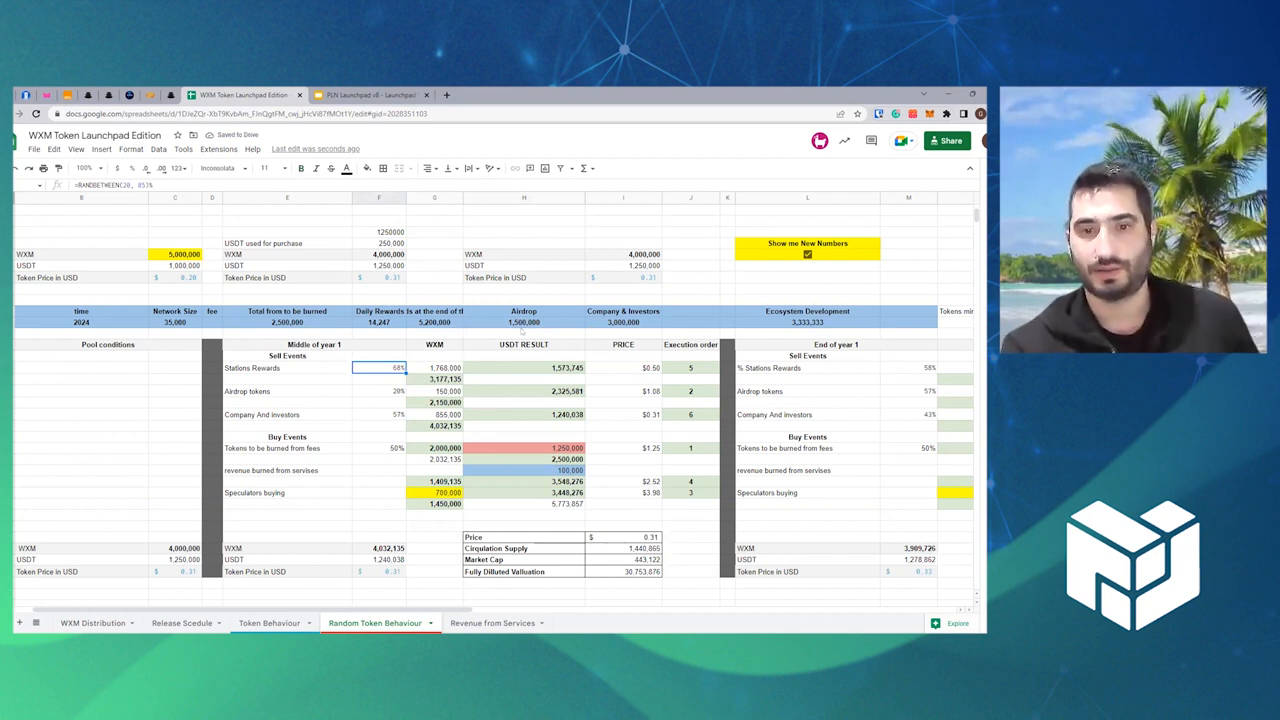
pyautogui.click(378, 390)
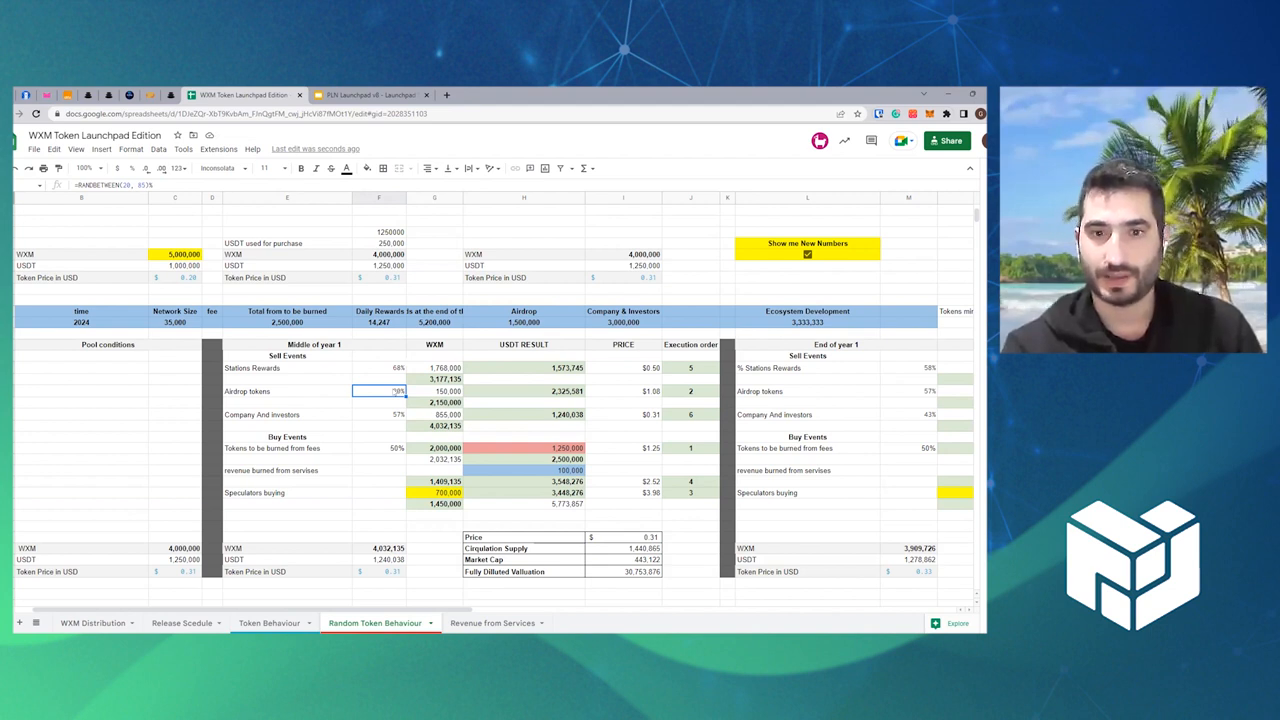
pyautogui.click(378, 414)
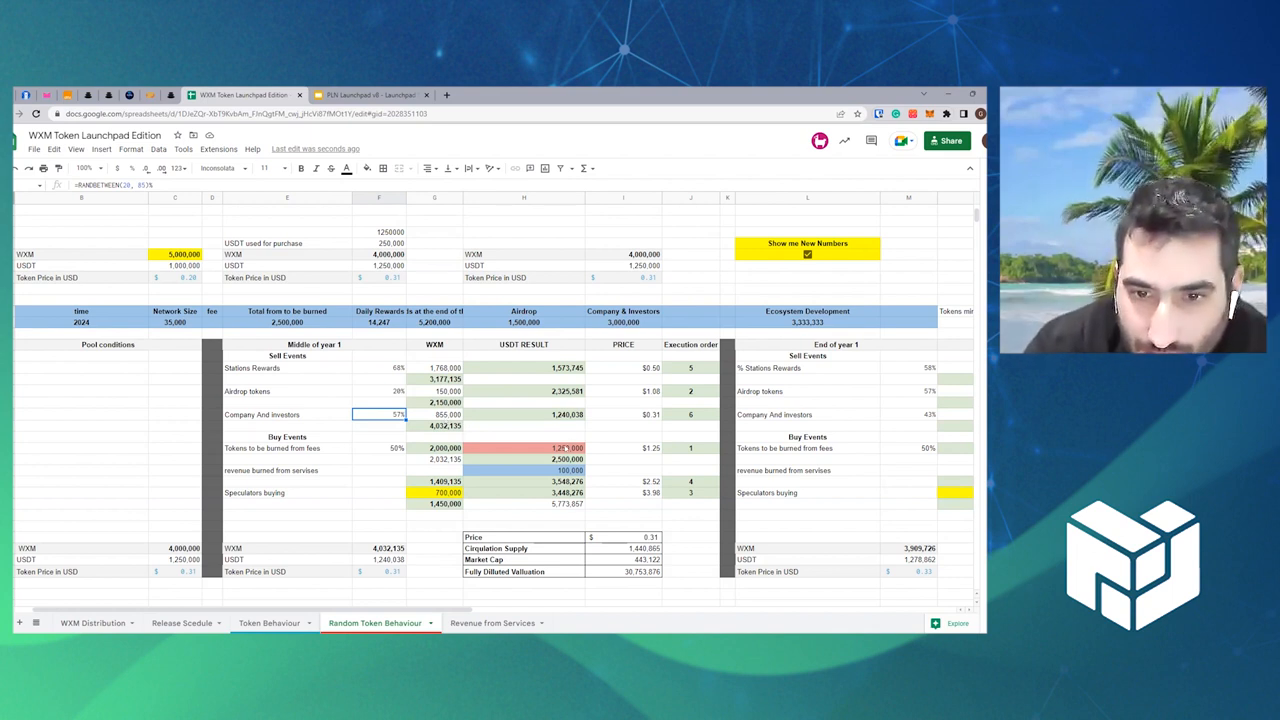
pyautogui.click(523, 448)
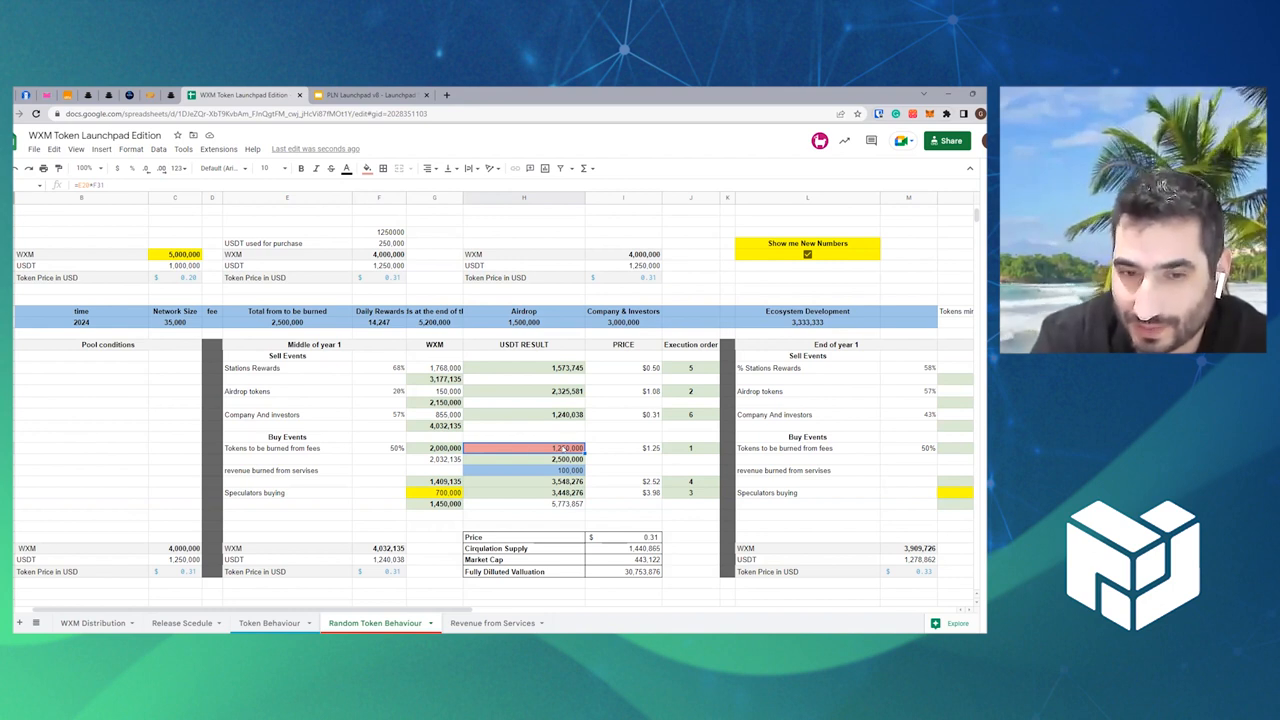
pyautogui.click(434, 459)
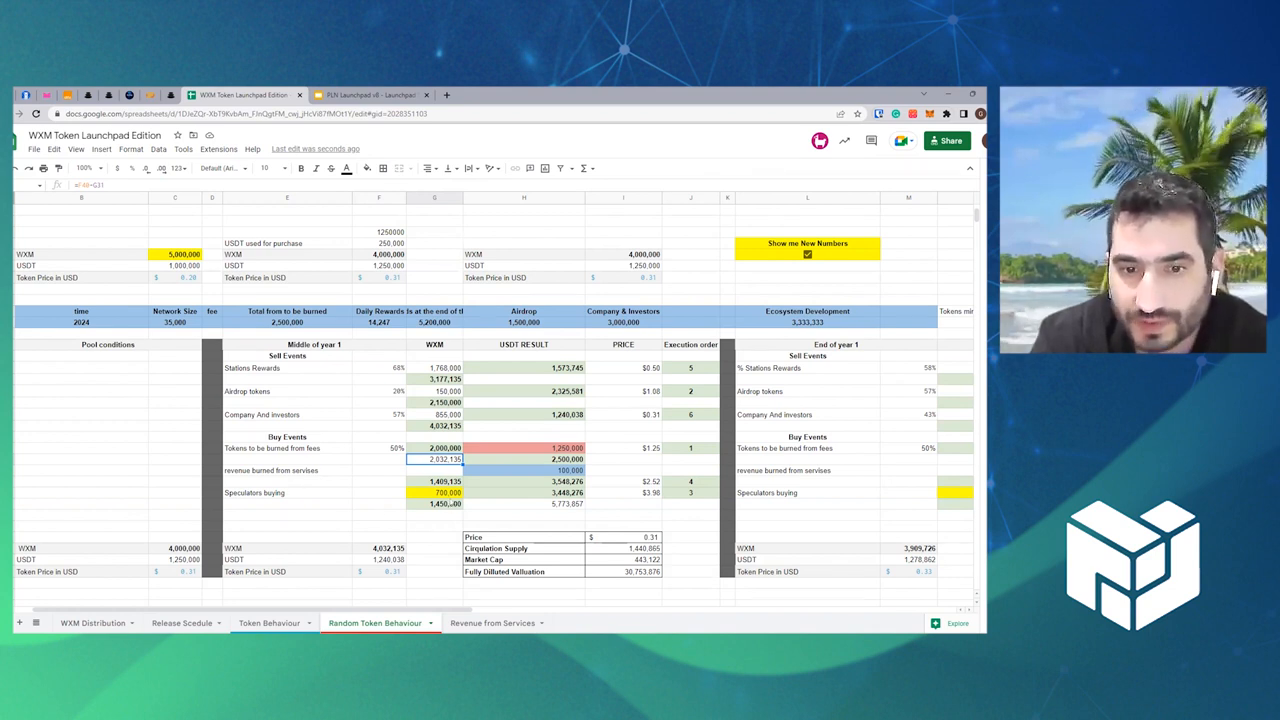
pyautogui.click(434, 492)
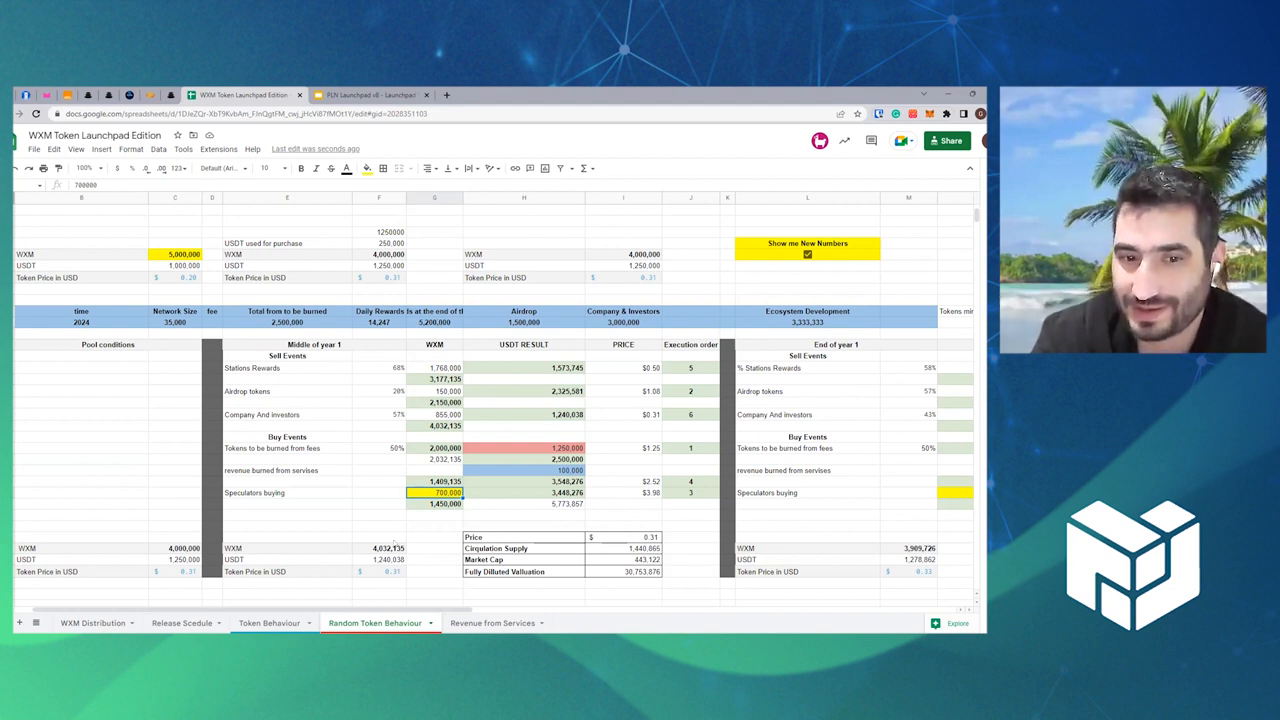
pyautogui.click(380, 571)
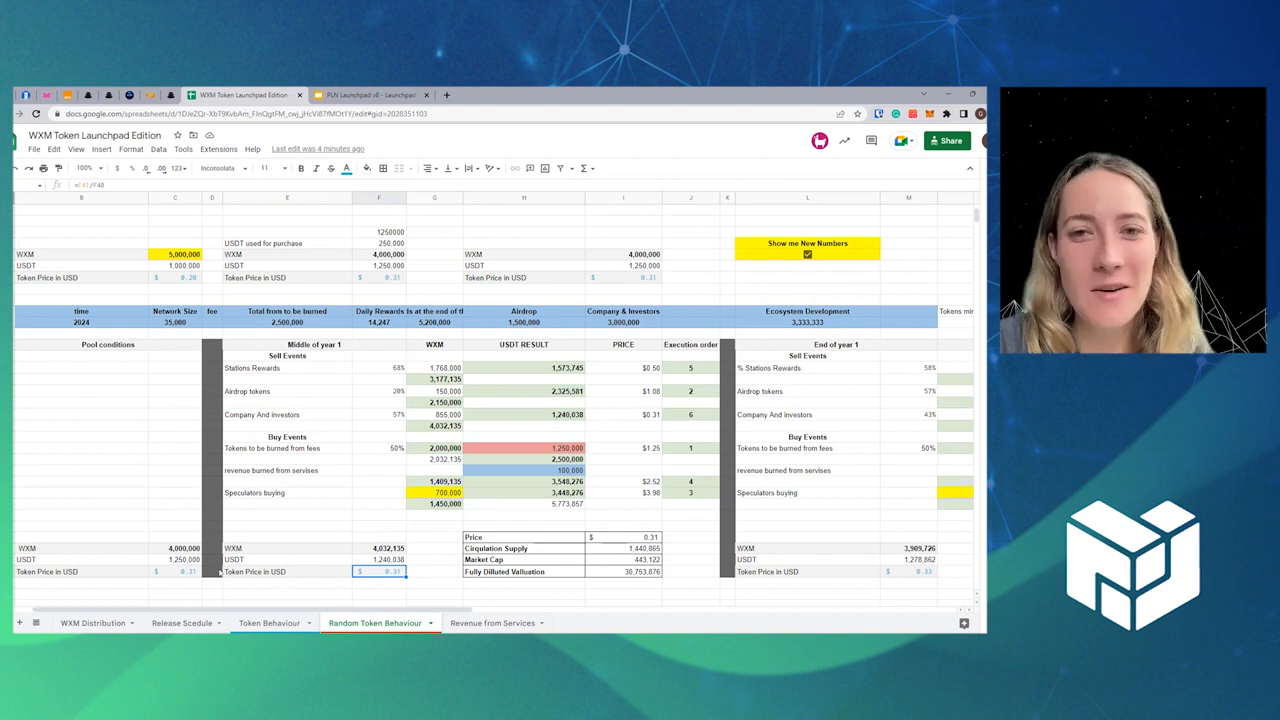
pyautogui.click(370, 94)
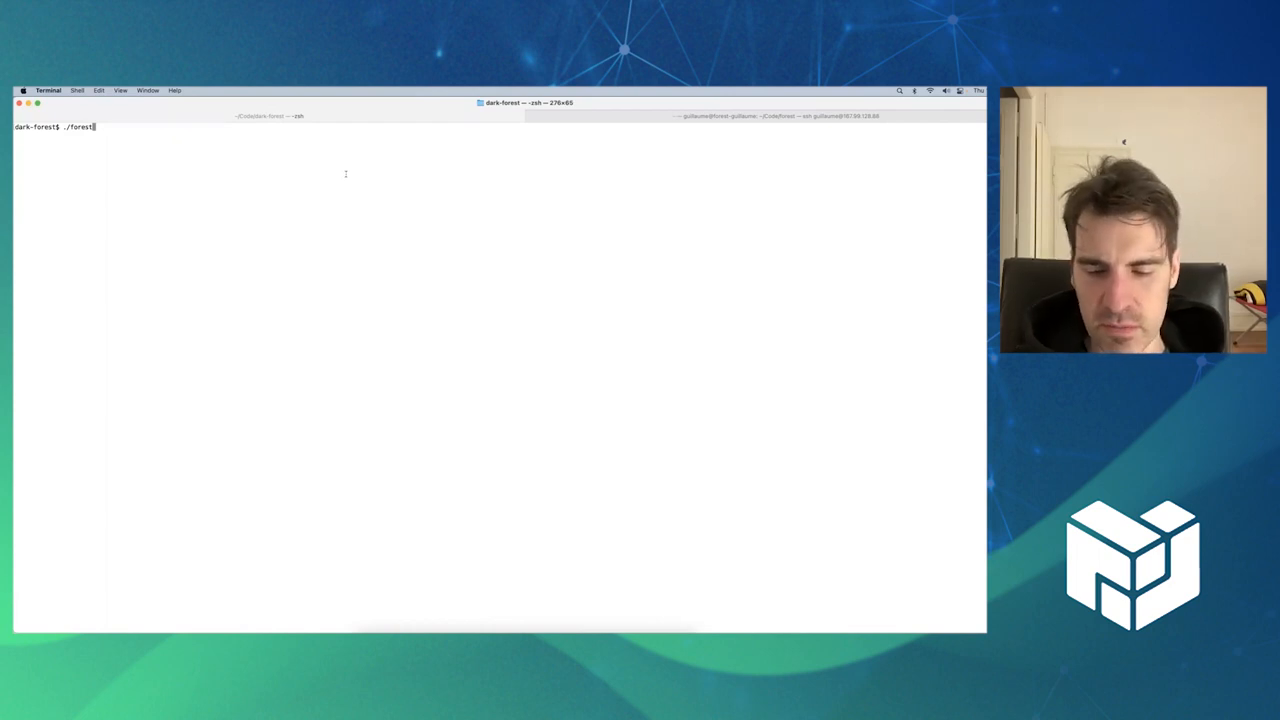
# Run ./forest-cli --help and highlight the attach subcommand's JavaScript console description.
pyautogui.write('-cli')
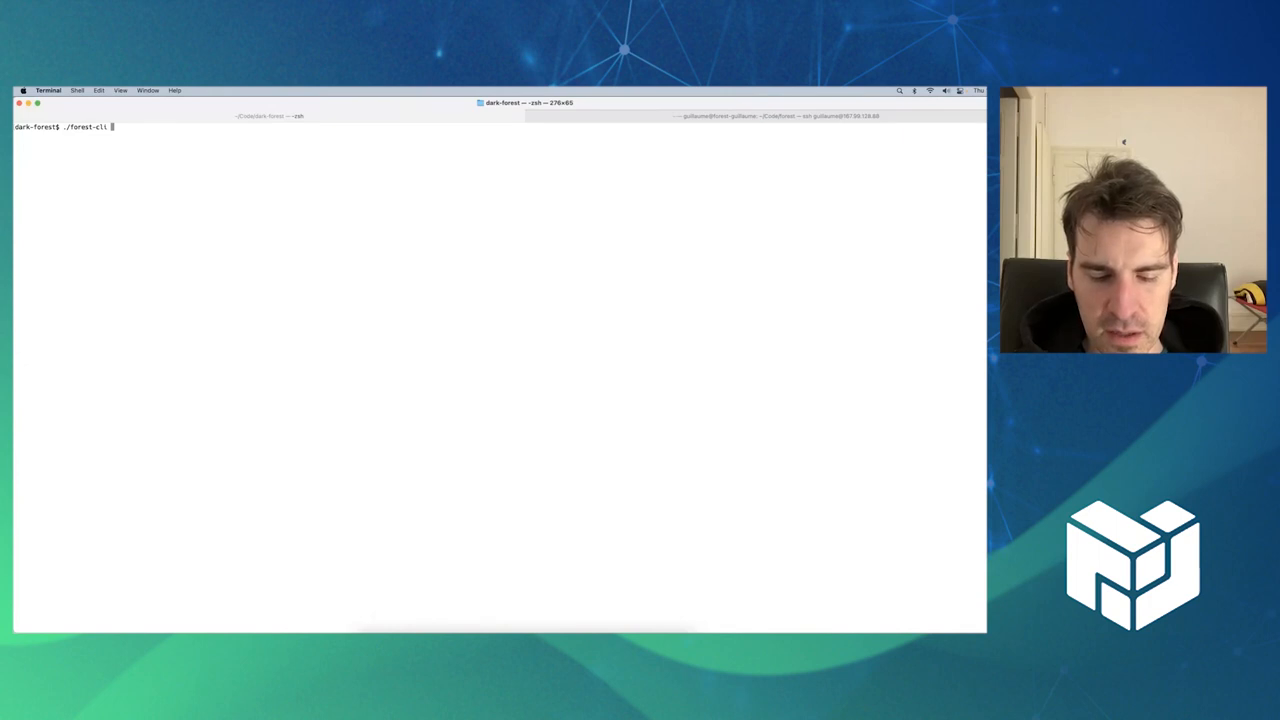
pyautogui.write('--hel')
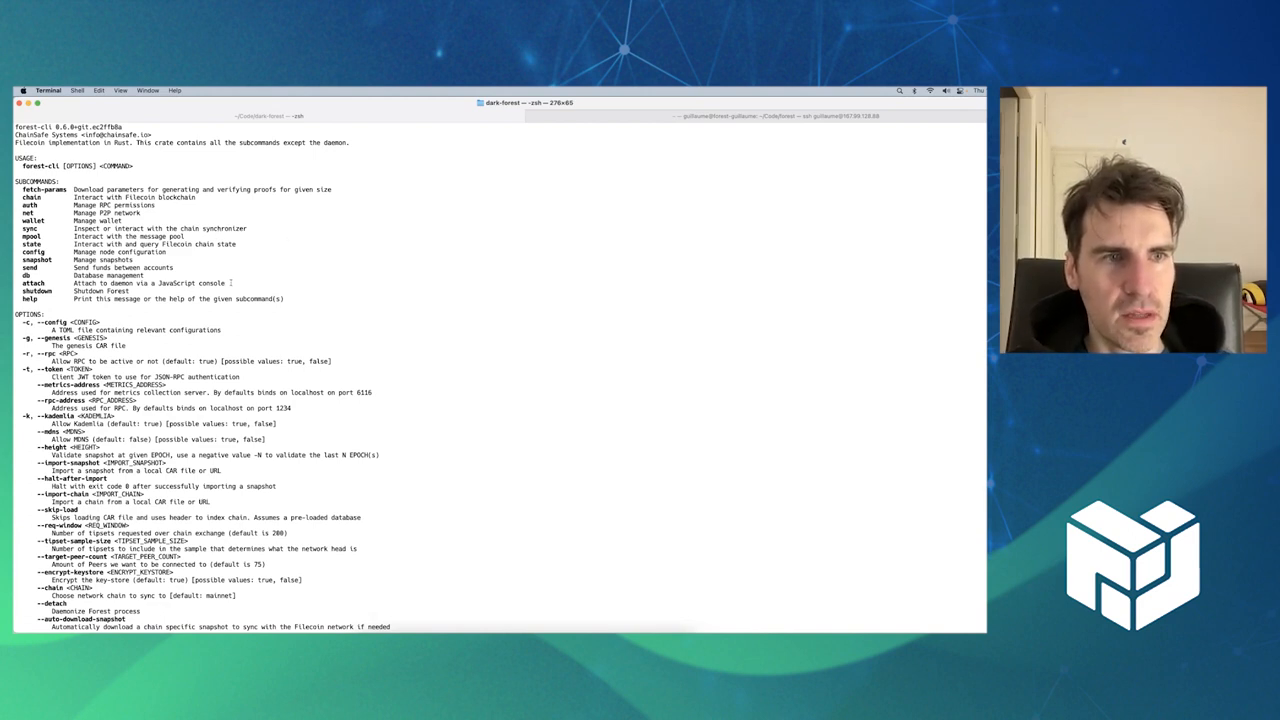
pyautogui.doubleClick(150, 283)
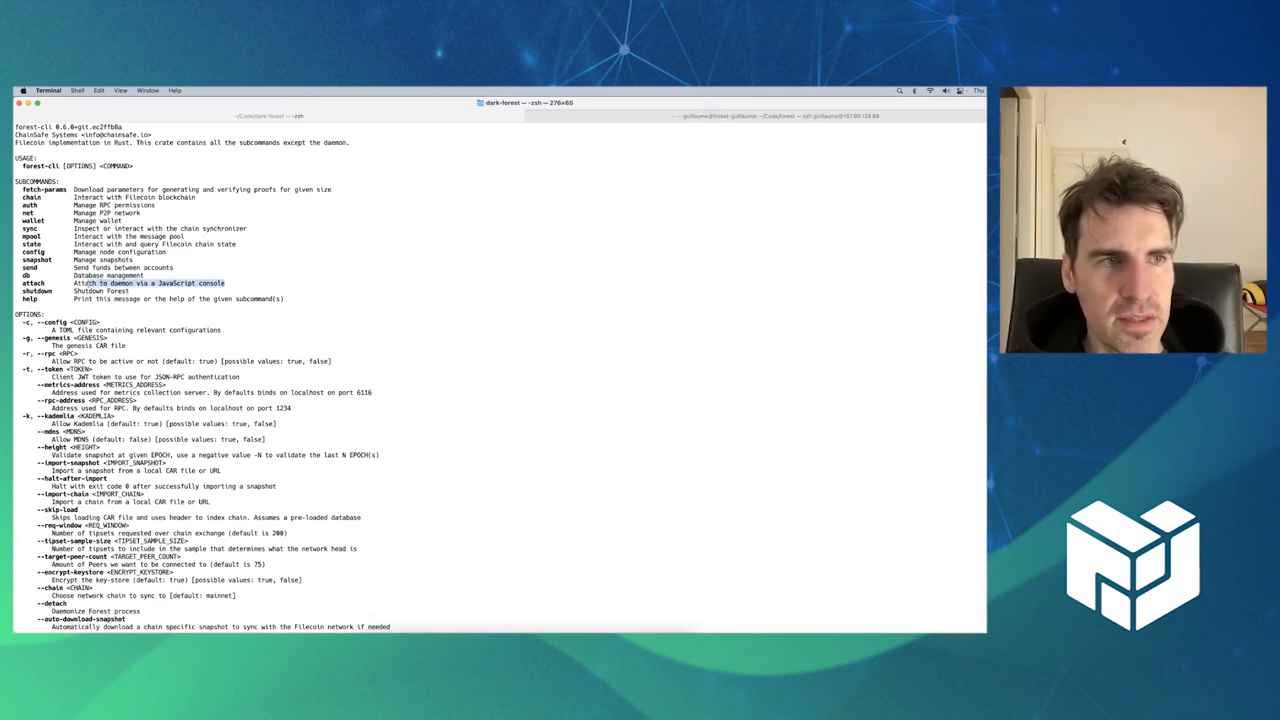
pyautogui.doubleClick(30, 283)
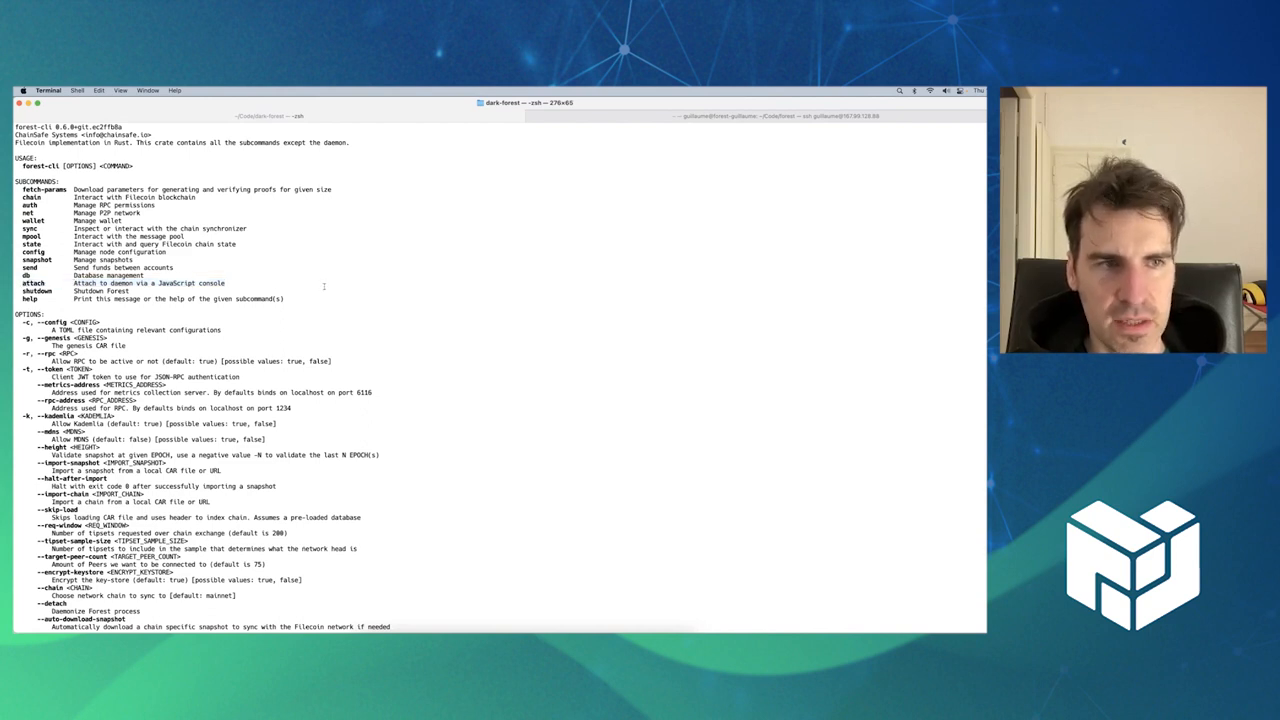
pyautogui.scroll(-3)
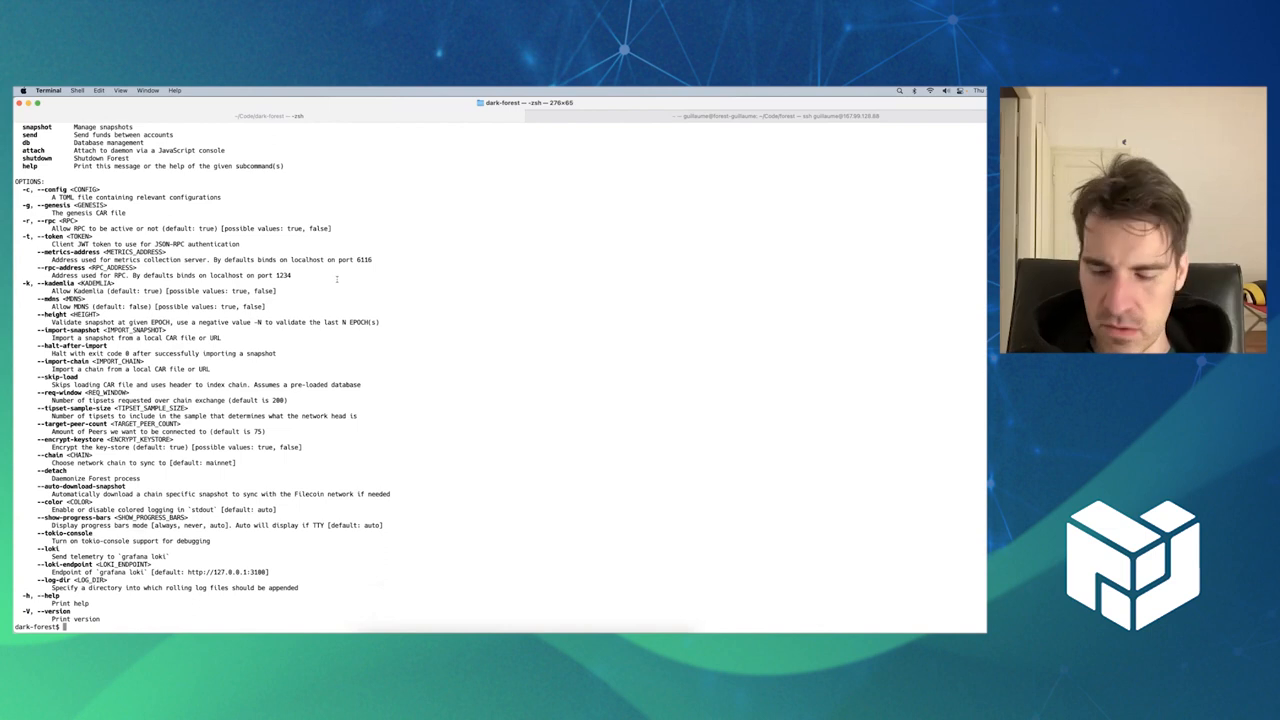
# Enter ./forest-cli attach to start the Forest JavaScript console.
pyautogui.write('./forest-cli --h')
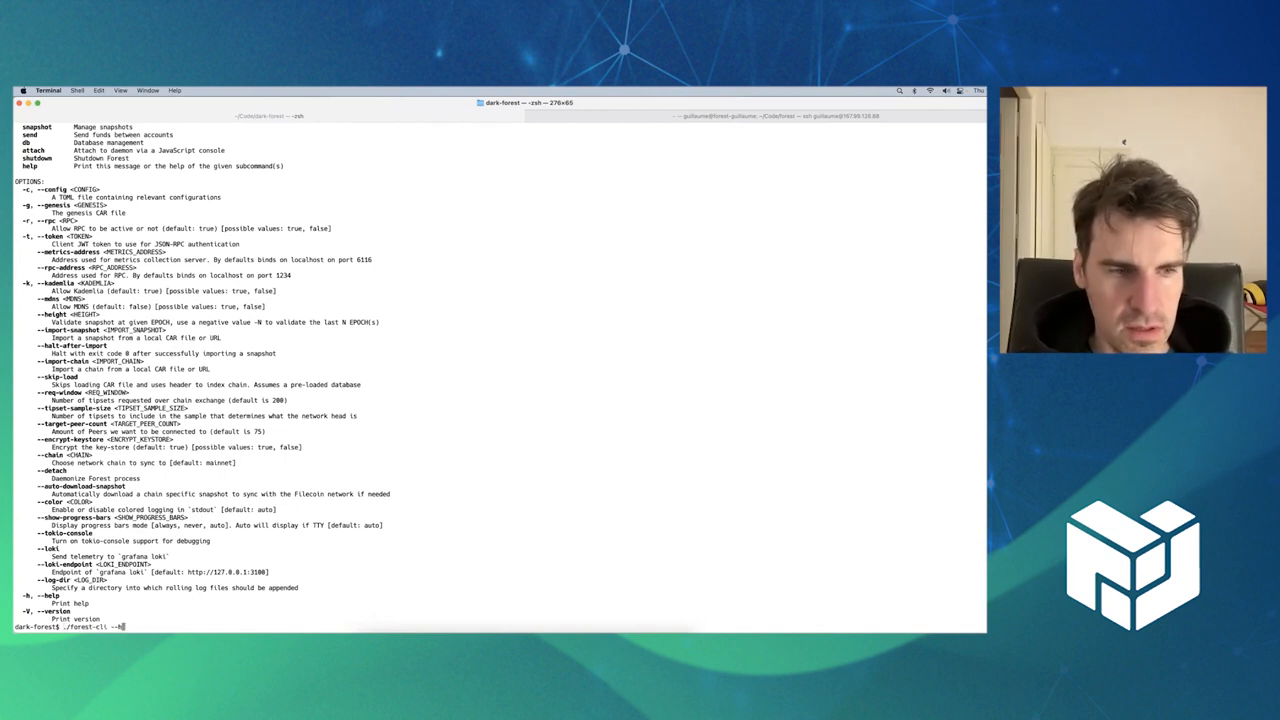
pyautogui.write('attach')
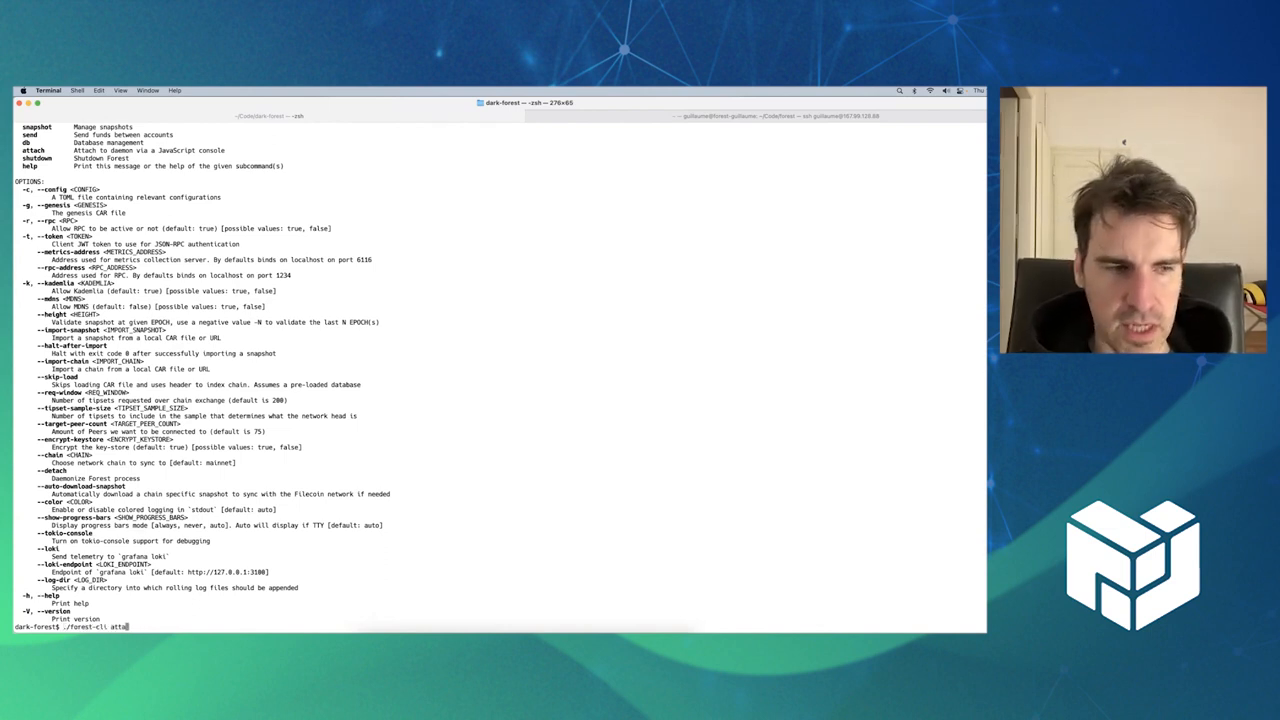
pyautogui.write('ch')
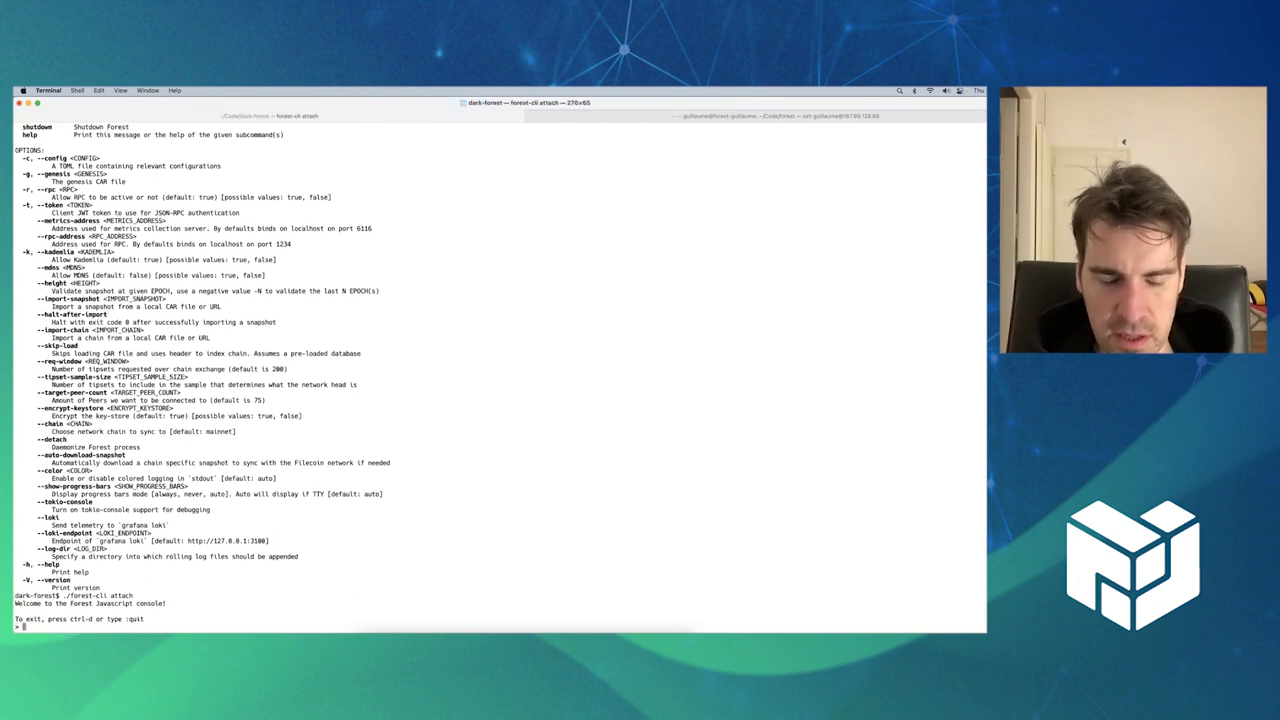
# Run netPeers(), showPeers() and showWallet() to list peers and wallet attoFIL balances.
pyautogui.write('netPeers()')
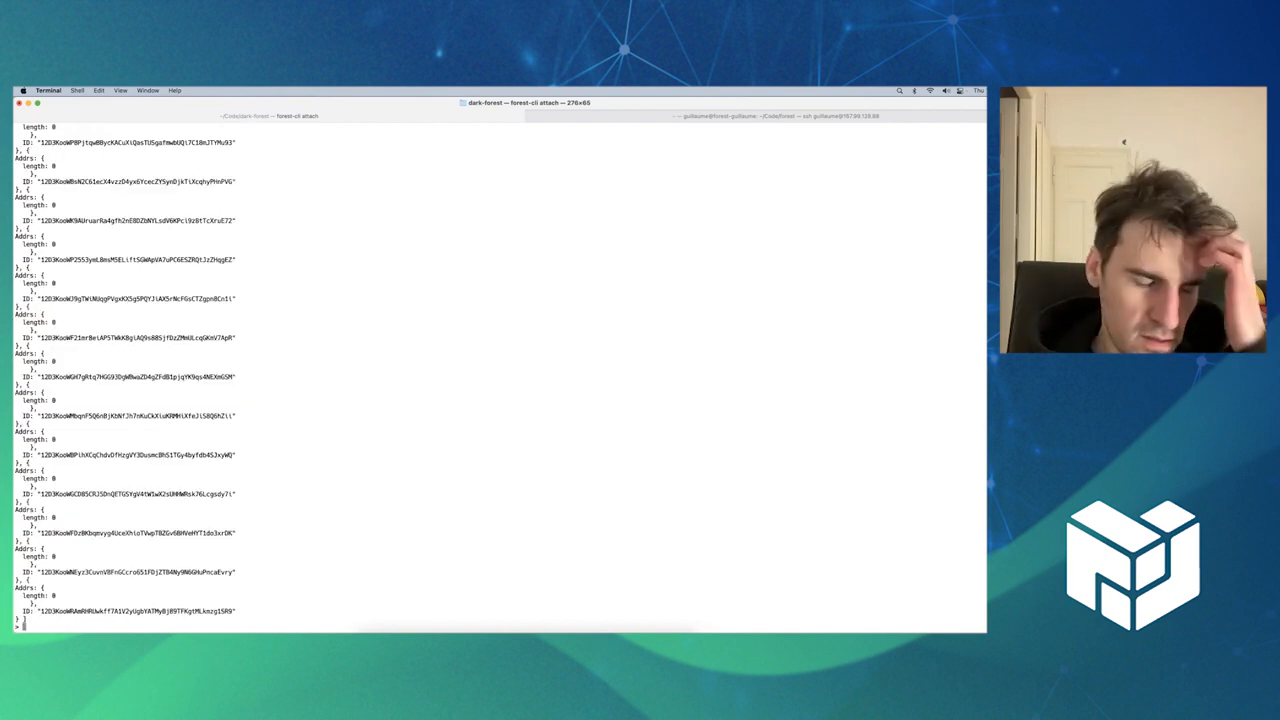
pyautogui.write('showPeers(')
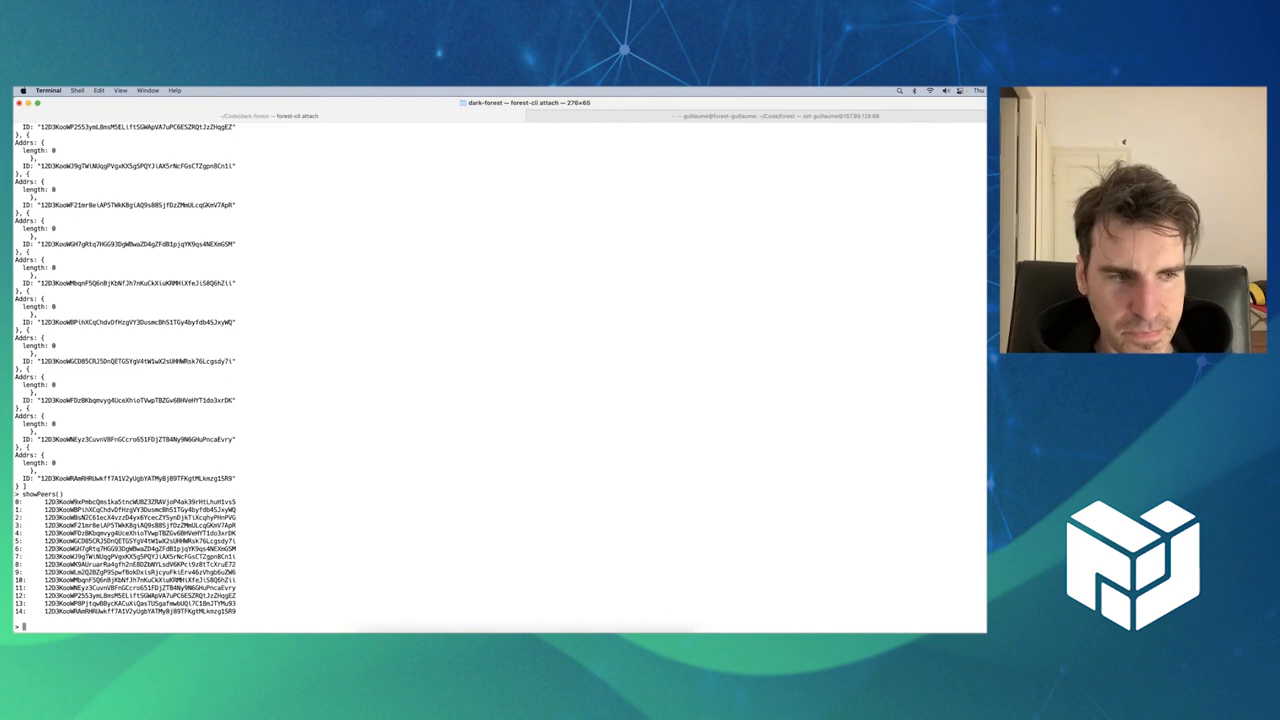
pyautogui.write('showWal')
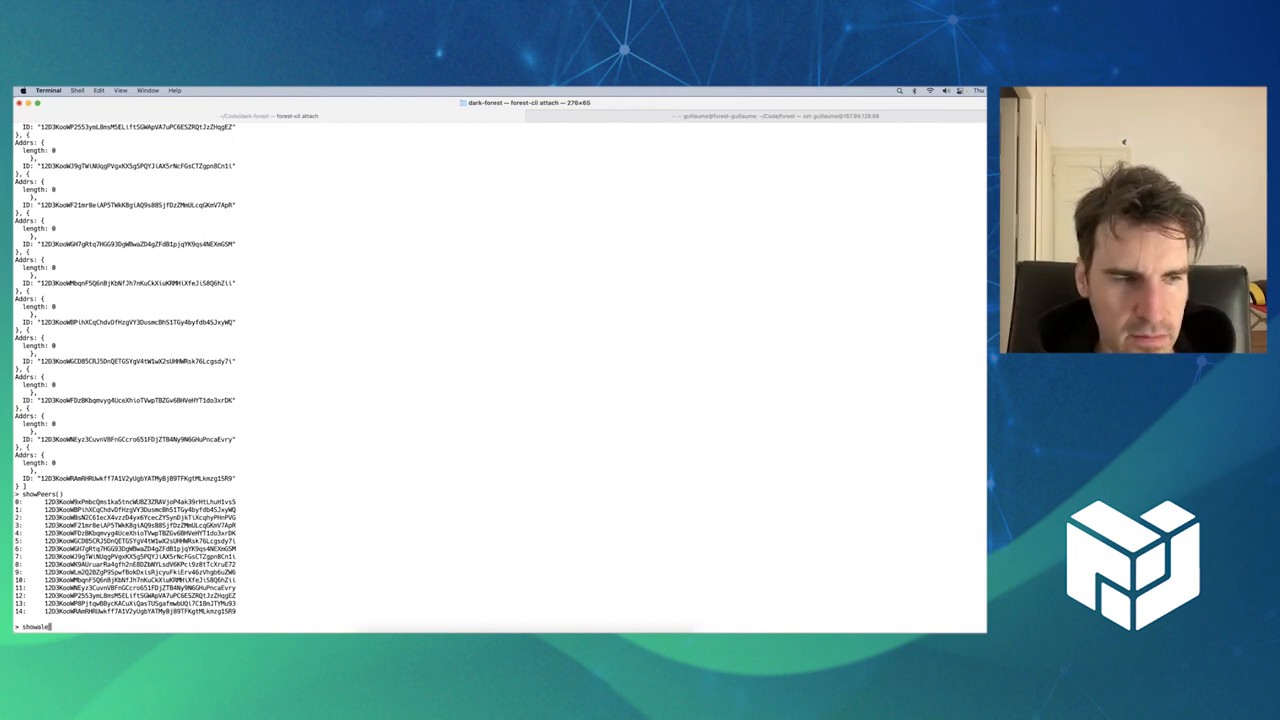
pyautogui.write('netPeers(')
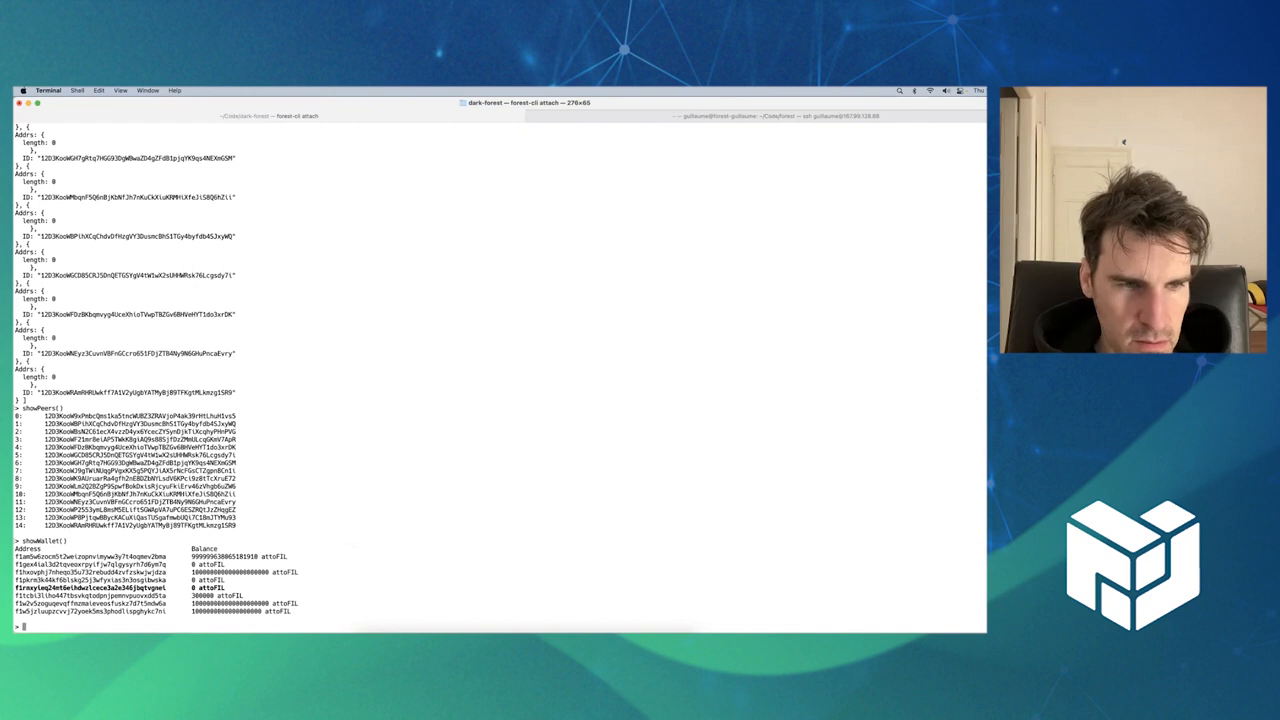
# Type sendFIL to the empty address for 40000 attoFIL, then sleepTipsets(2) and showWallet().
pyautogui.write('demoAddr')
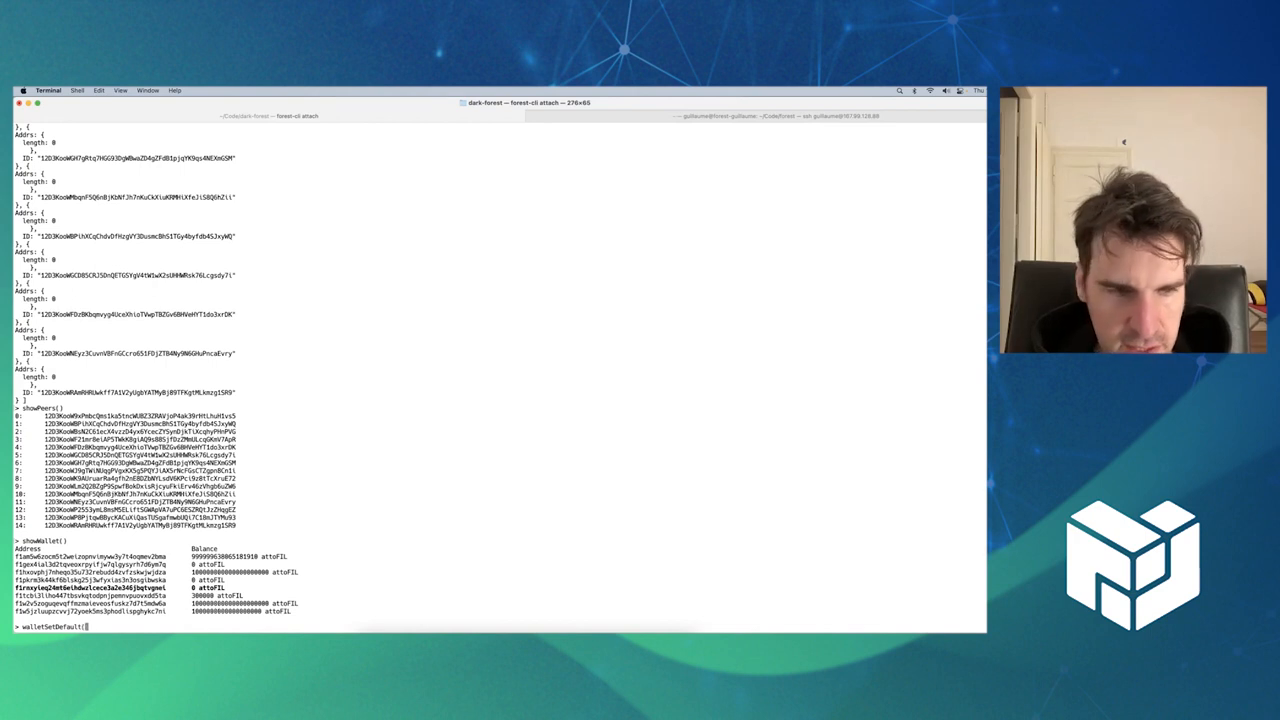
pyautogui.write('"')
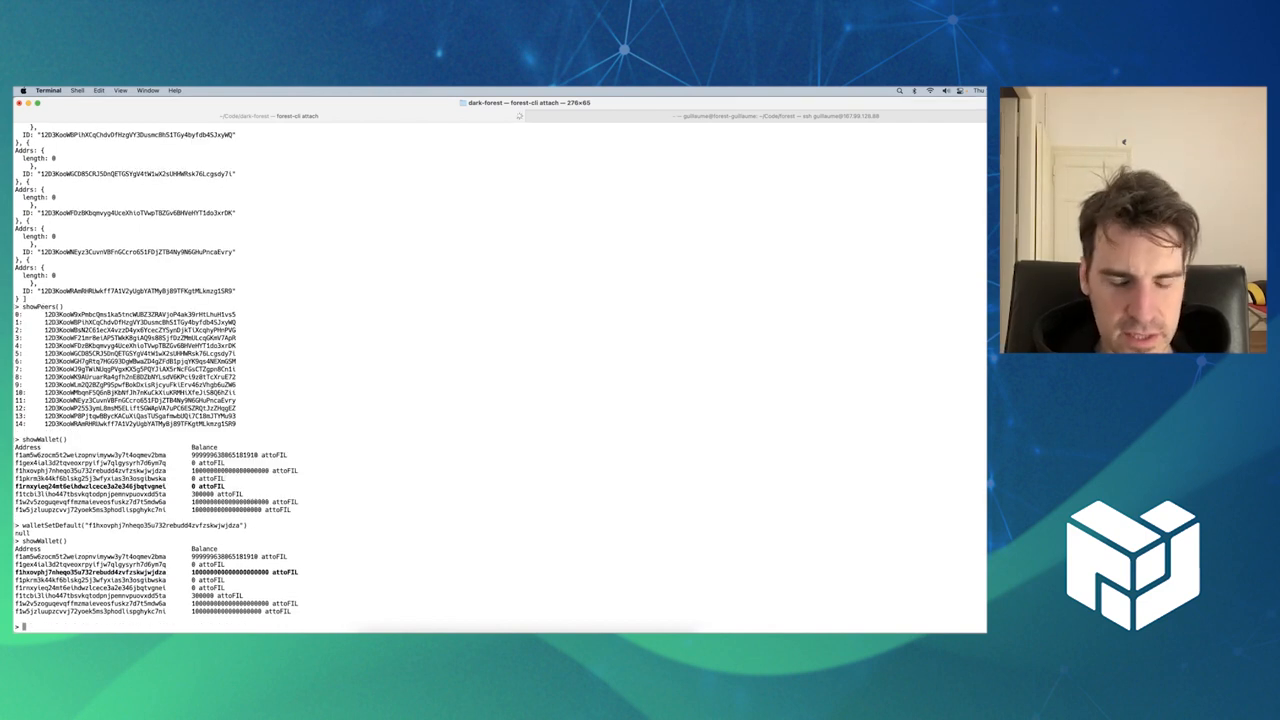
pyautogui.write('send')
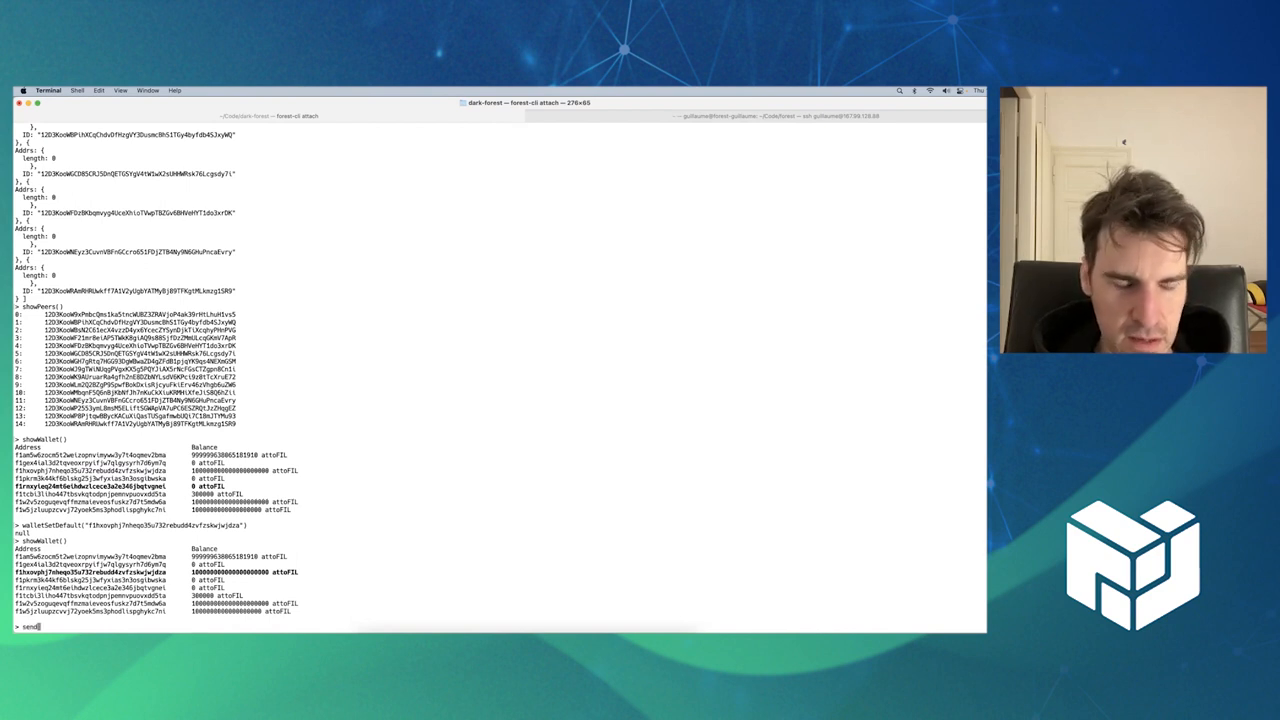
pyautogui.write('FIL')
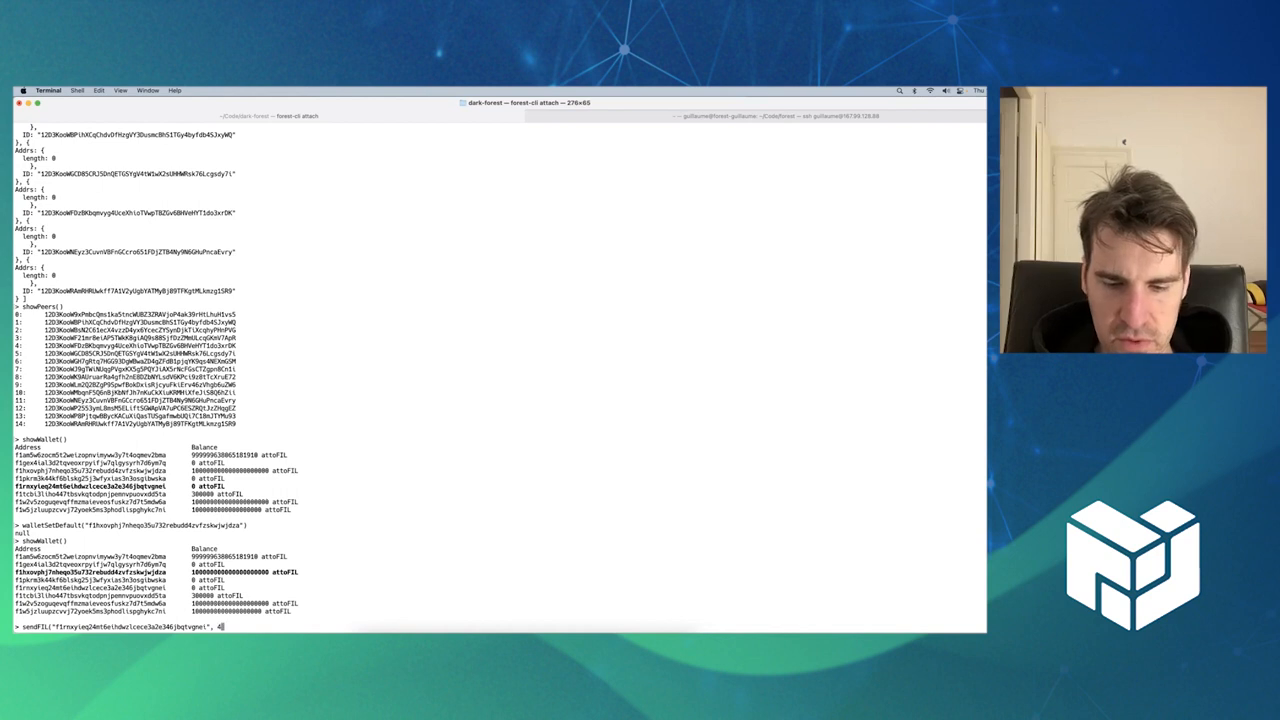
pyautogui.write('0000')
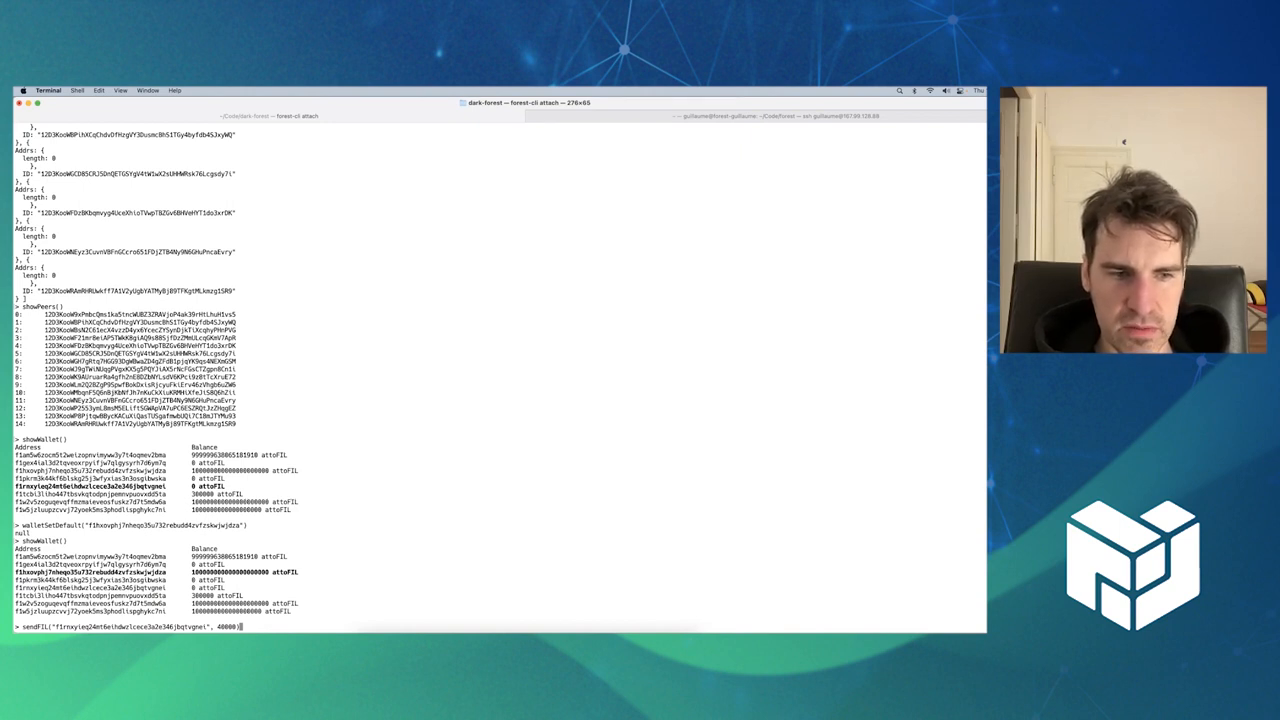
pyautogui.write('; sleepT')
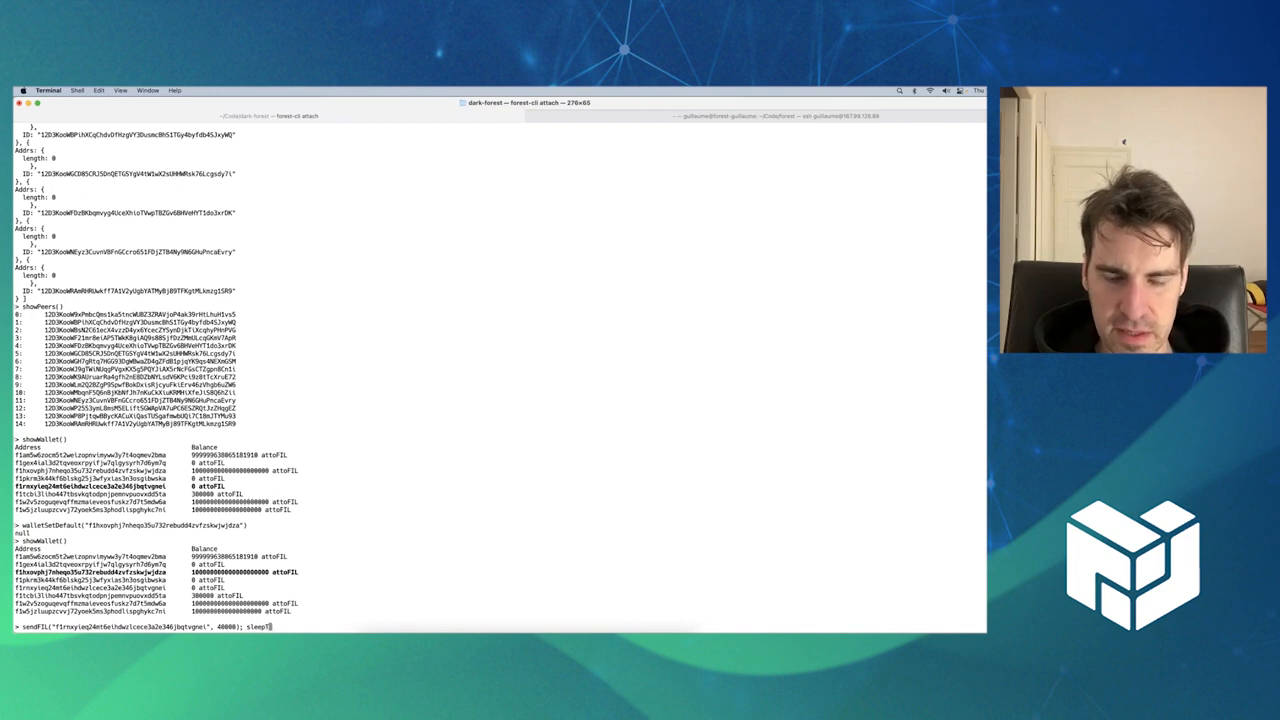
pyautogui.write('psets(')
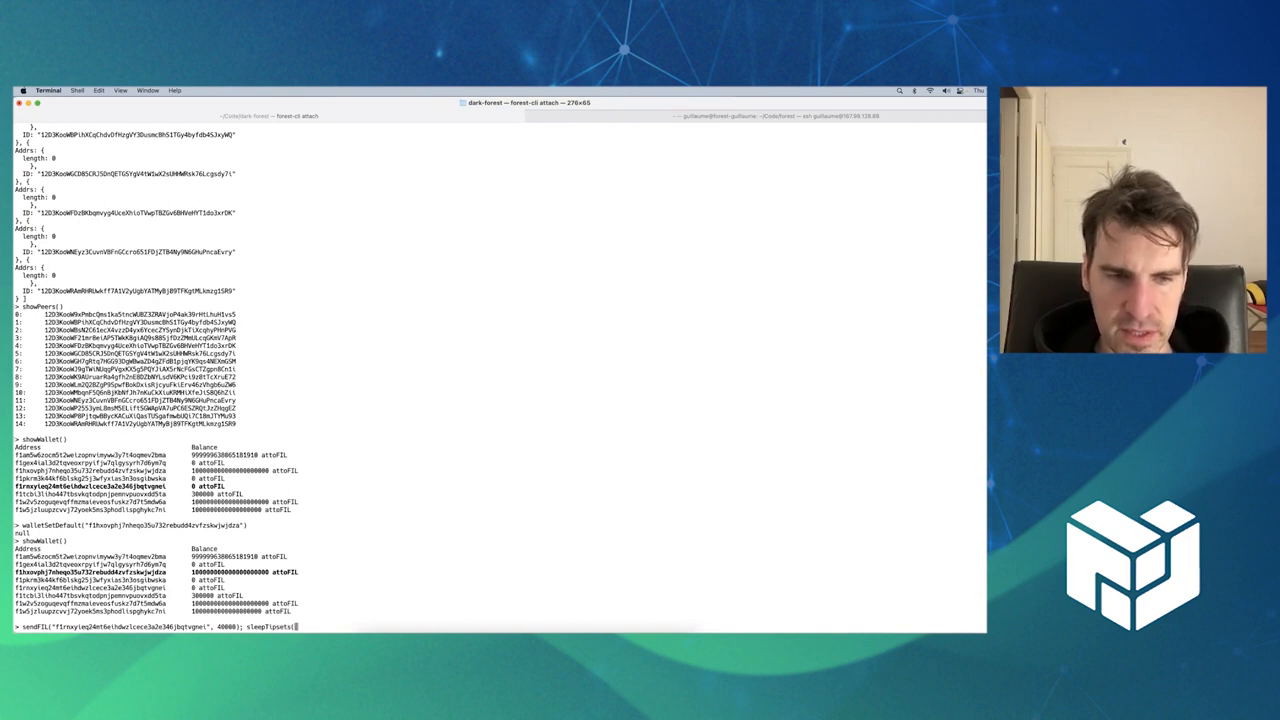
pyautogui.write('2)')
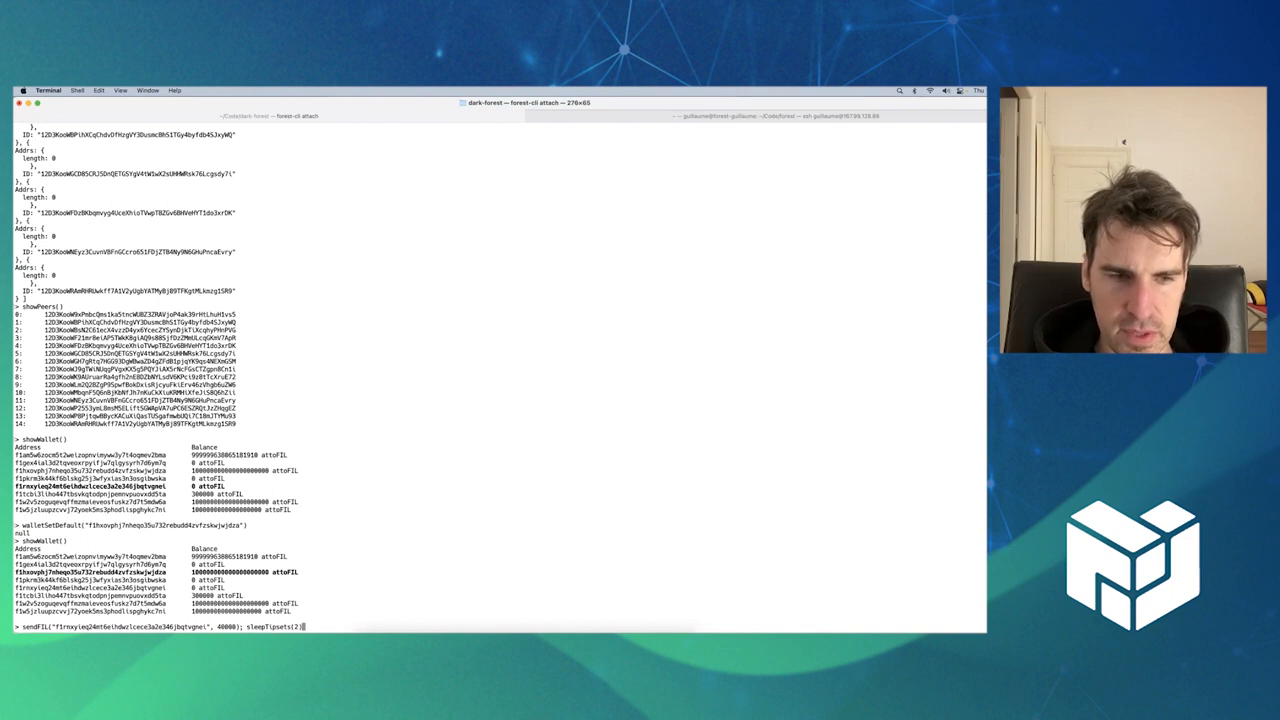
pyautogui.write('shop')
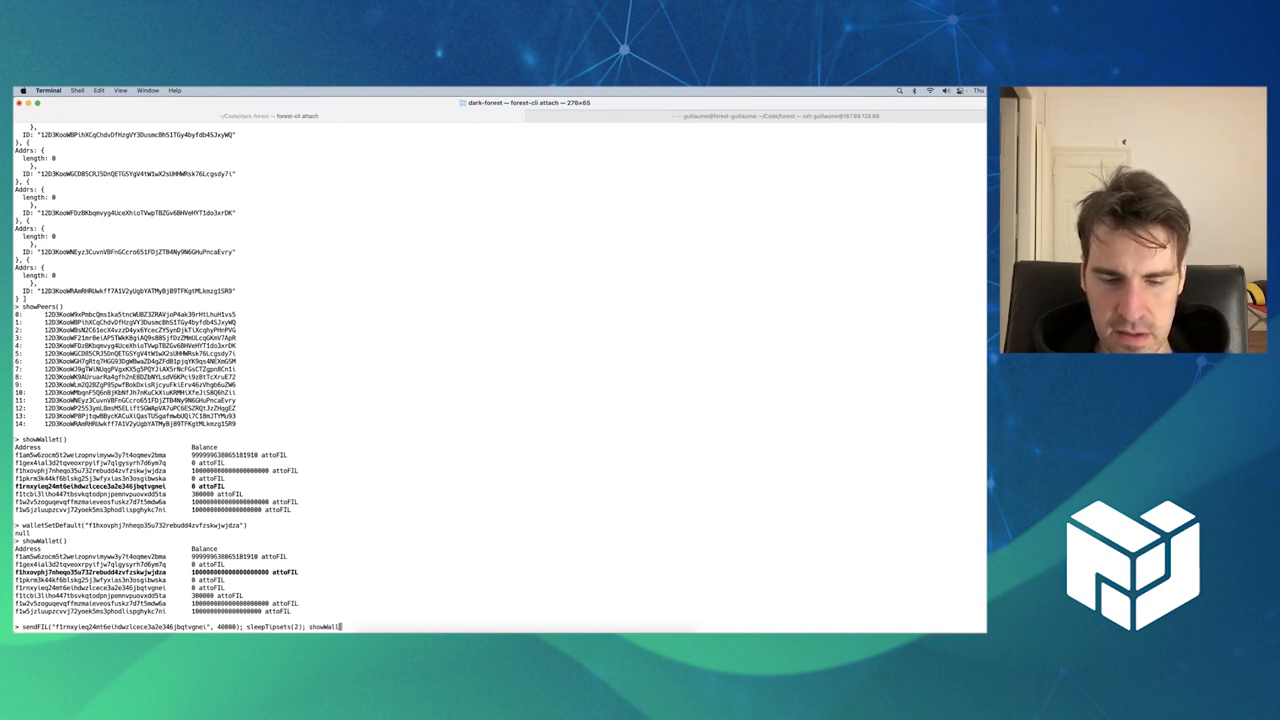
pyautogui.write(')')
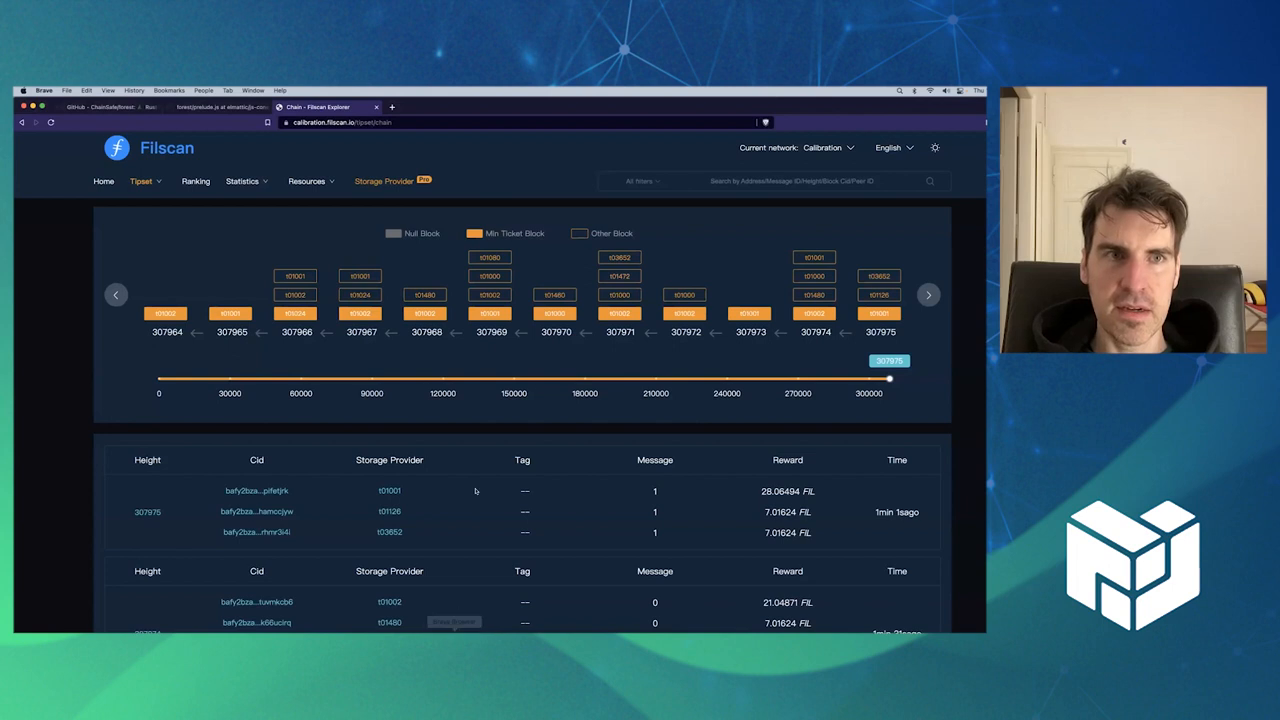
# Switch to the ChainSafe/forest GitHub tab and scroll down its file list.
pyautogui.click(115, 107)
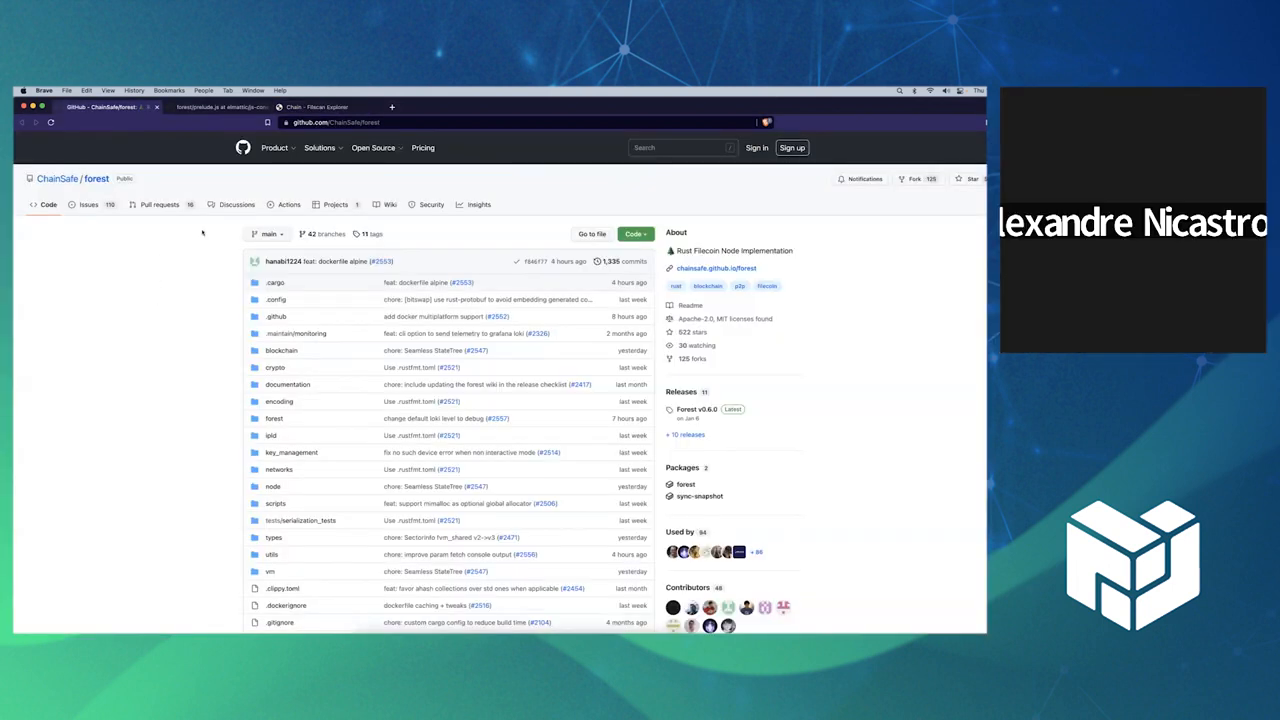
pyautogui.click(335, 122)
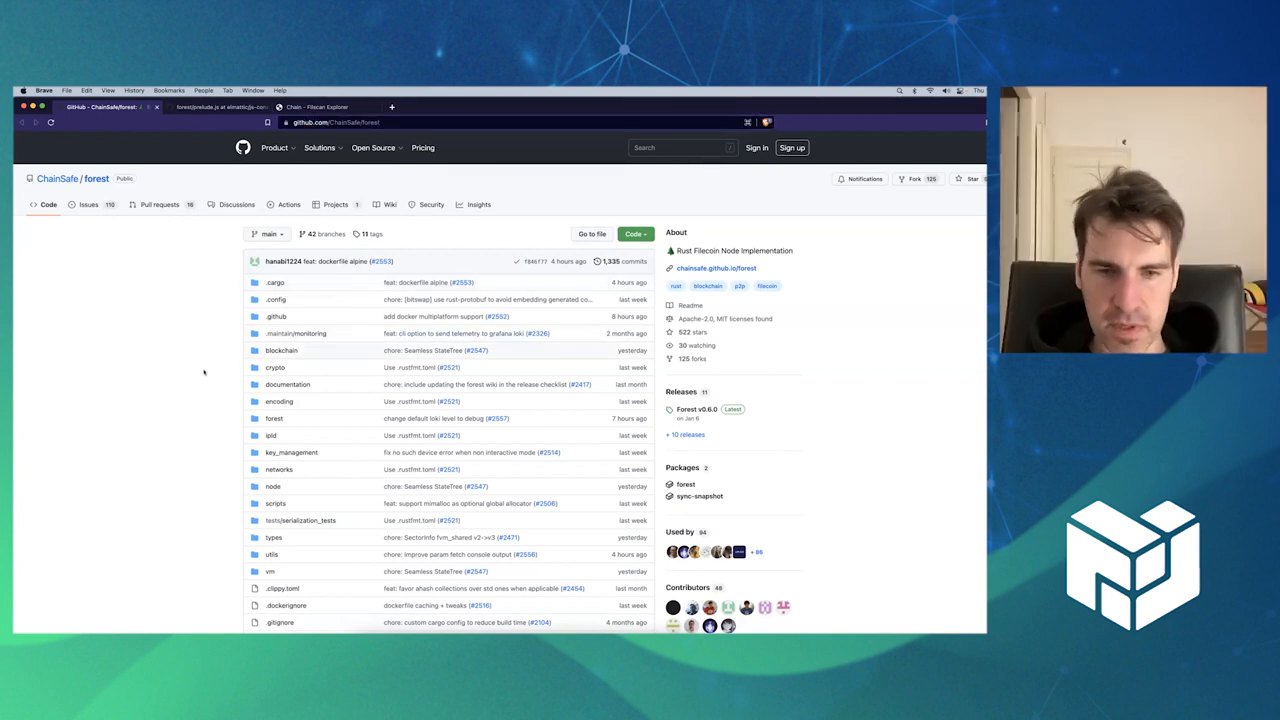
pyautogui.scroll(-3)
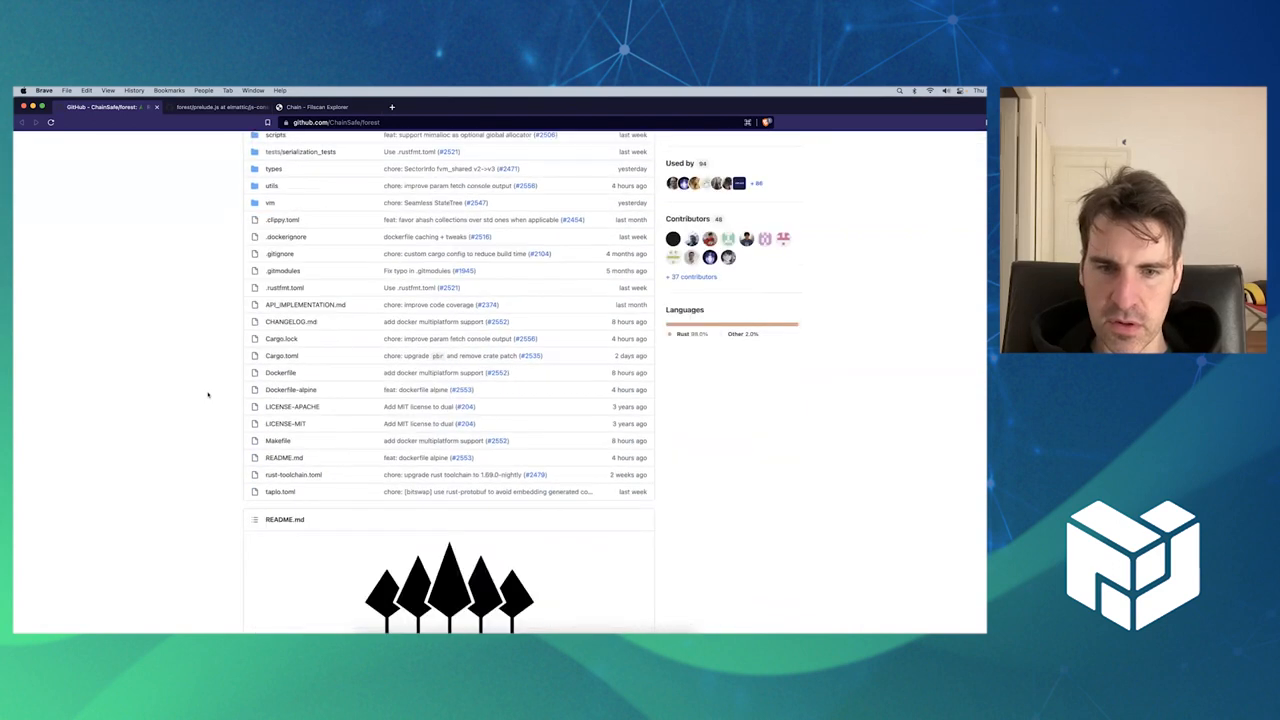
pyautogui.scroll(-3)
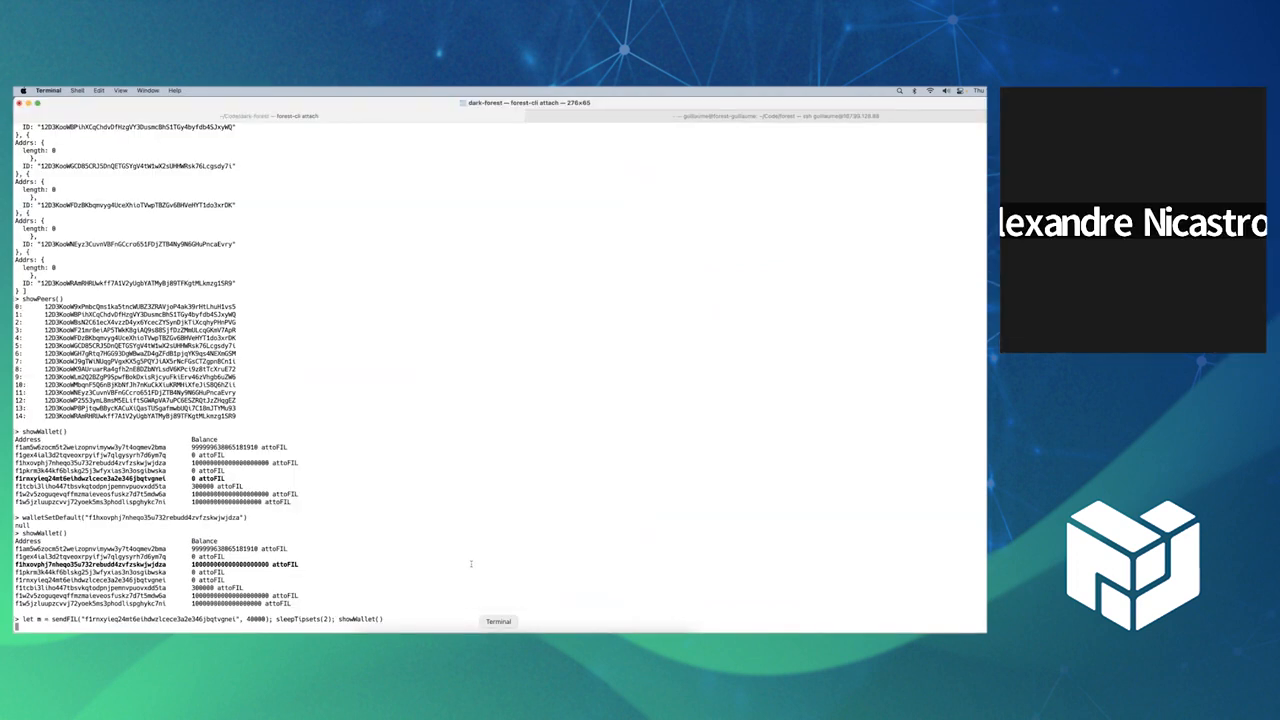
pyautogui.moveTo(486, 434)
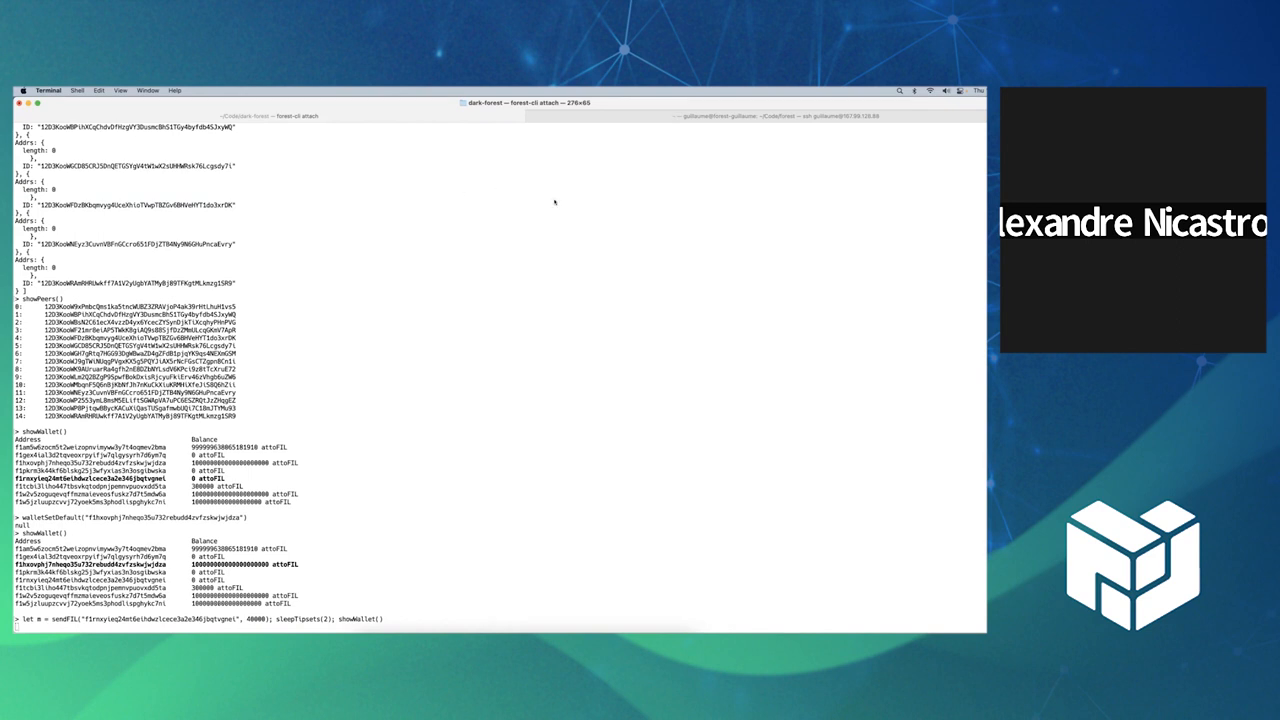
pyautogui.moveTo(735, 371)
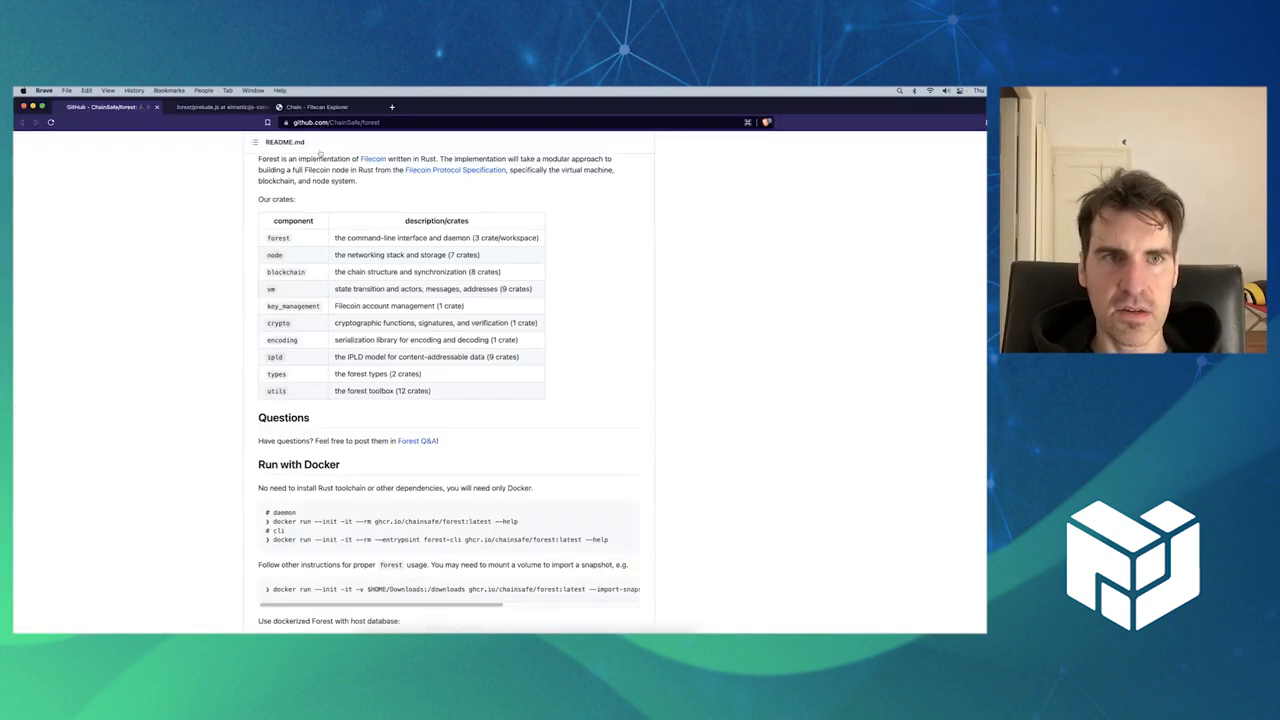
# Open the Filscan message page, highlight the 40000 attoFIL value, and scroll to the fee breakdown.
pyautogui.click(320, 107)
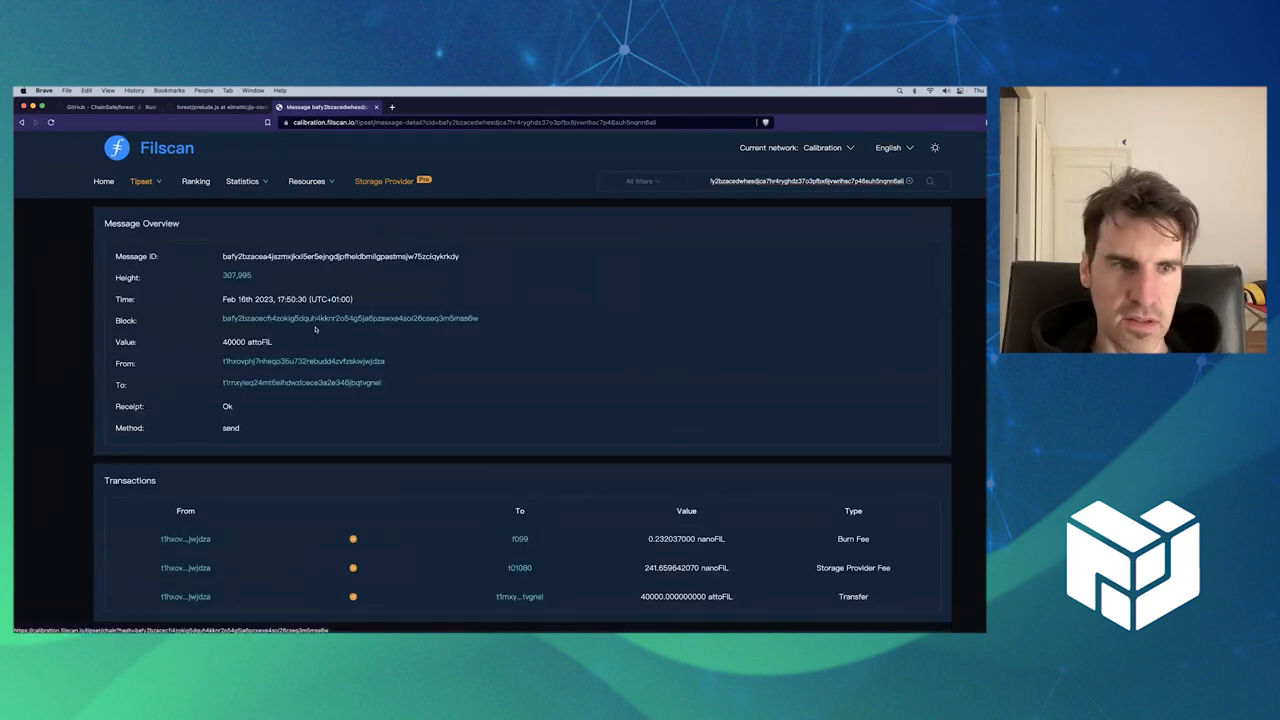
pyautogui.doubleClick(246, 341)
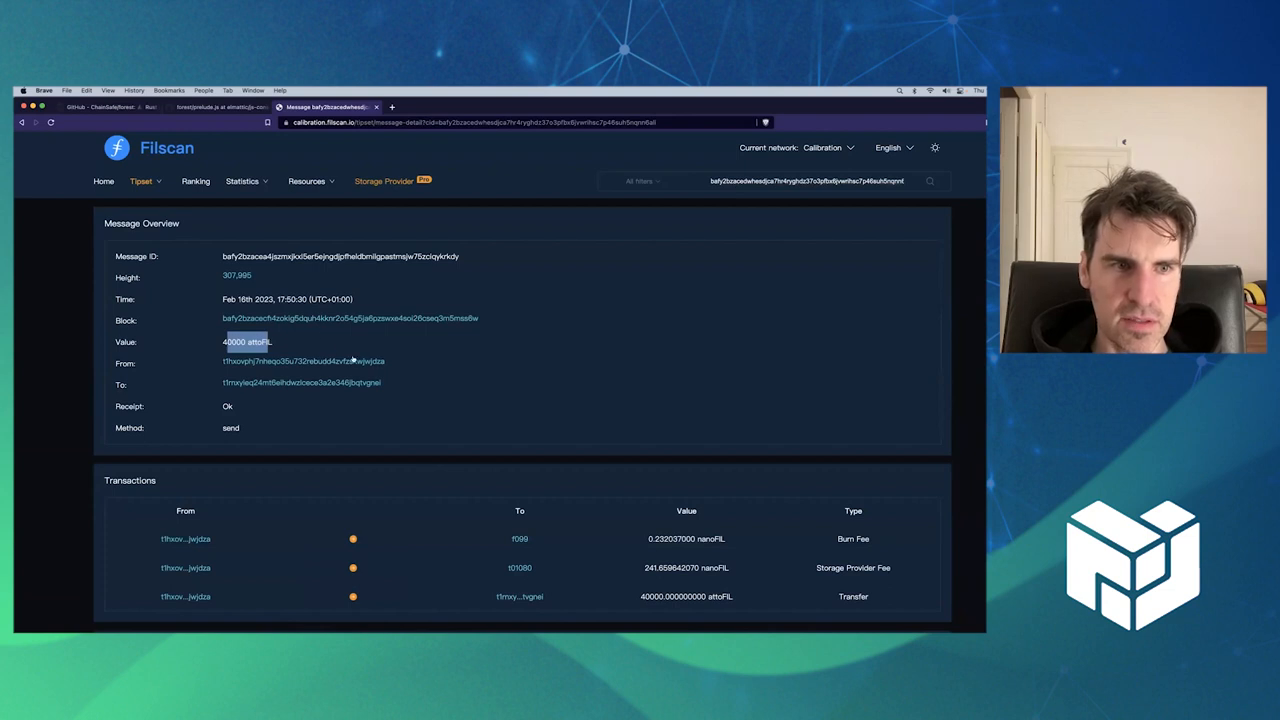
pyautogui.moveTo(375, 398)
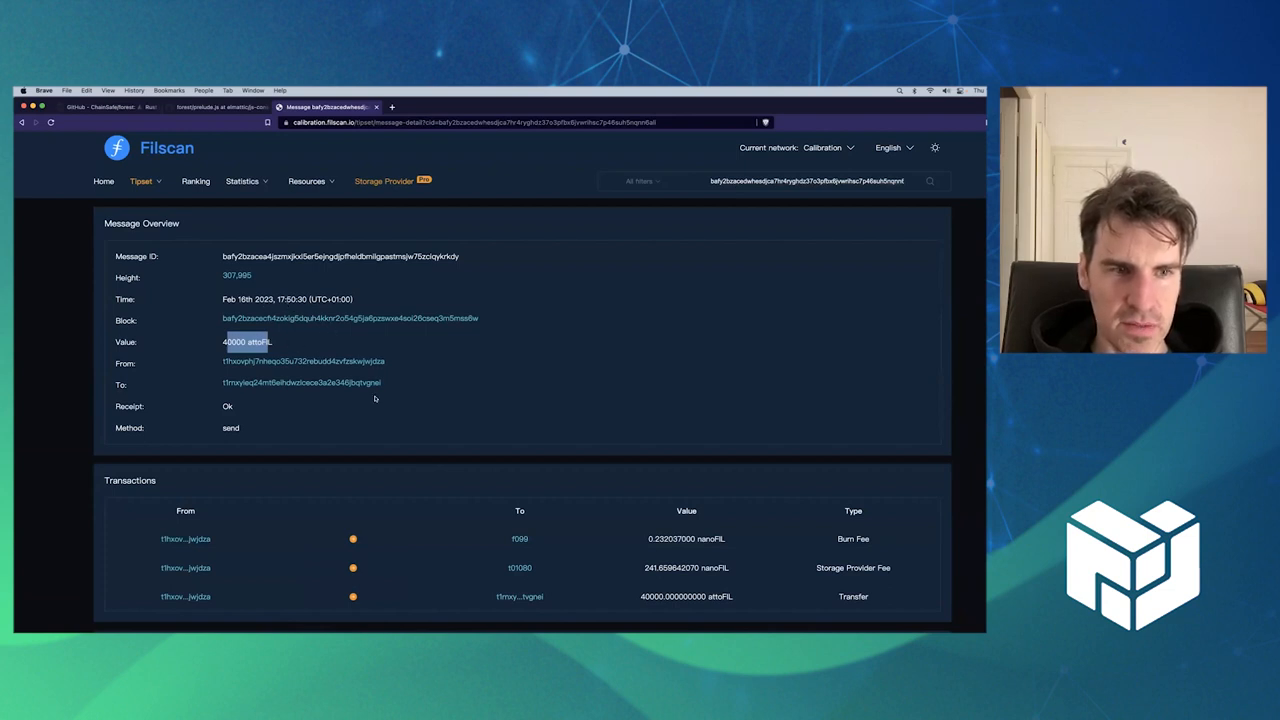
pyautogui.scroll(-3)
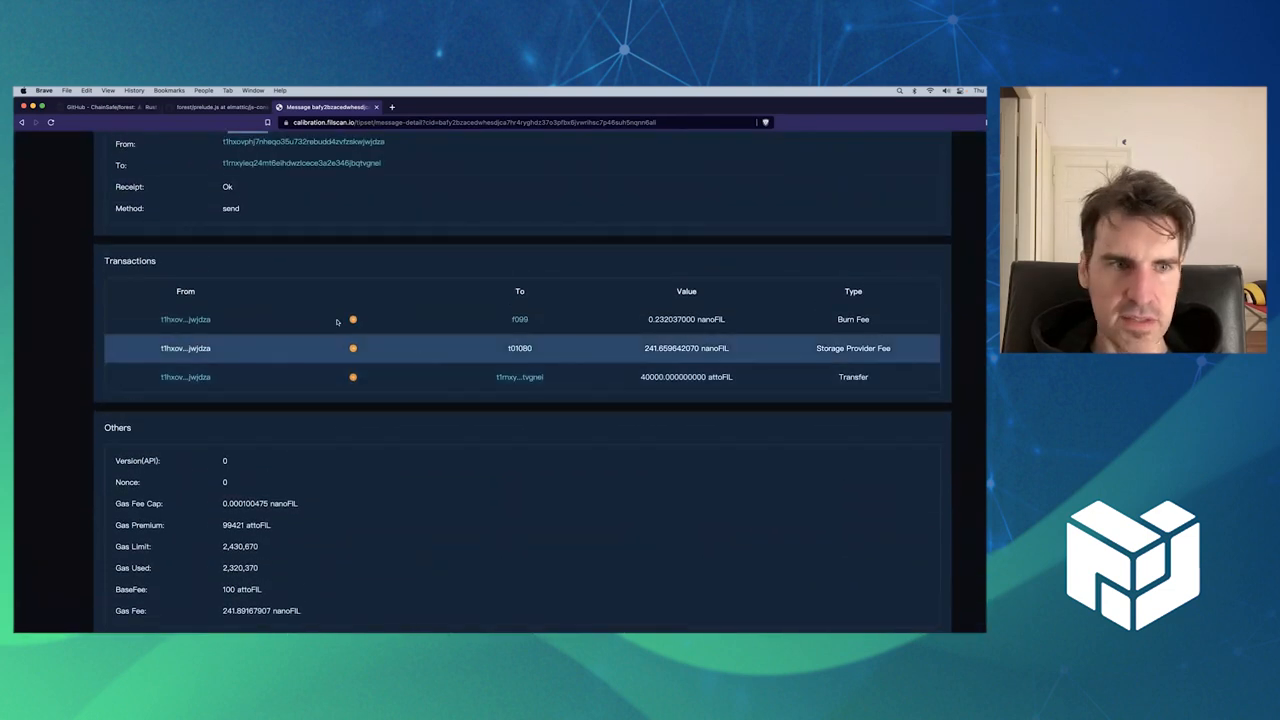
pyautogui.moveTo(385, 459)
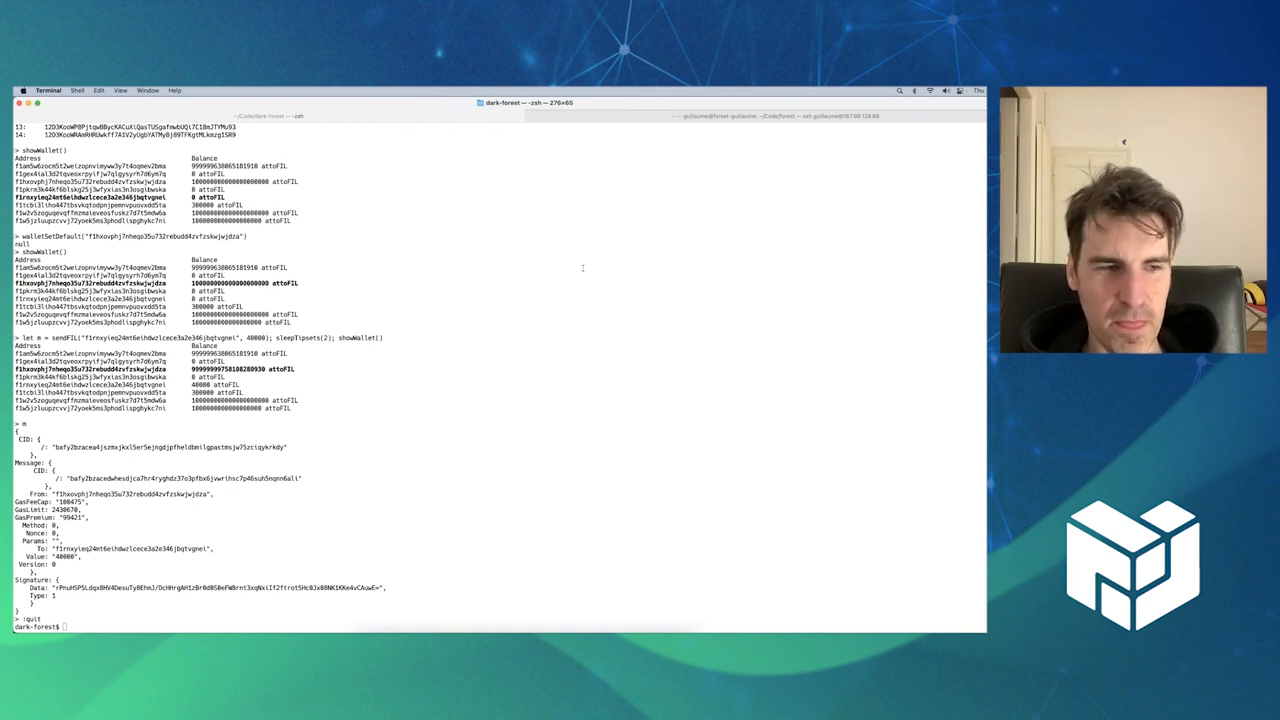
# Type ./forest-cli attach --exec "sleep(" to run a script through the attached console.
pyautogui.write('./forest-cli attach')
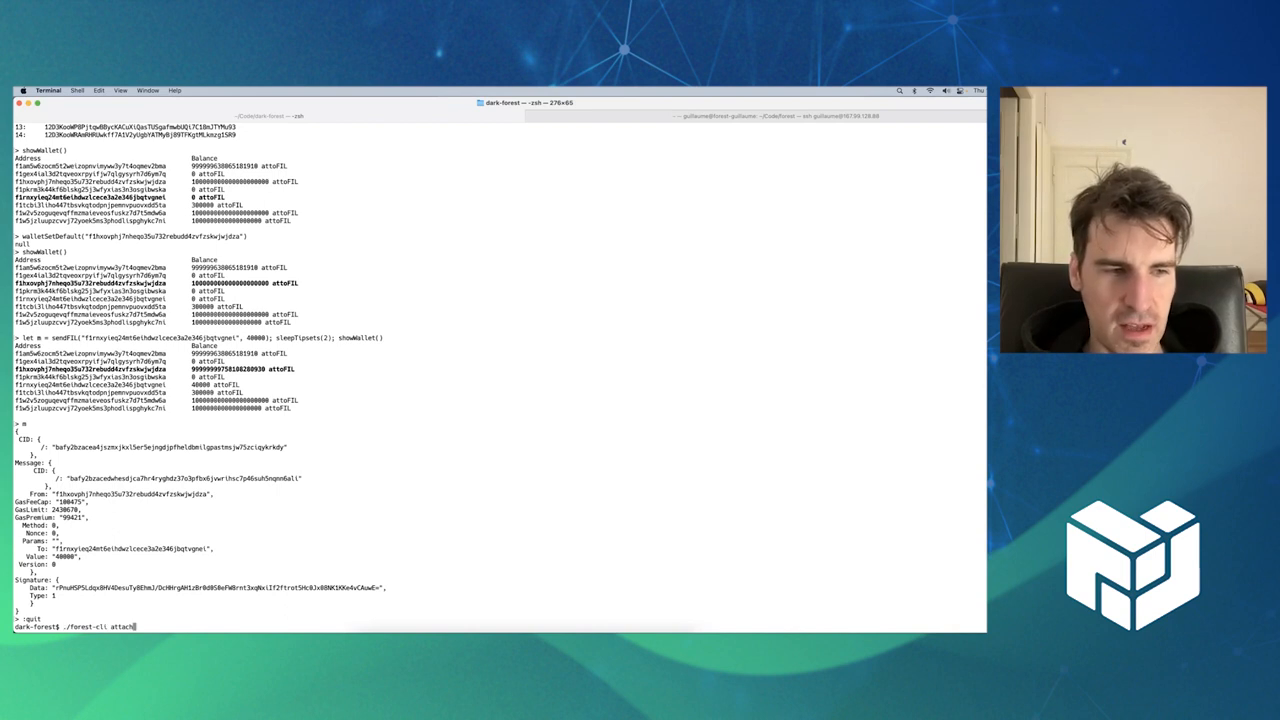
pyautogui.write('--')
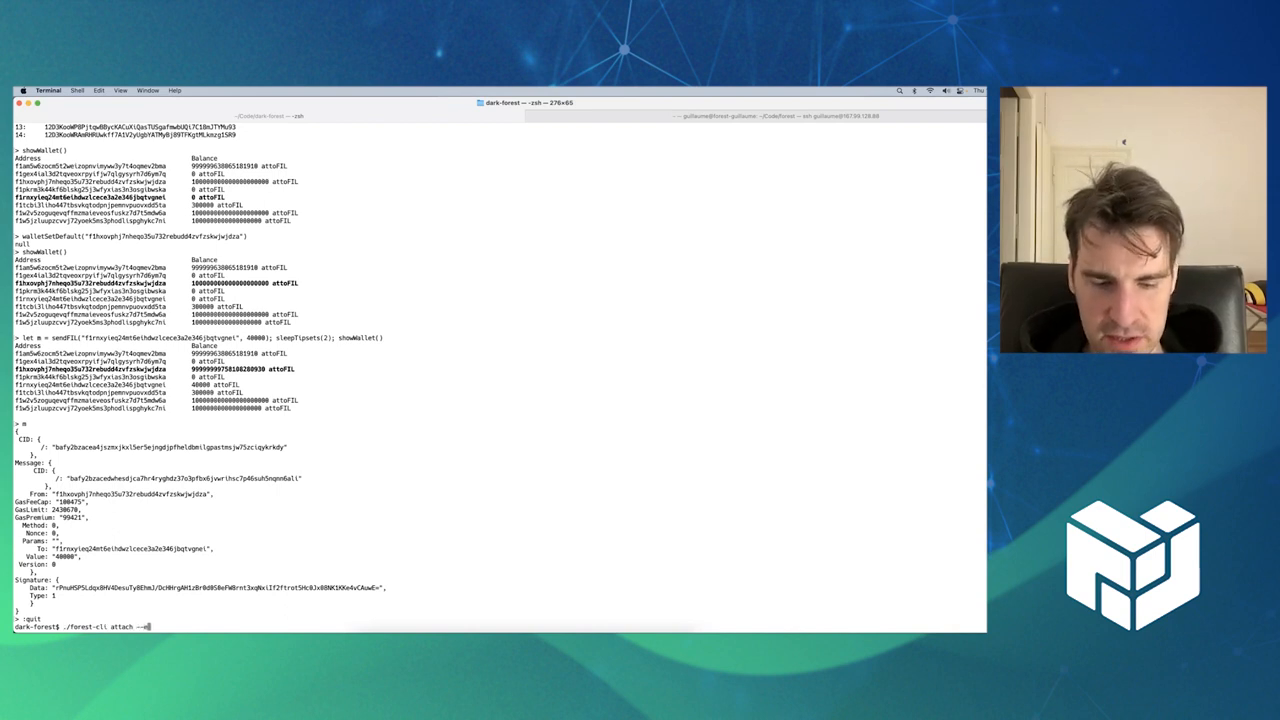
pyautogui.write('exec "')
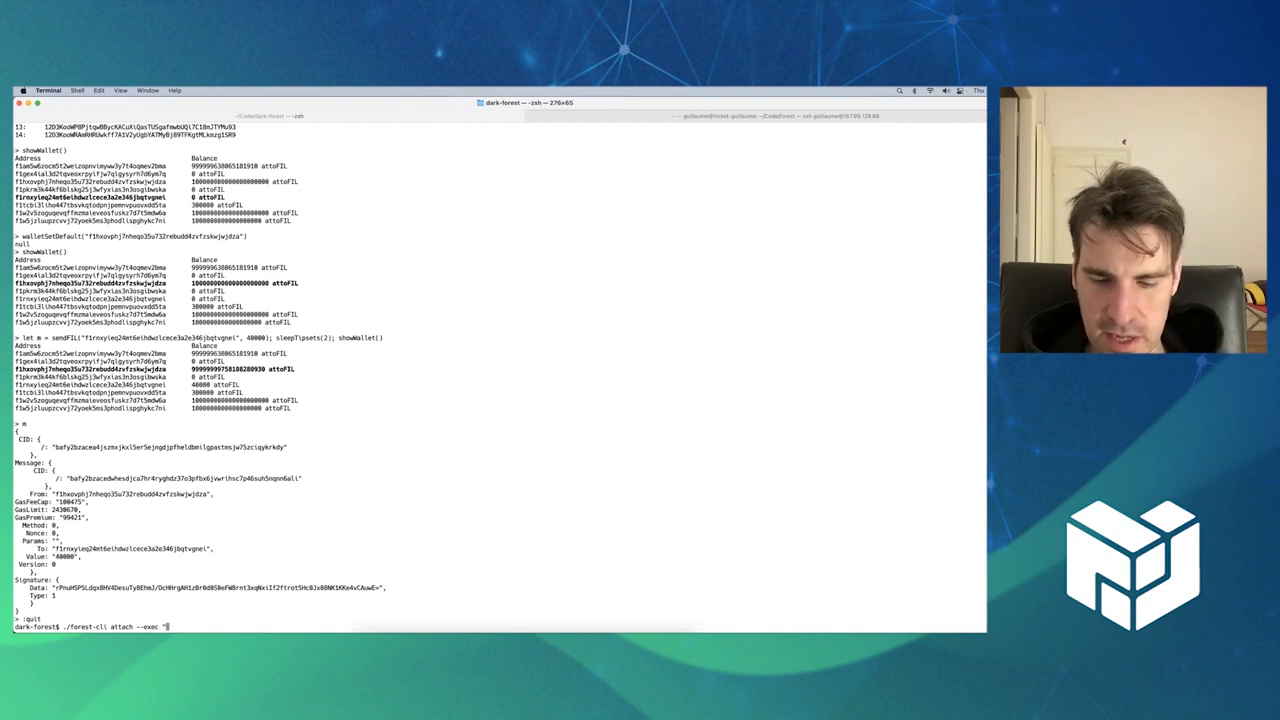
pyautogui.write('sleep(')
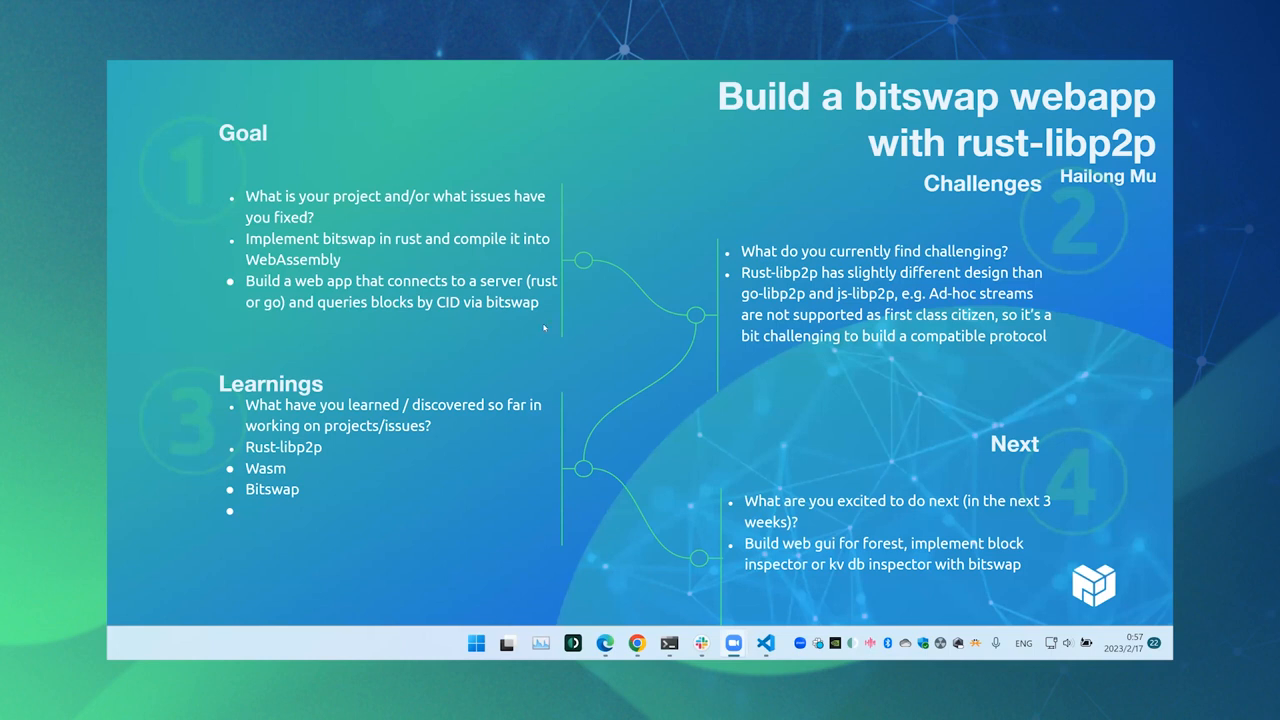
pyautogui.moveTo(642, 300)
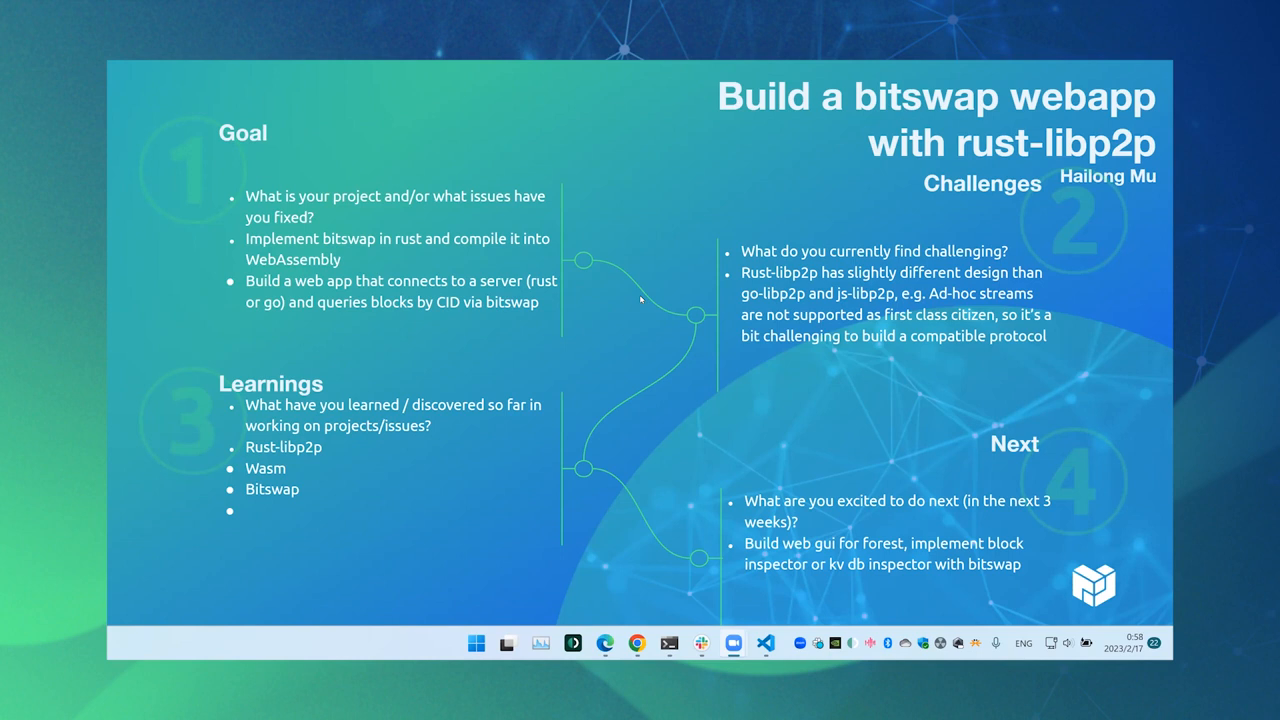
pyautogui.moveTo(653, 296)
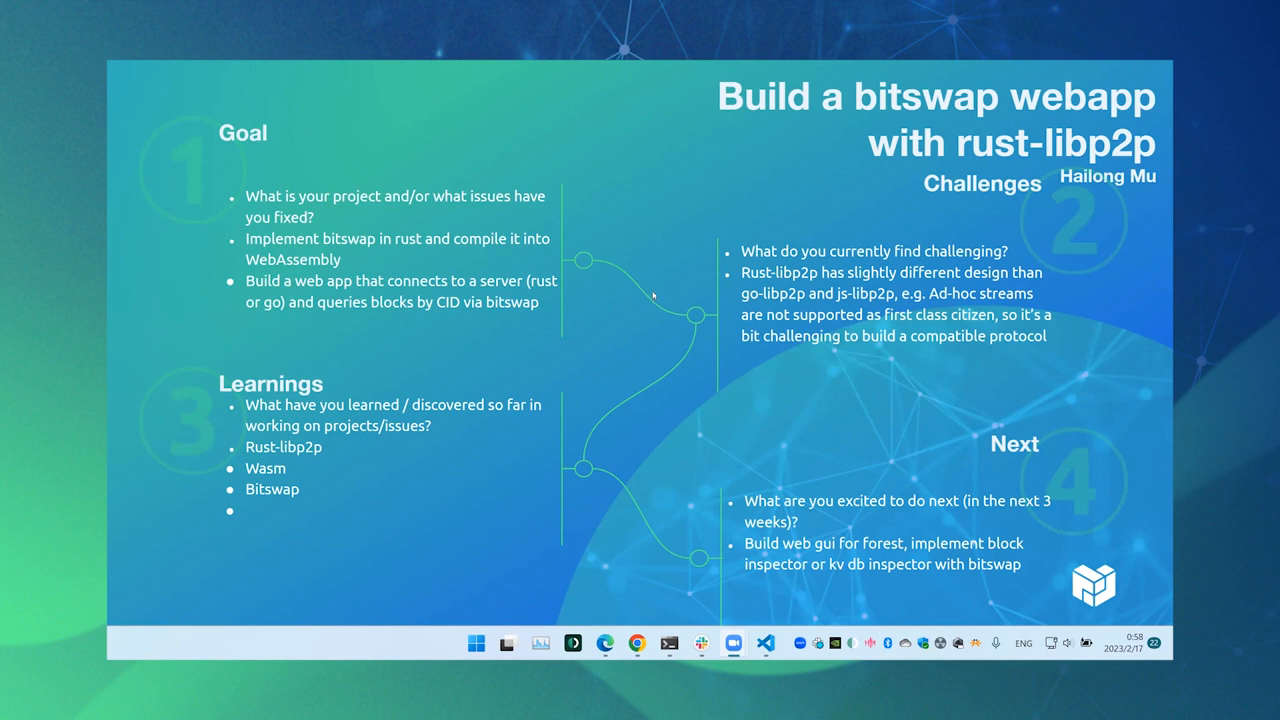
pyautogui.moveTo(660, 357)
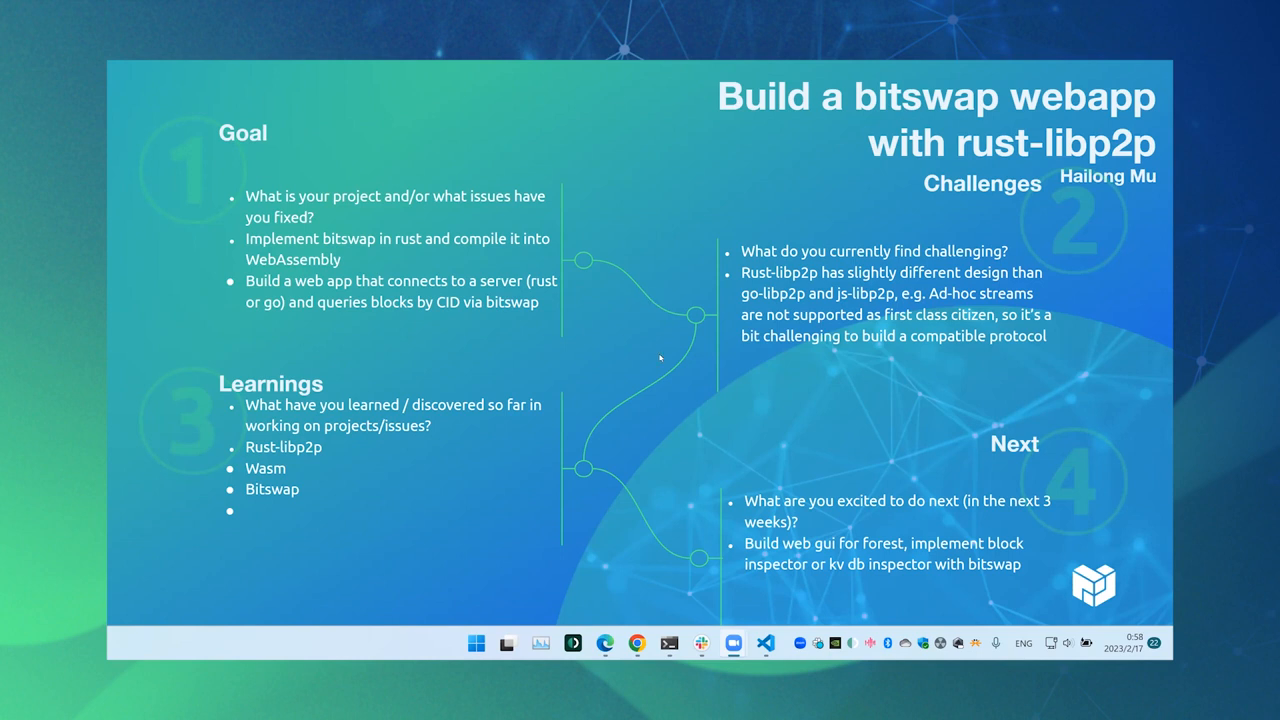
pyautogui.moveTo(770, 417)
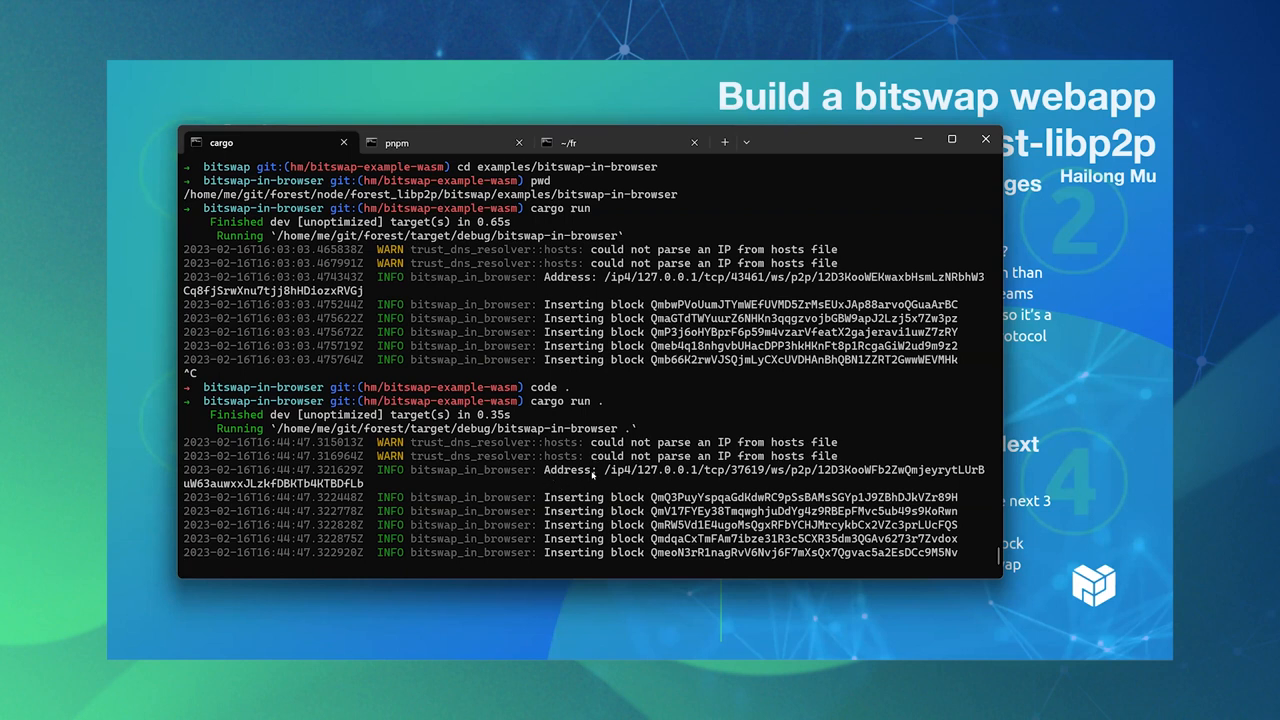
pyautogui.moveTo(643, 477)
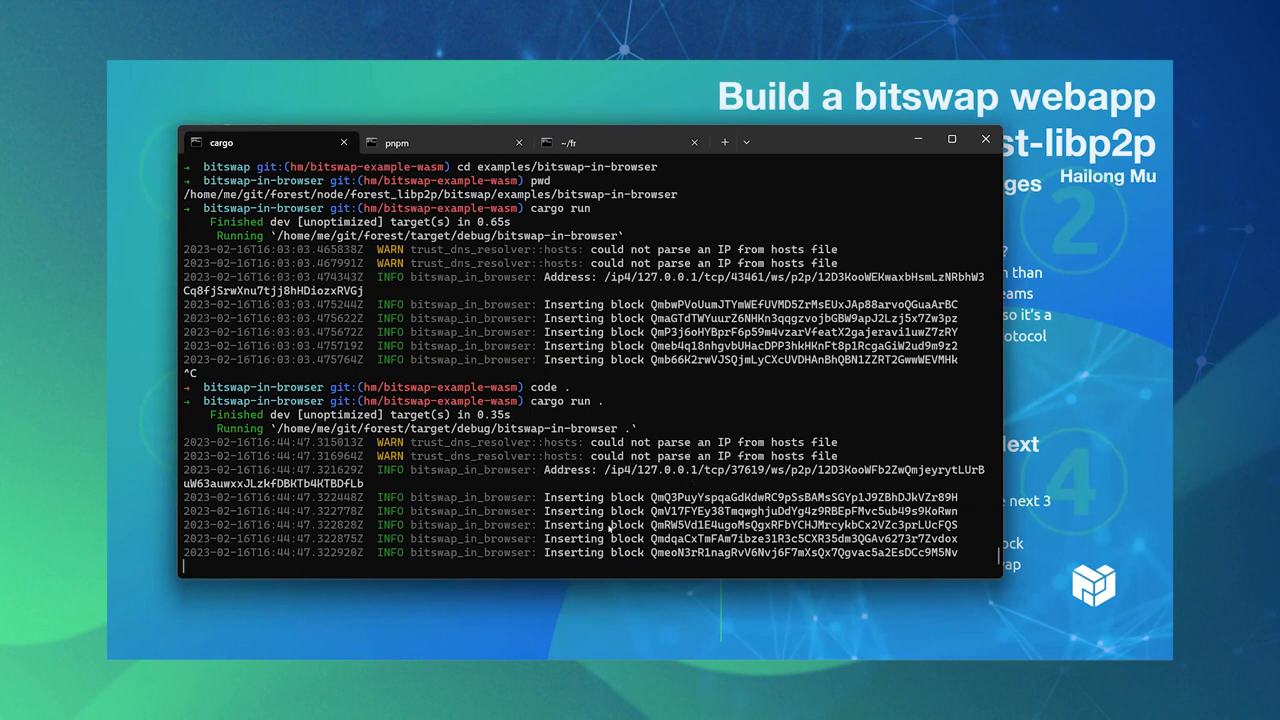
pyautogui.moveTo(758, 540)
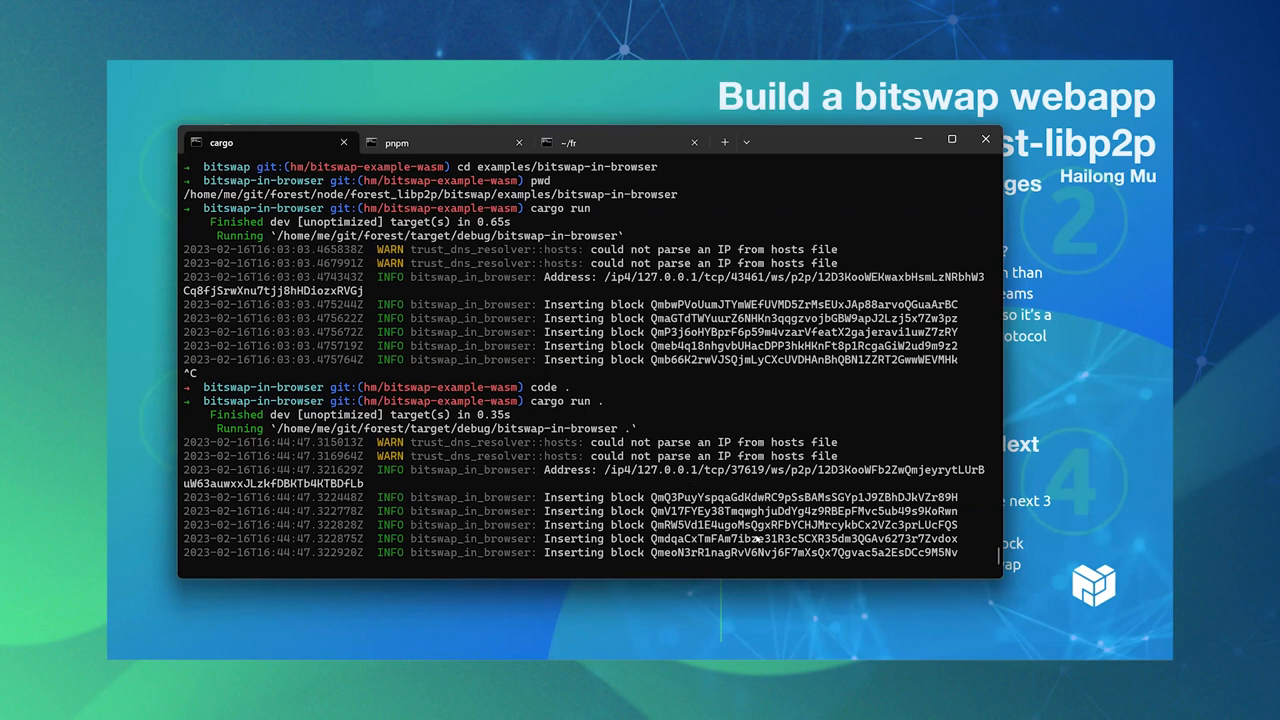
pyautogui.moveTo(628, 387)
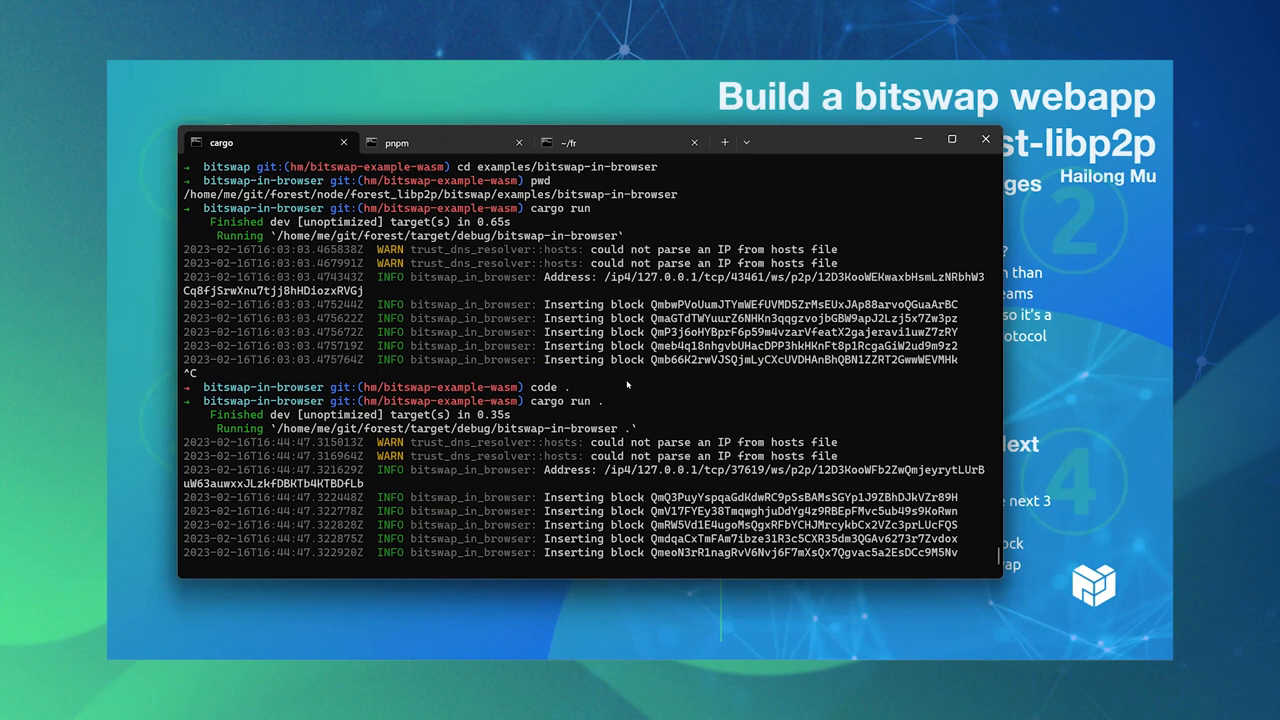
pyautogui.moveTo(899, 377)
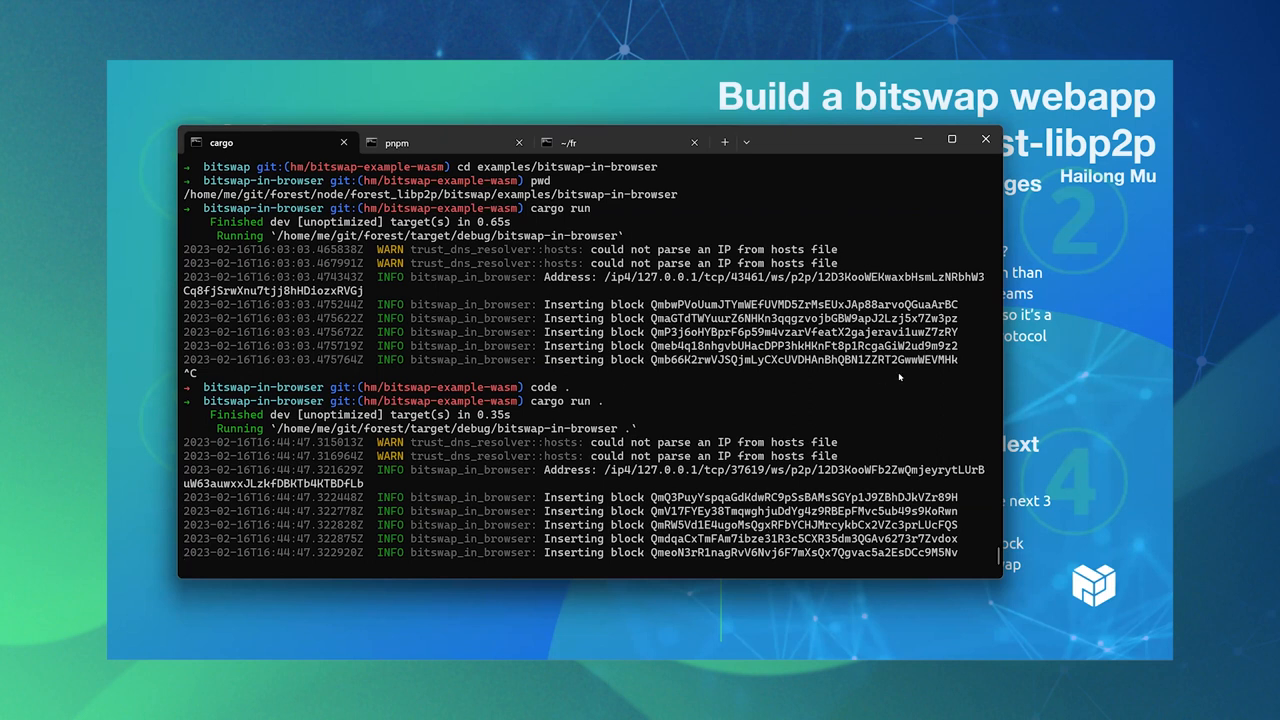
# Switch to the pnpm tab serving the wasm web app at localhost:54321.
pyautogui.click(397, 142)
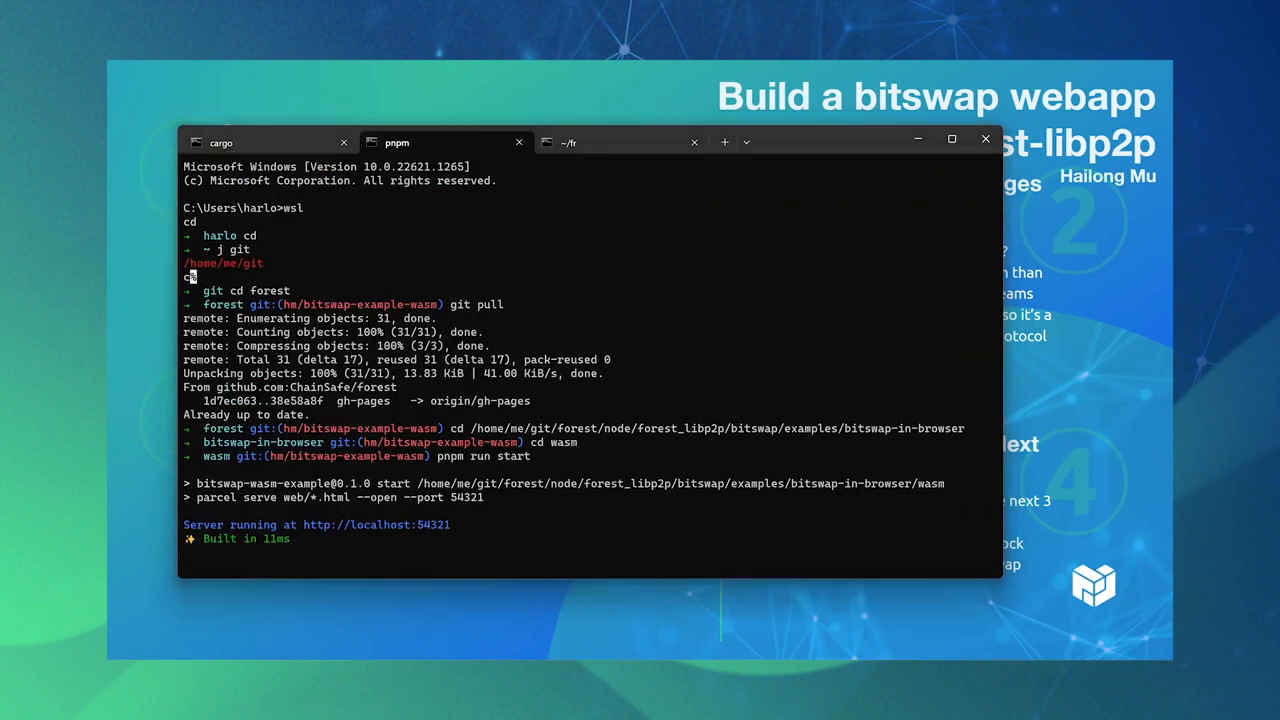
pyautogui.moveTo(707, 245)
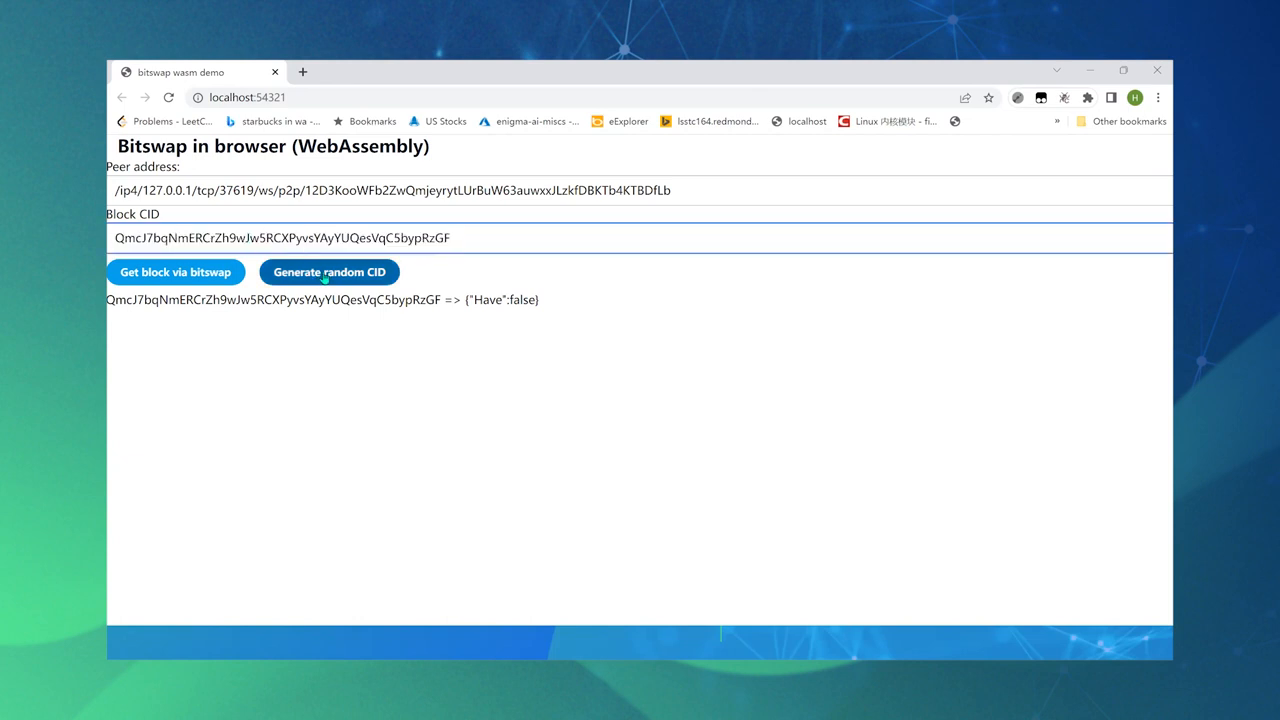
# Request a random CID's block via bitswap, then replace it with an inserted block's CID.
pyautogui.click(329, 272)
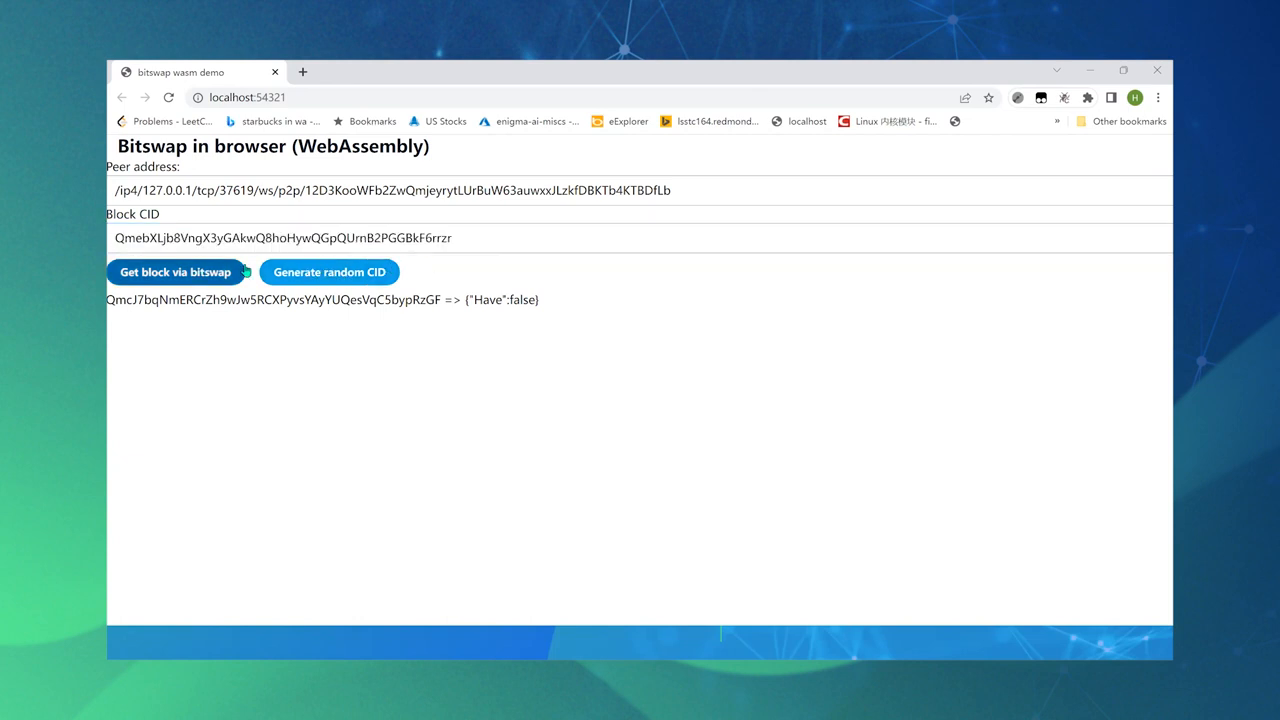
pyautogui.click(175, 272)
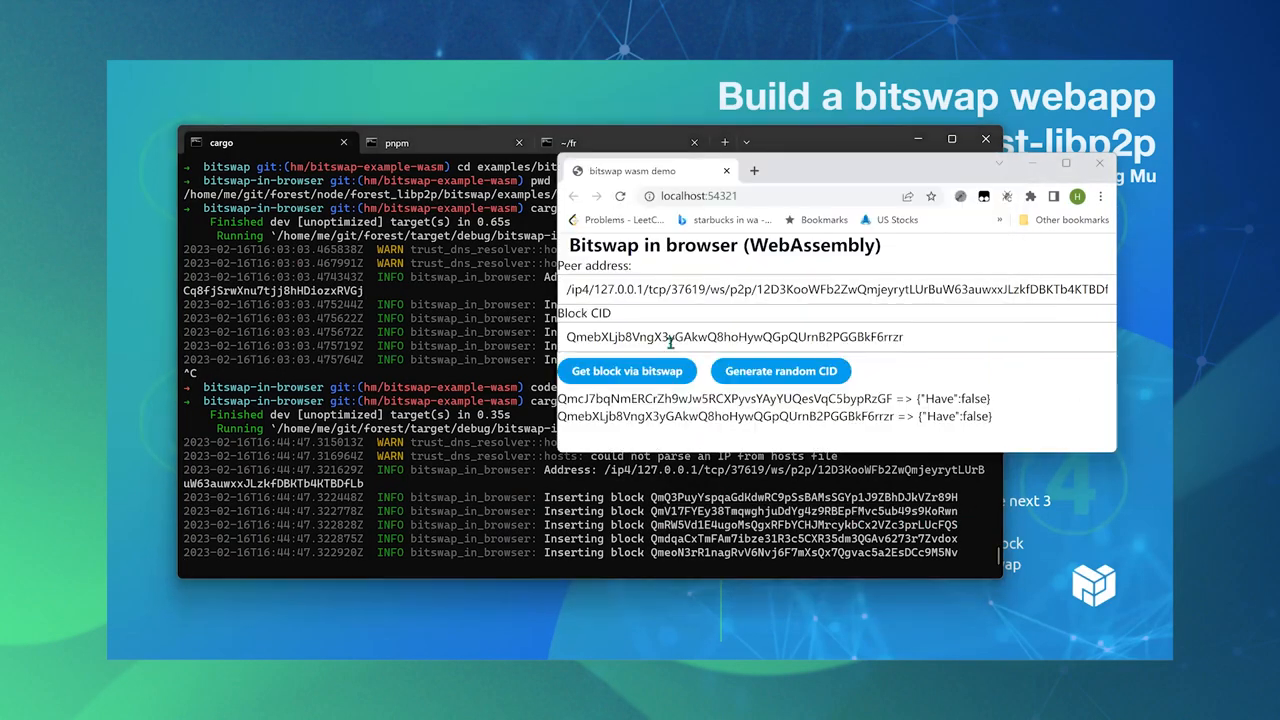
pyautogui.click(627, 370)
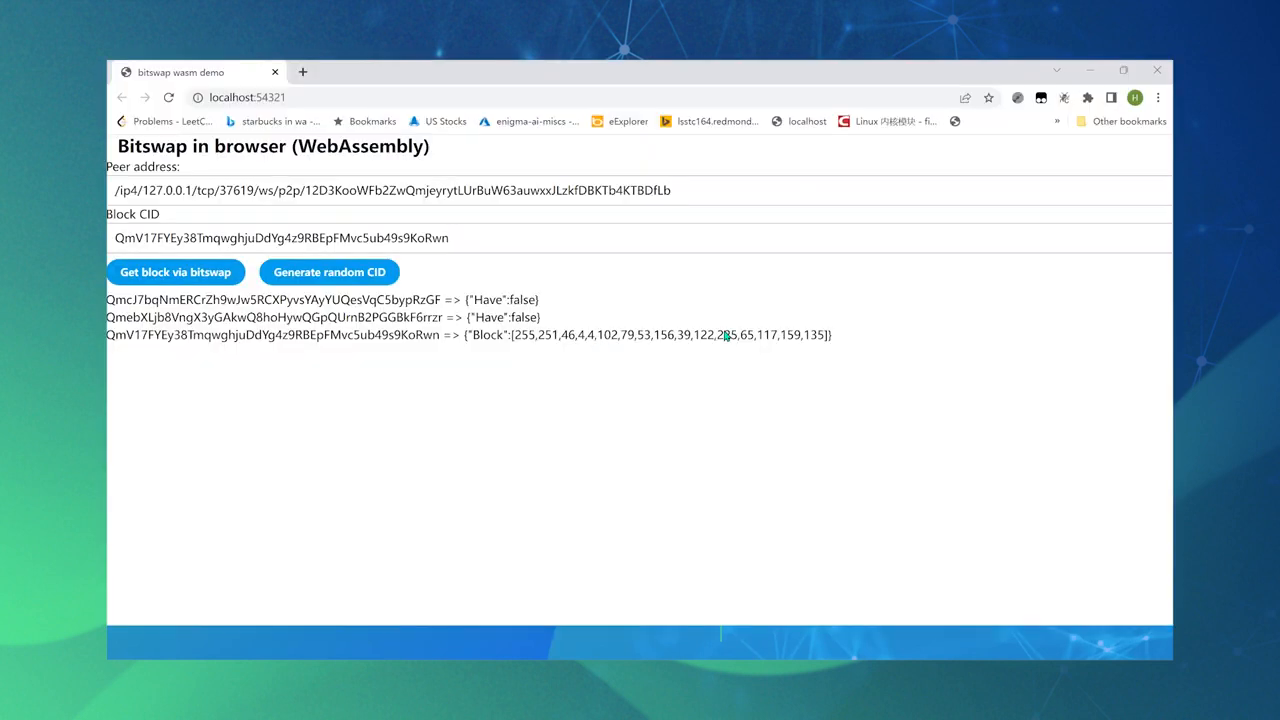
pyautogui.moveTo(724, 325)
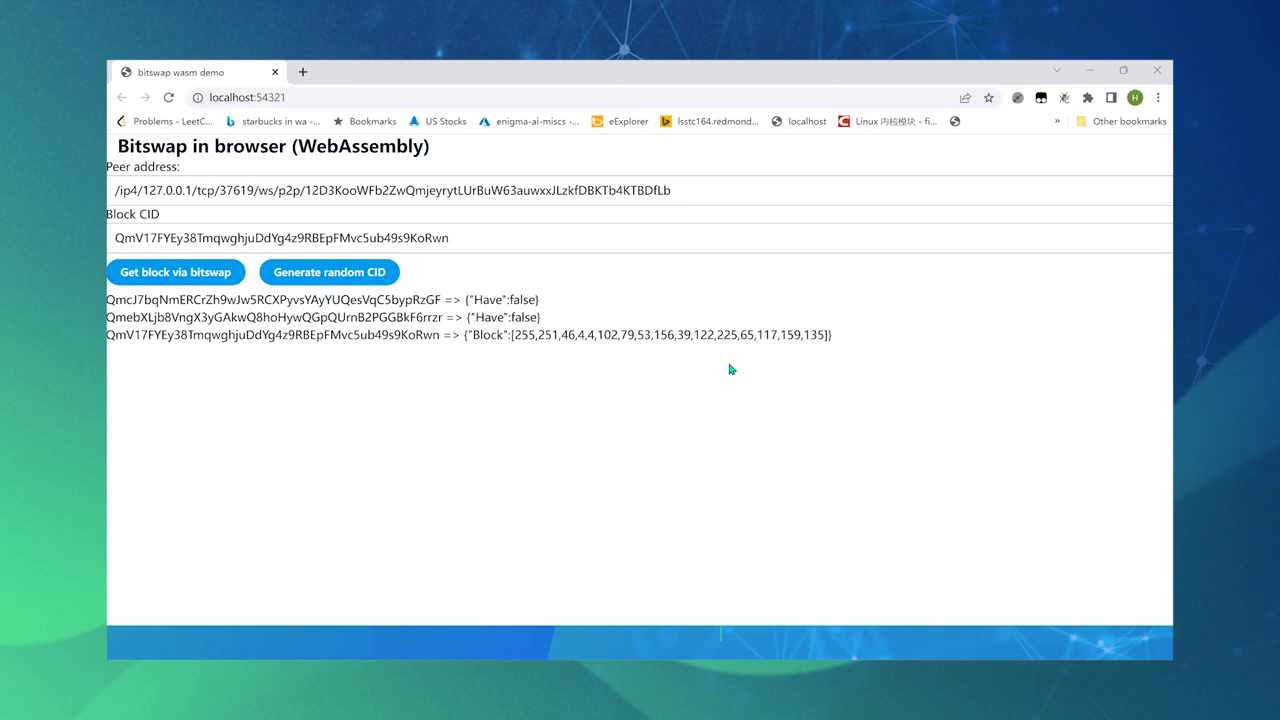
pyautogui.moveTo(726, 363)
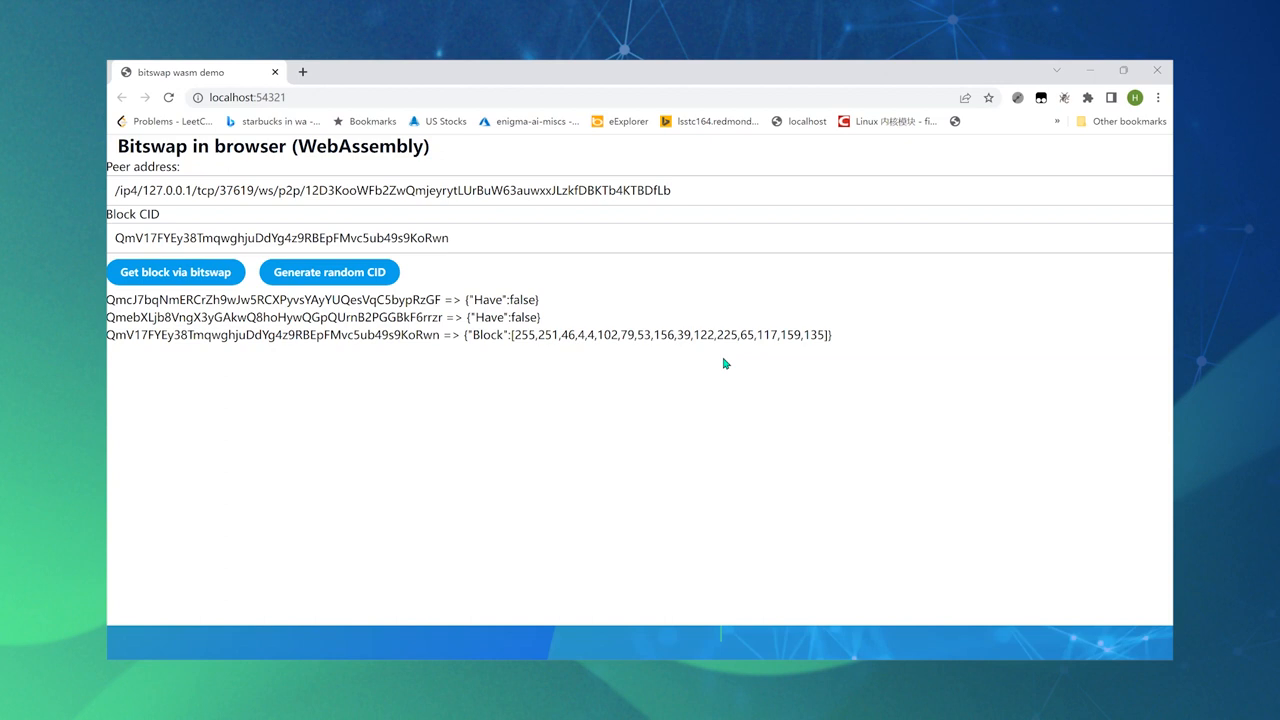
pyautogui.moveTo(1010, 80)
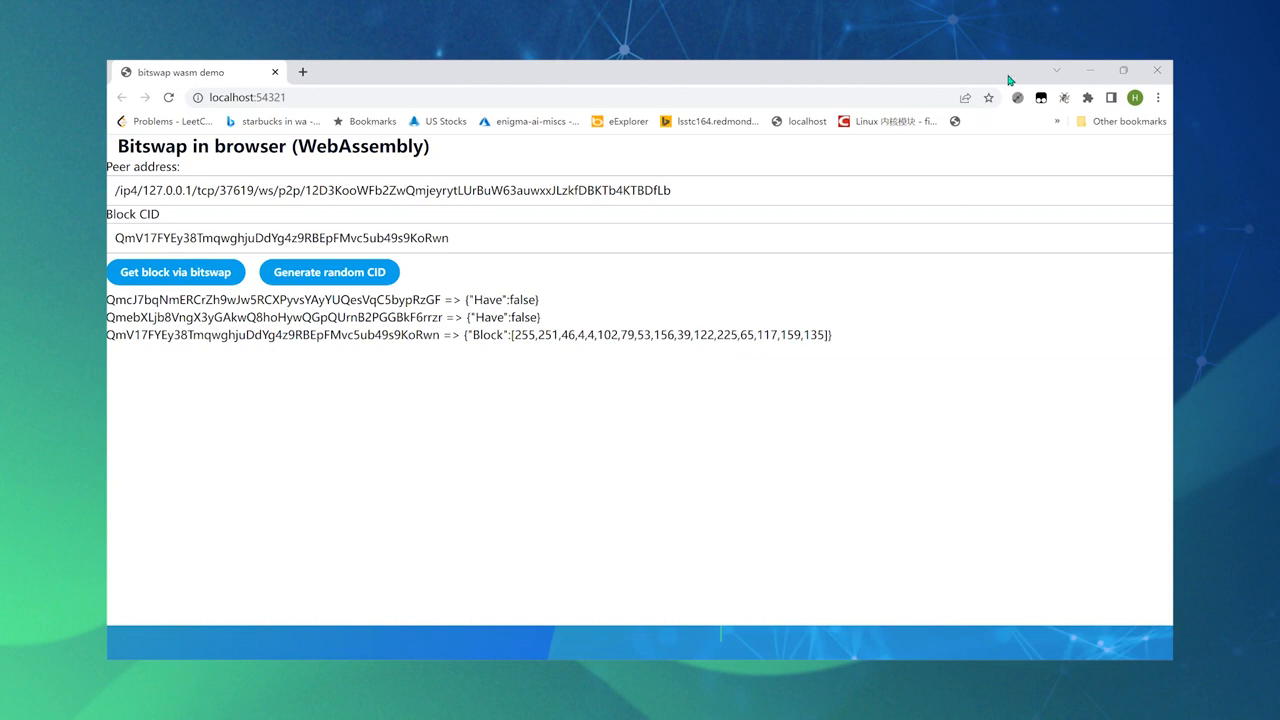